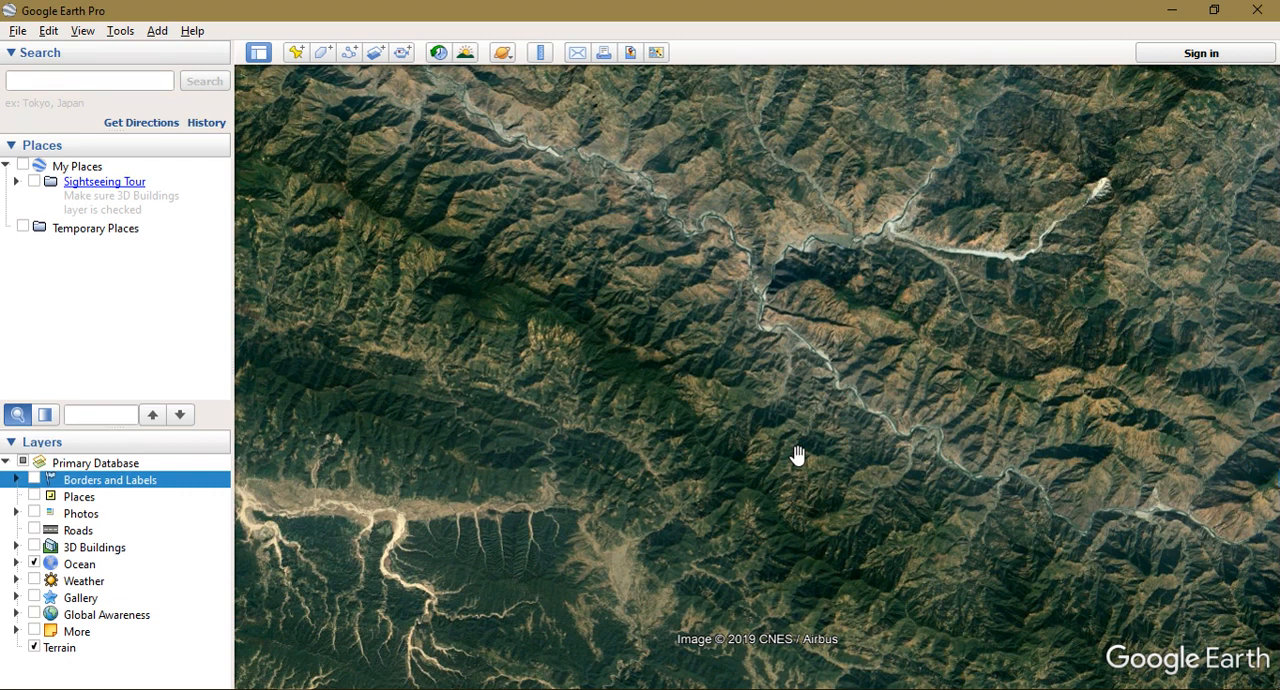
mouse_move(770, 290)
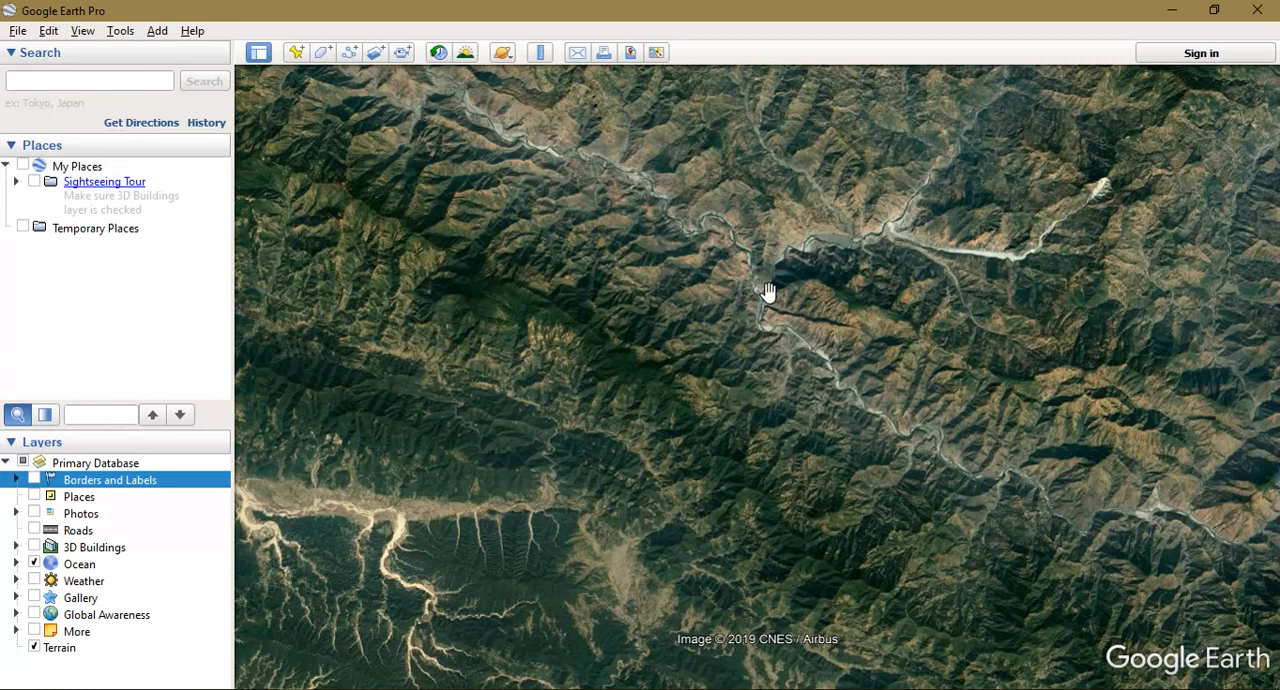
mouse_move(662, 272)
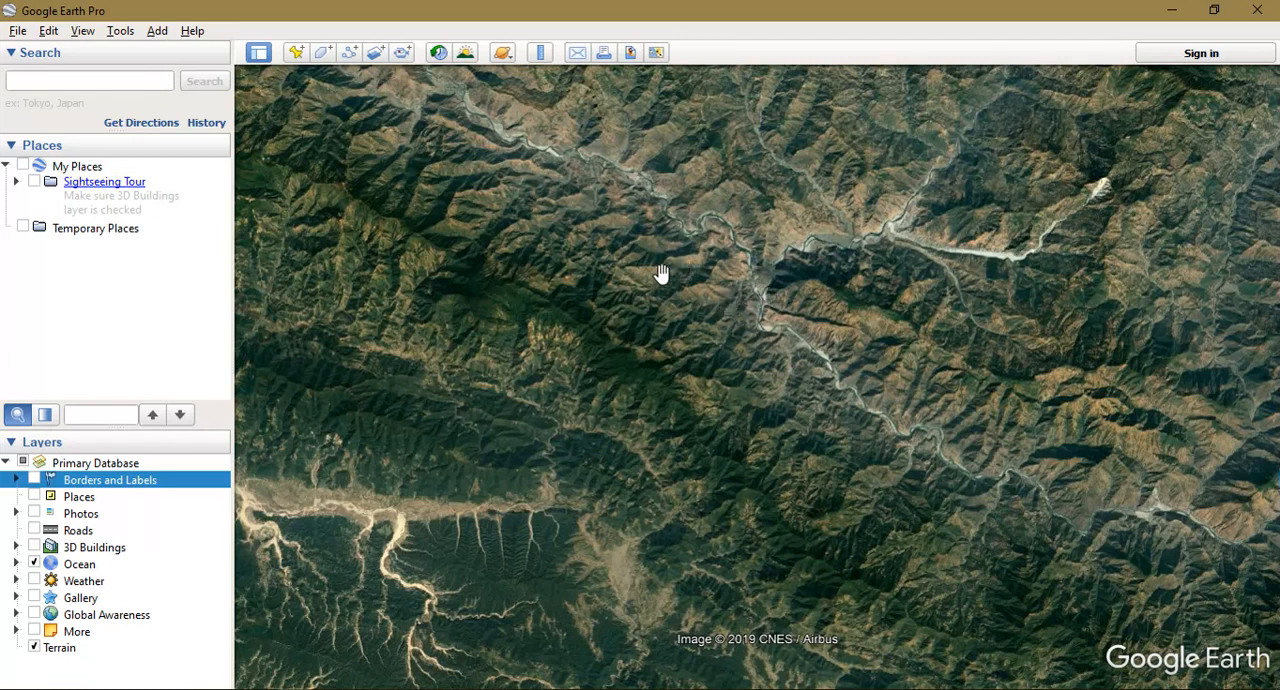
Step: Start a new path over the mountain terrain and clear its default name
drag(660, 272, 776, 326)
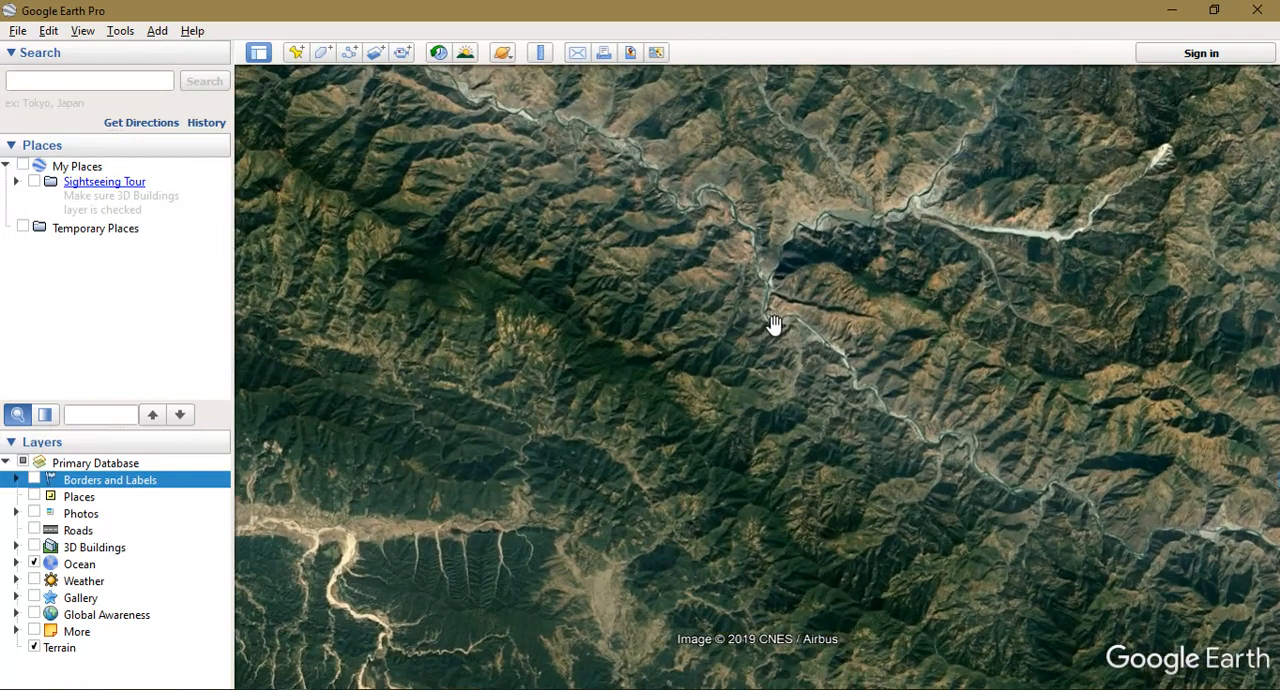
drag(776, 324, 724, 284)
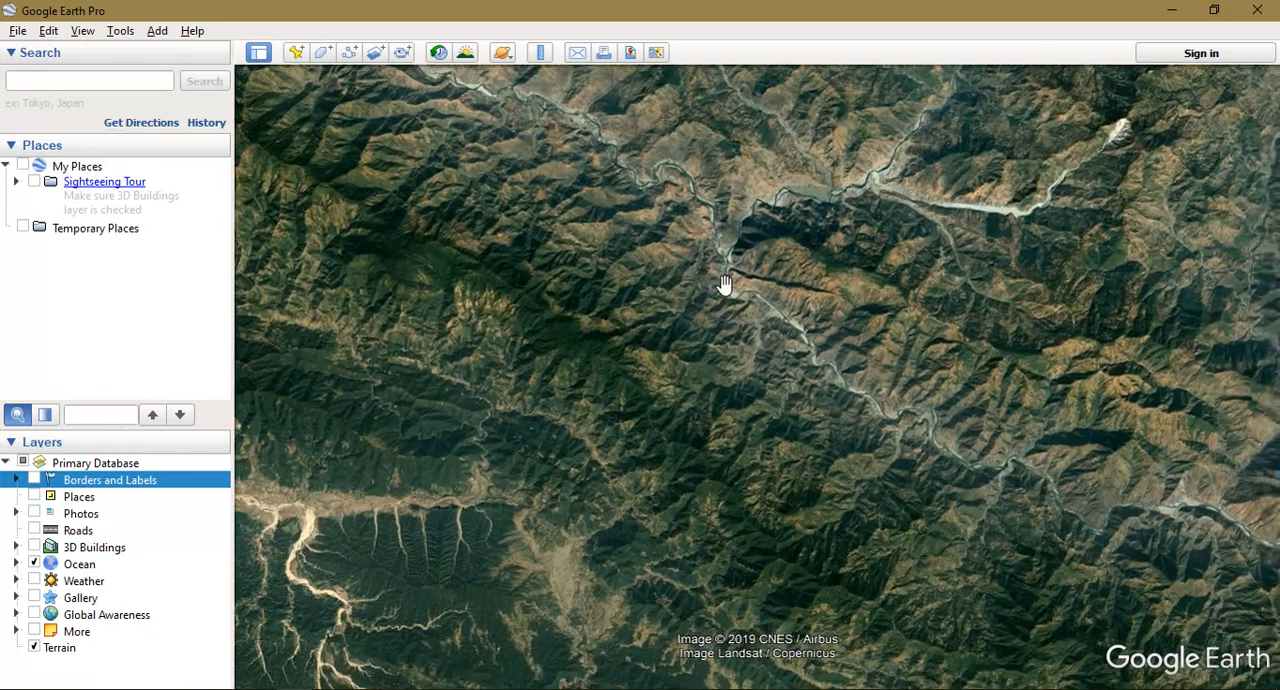
mouse_move(344, 44)
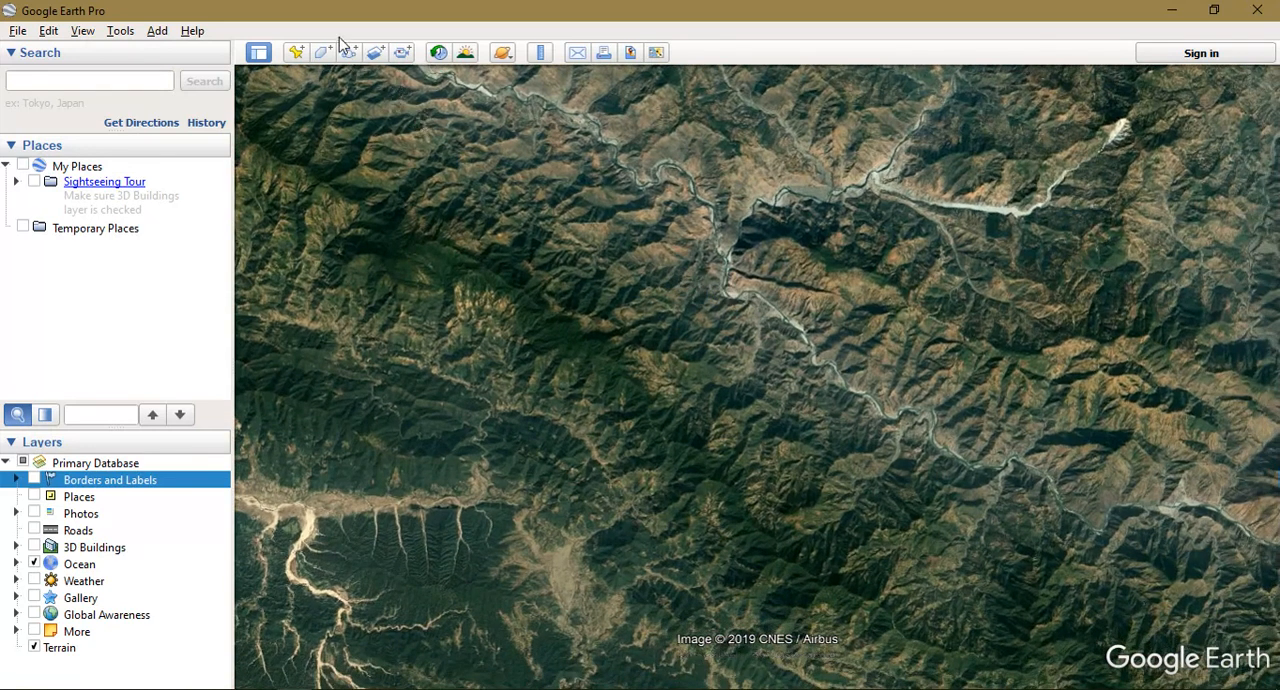
mouse_move(322, 52)
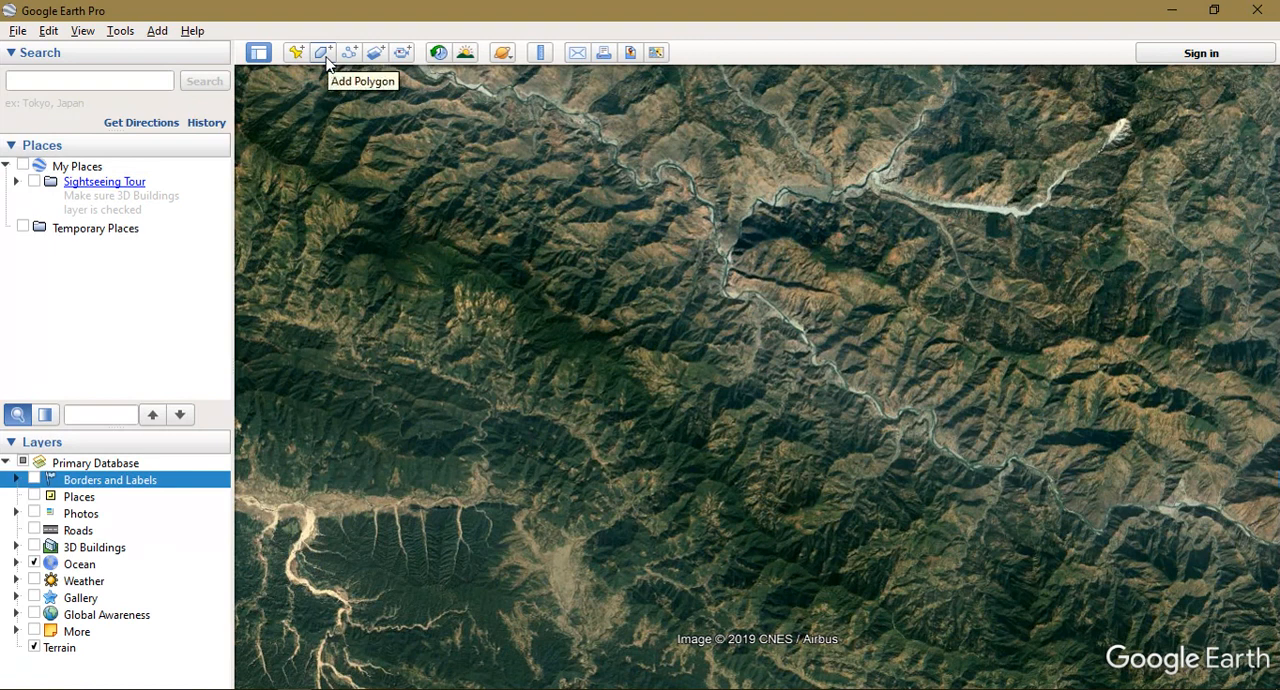
mouse_move(350, 52)
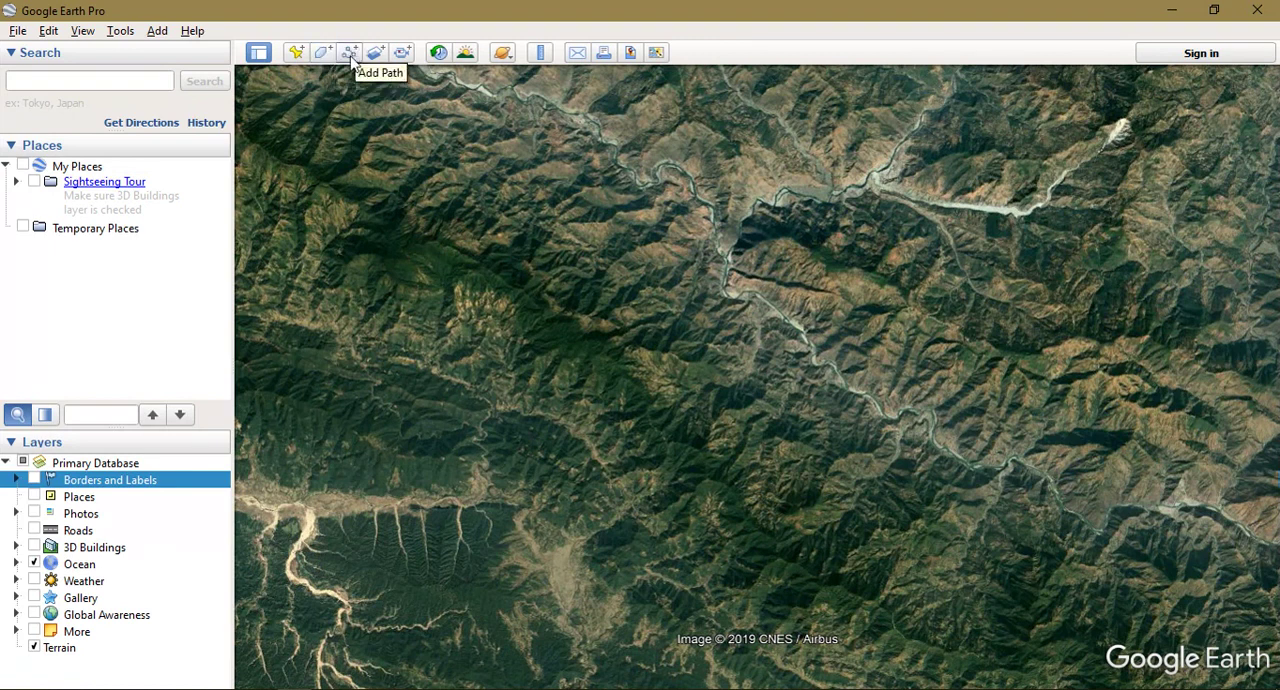
click(350, 52)
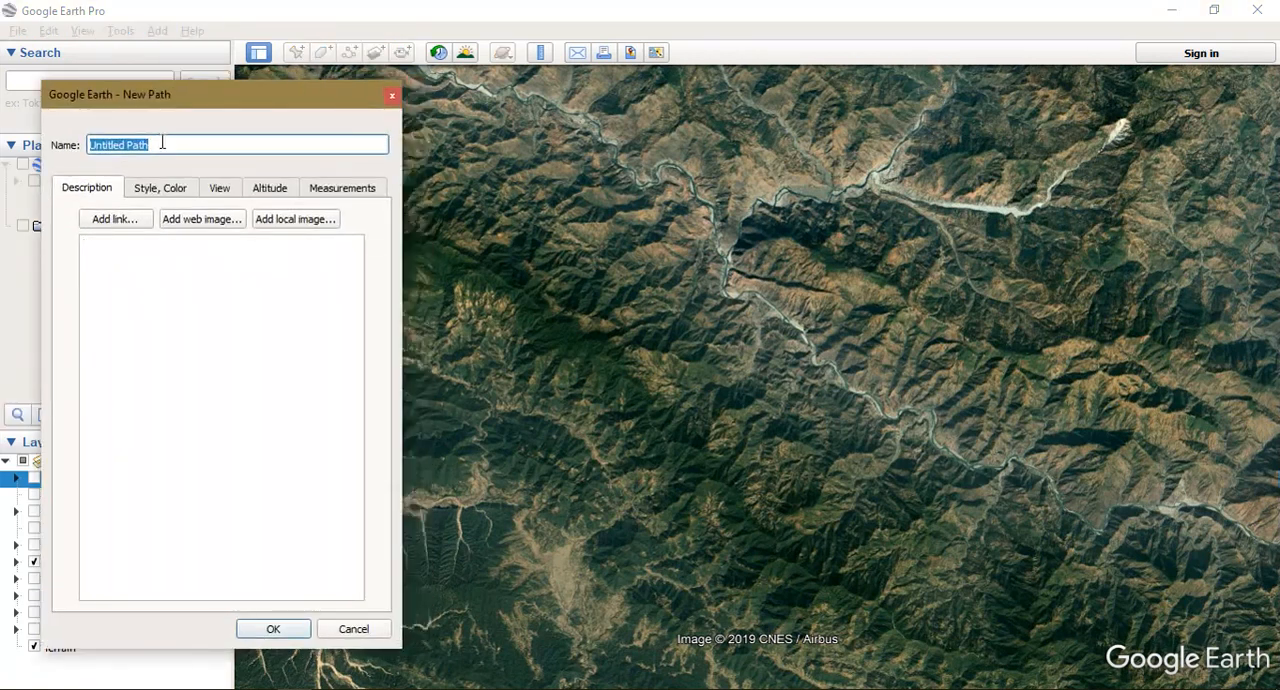
key(Delete)
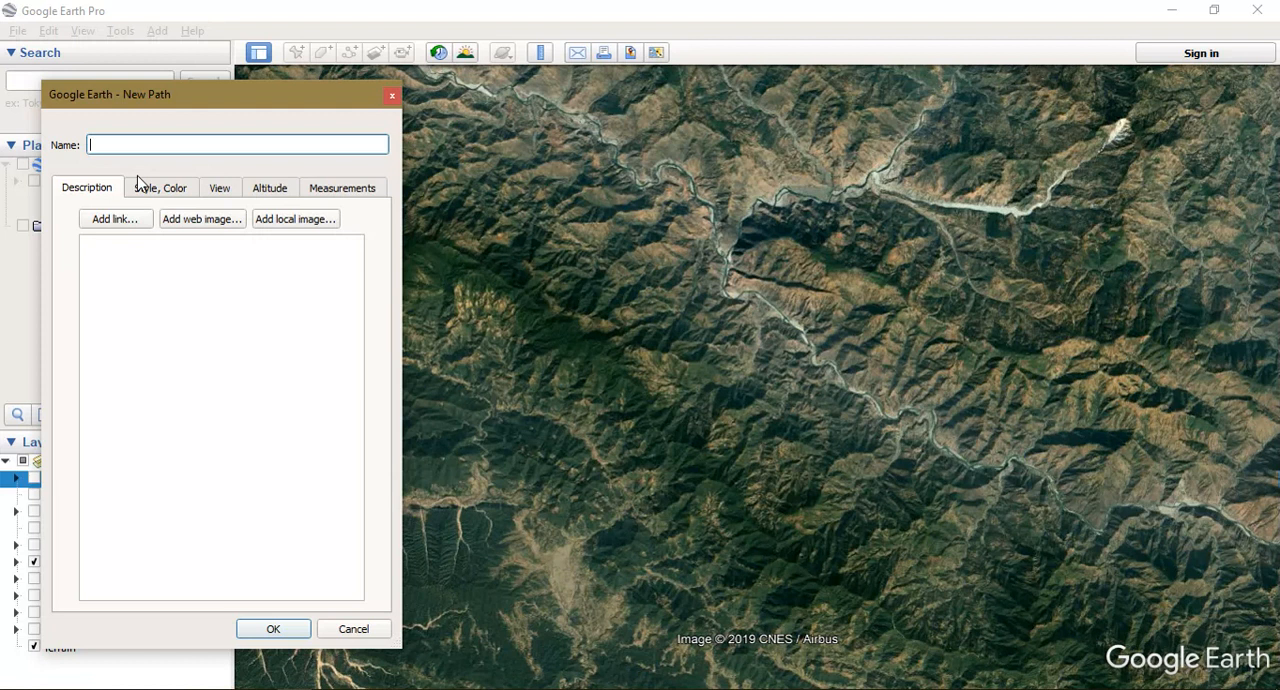
Step: Name the new path Point_Dem_Contour
text(Pol)
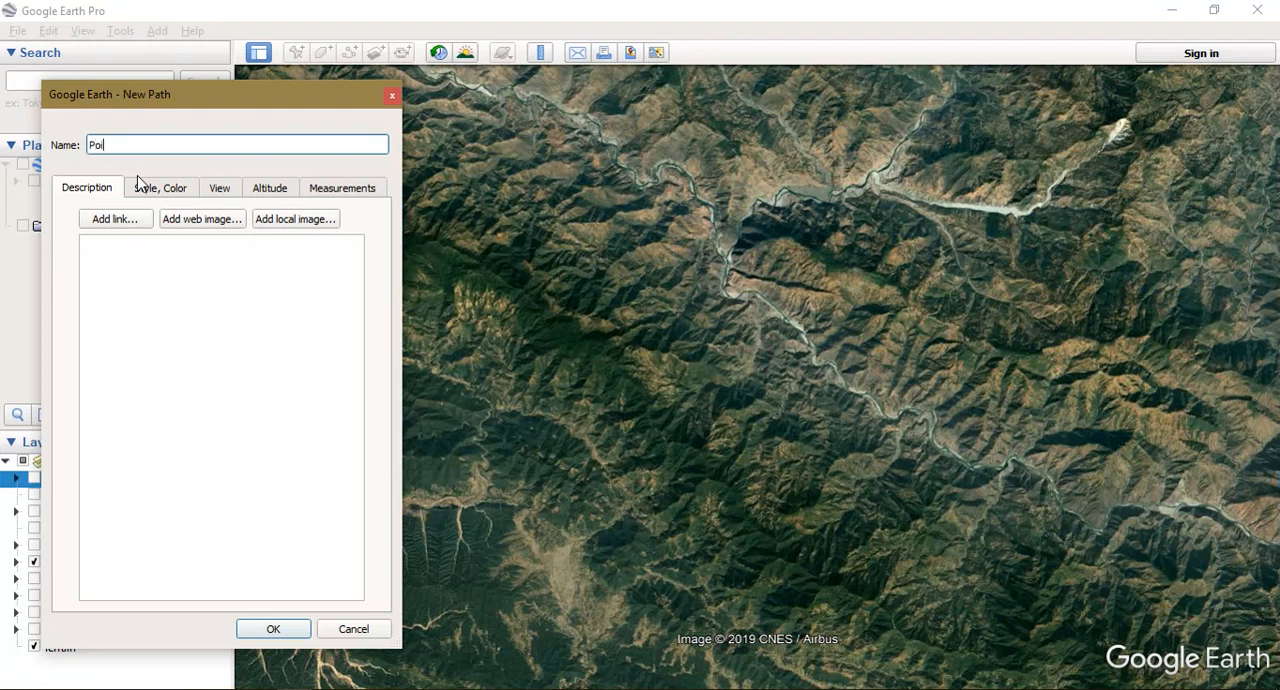
text(nt_)
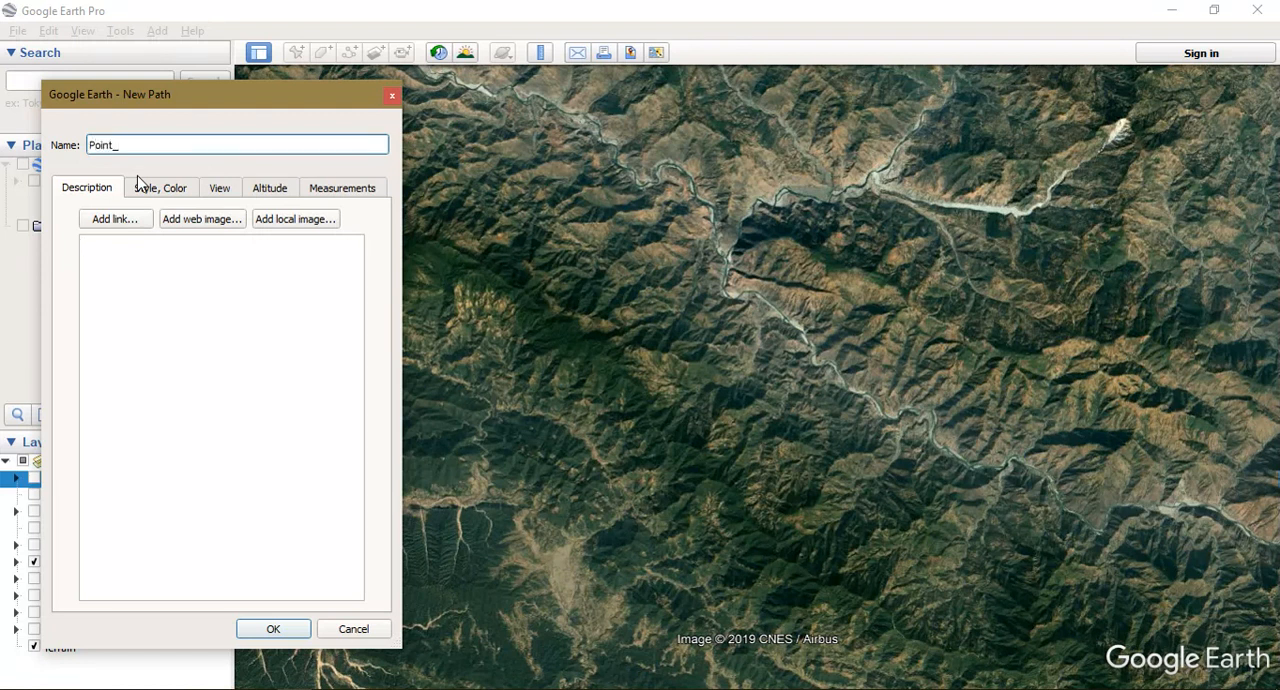
text(Dem)
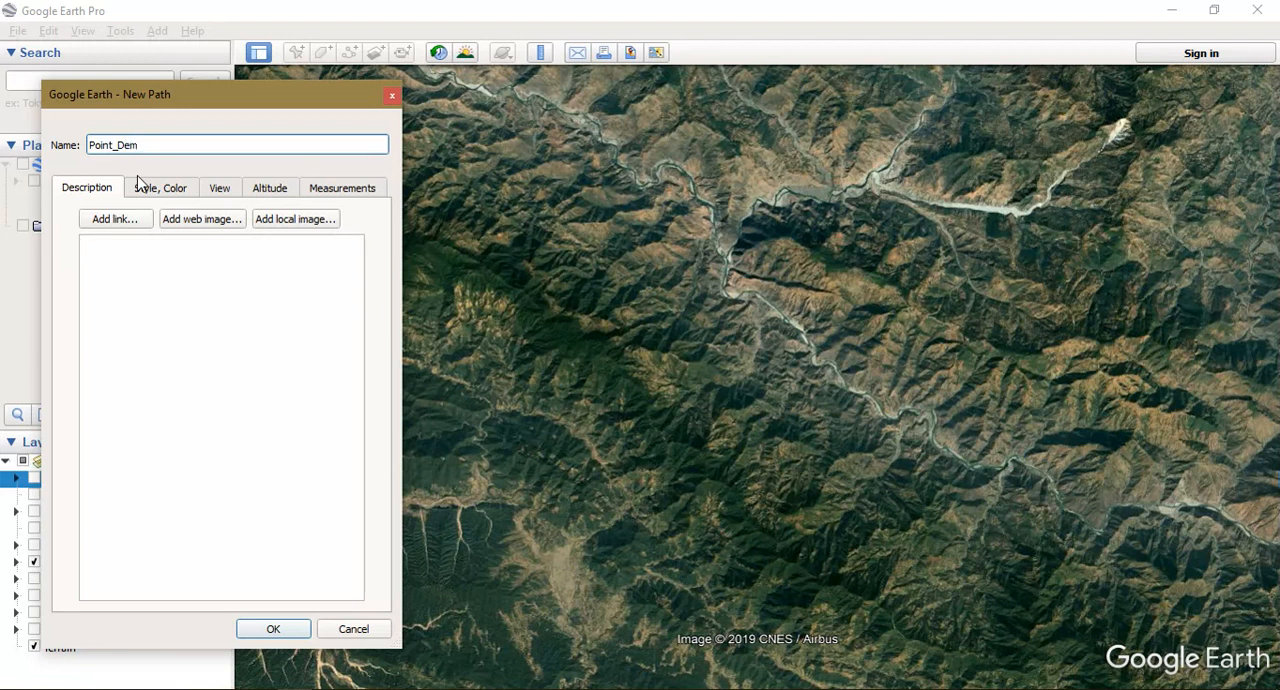
text(_C)
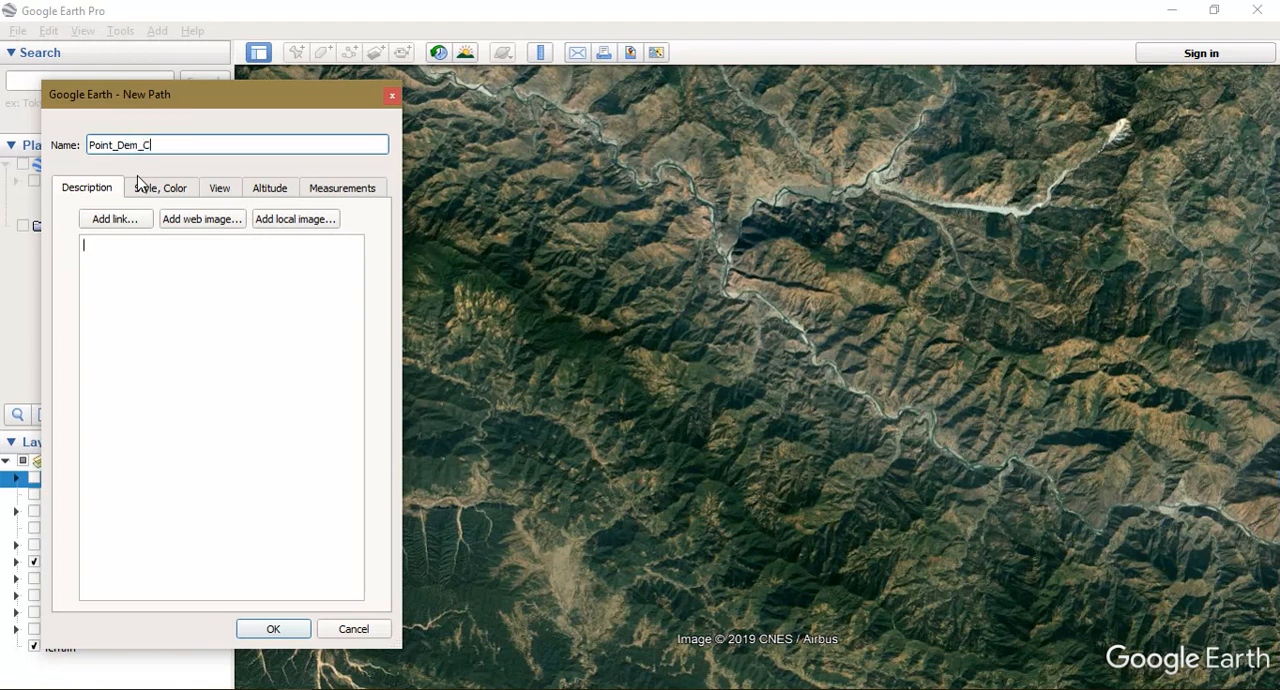
text(ontour)
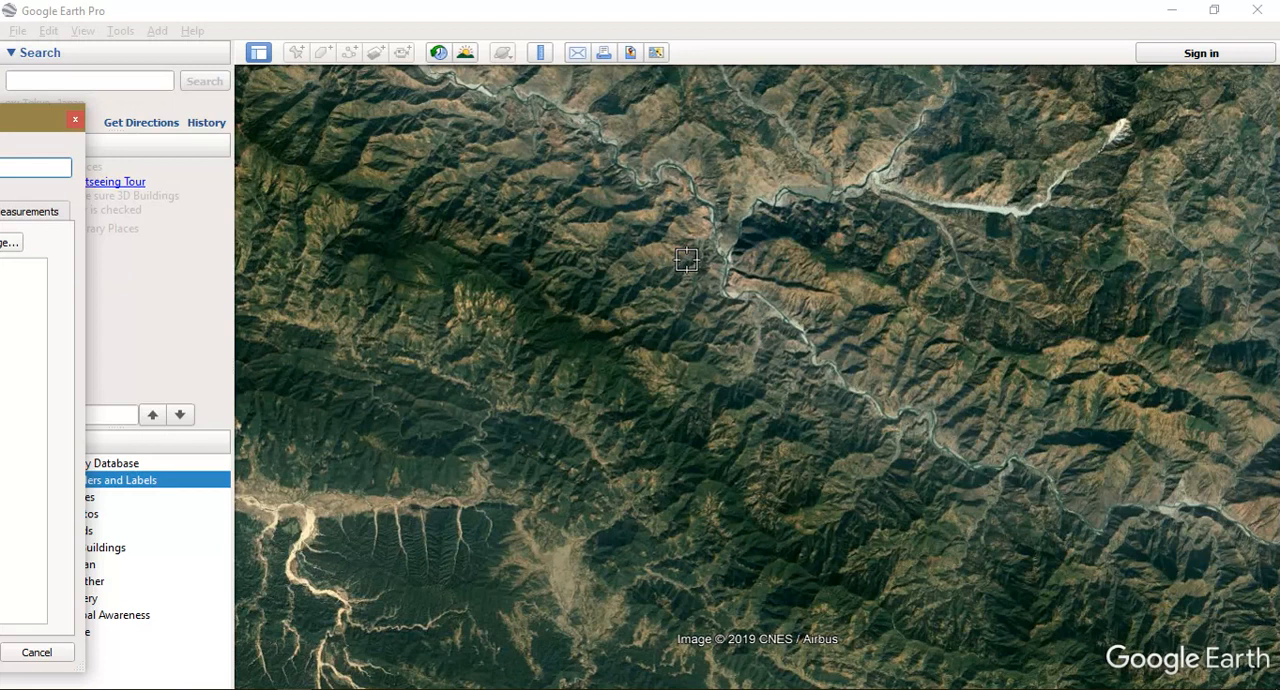
mouse_move(732, 272)
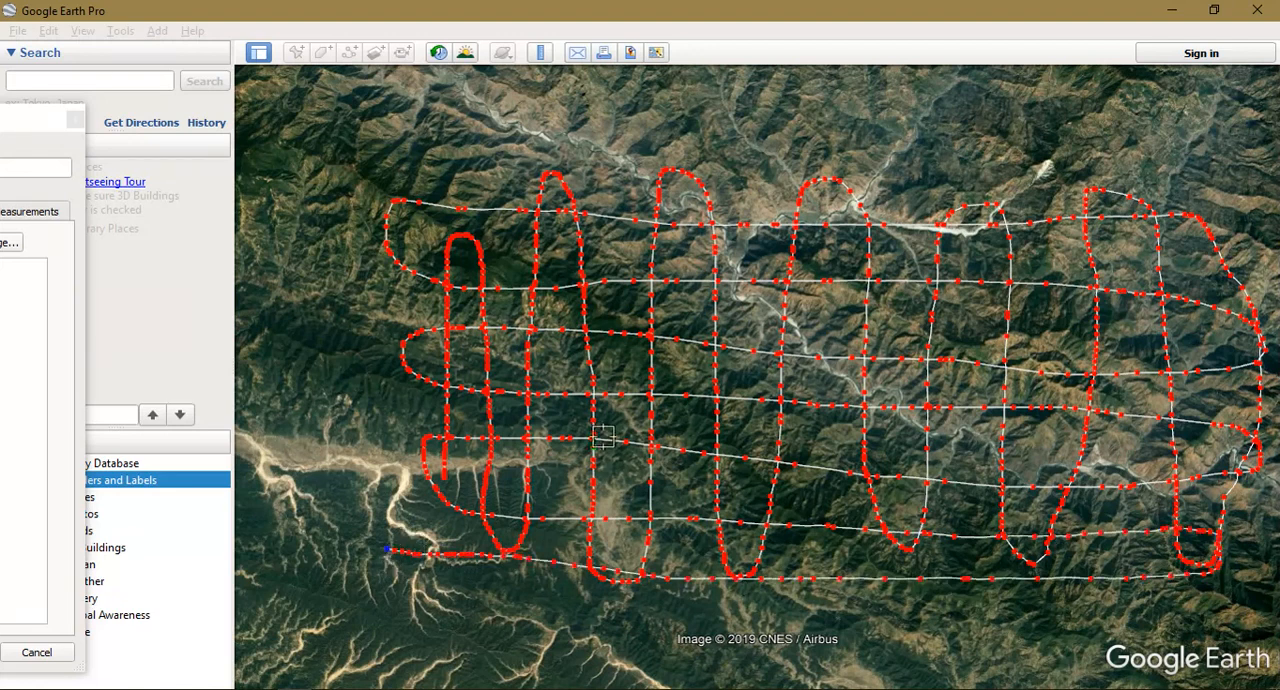
mouse_move(876, 410)
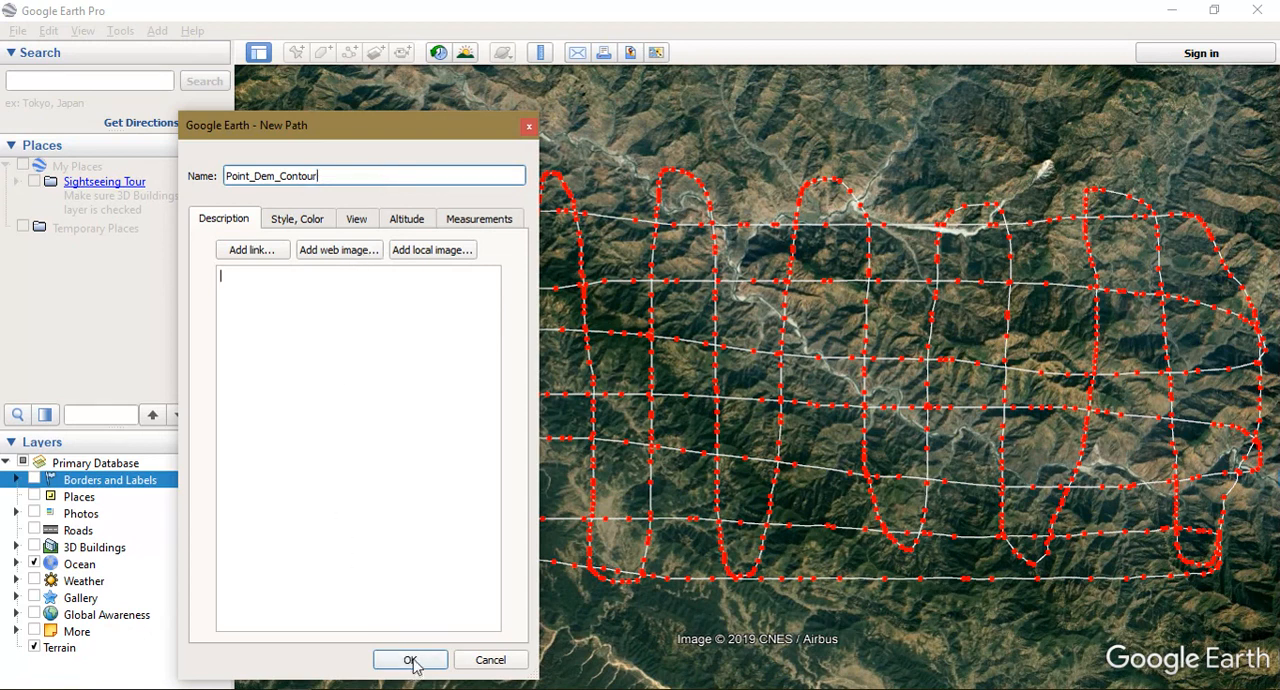
Step: Finish the Point_Dem_Contour path and save it as a KML file in the Google Earth downloads folder
click(408, 660)
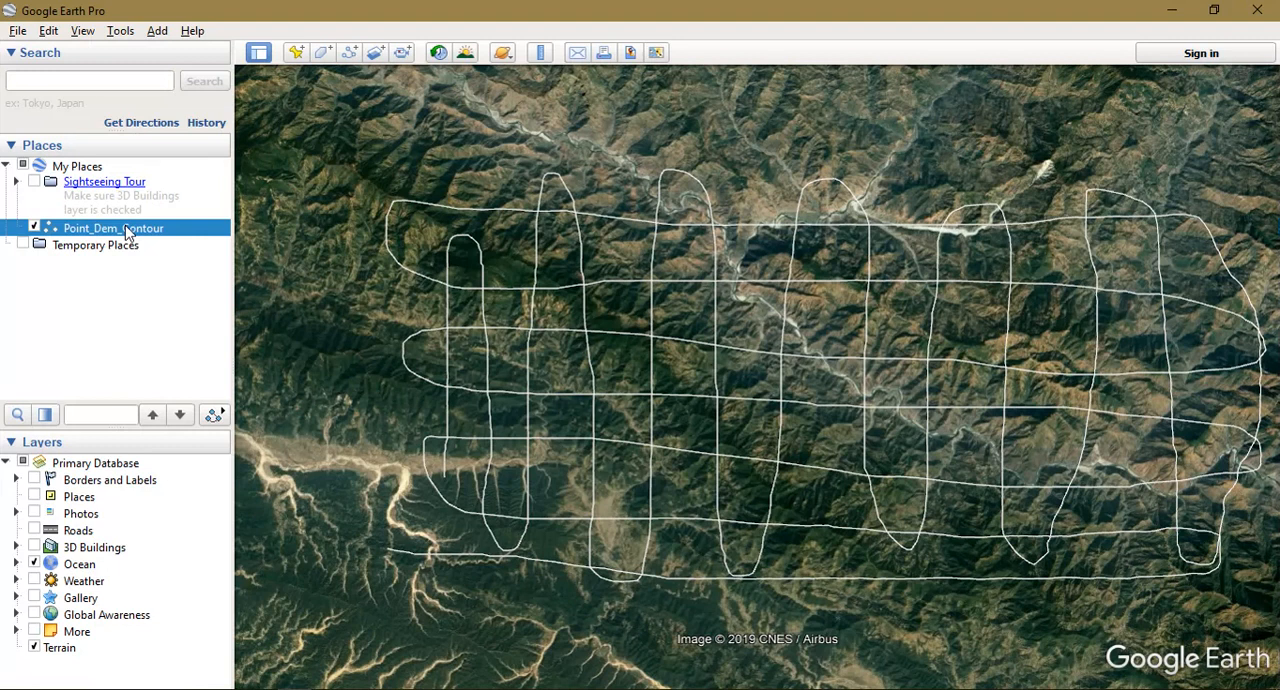
right_click(112, 228)
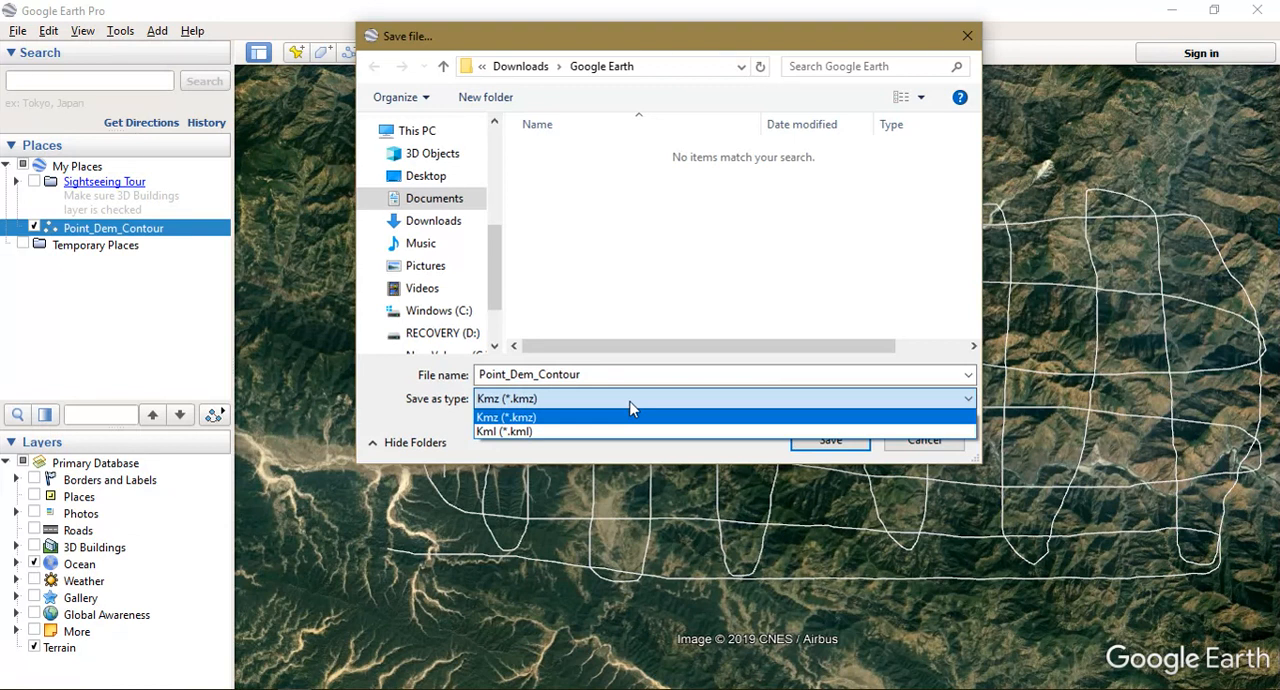
mouse_move(612, 432)
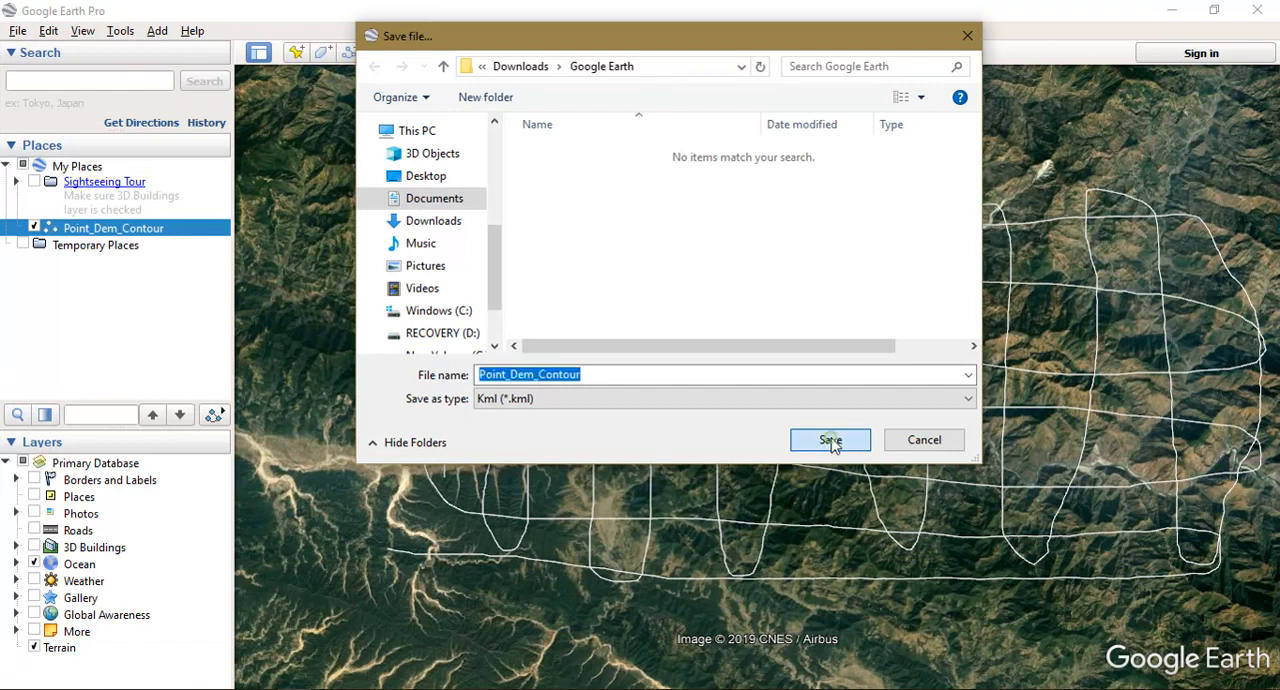
click(830, 440)
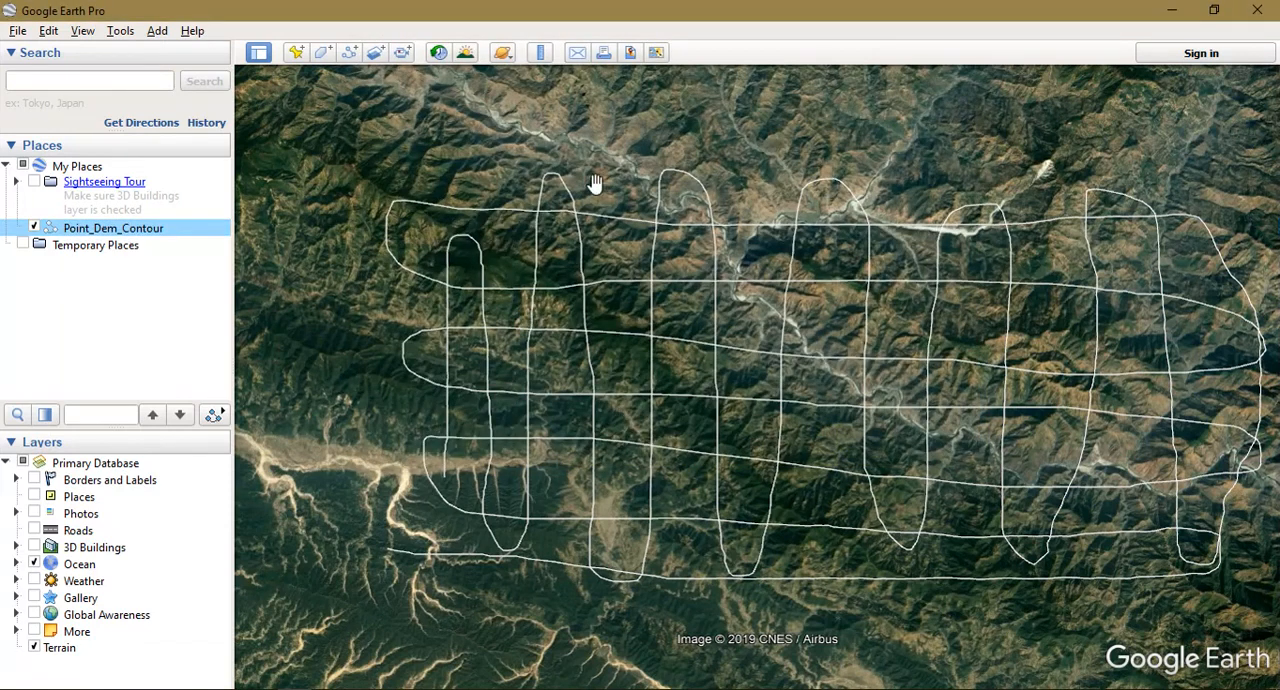
mouse_move(690, 192)
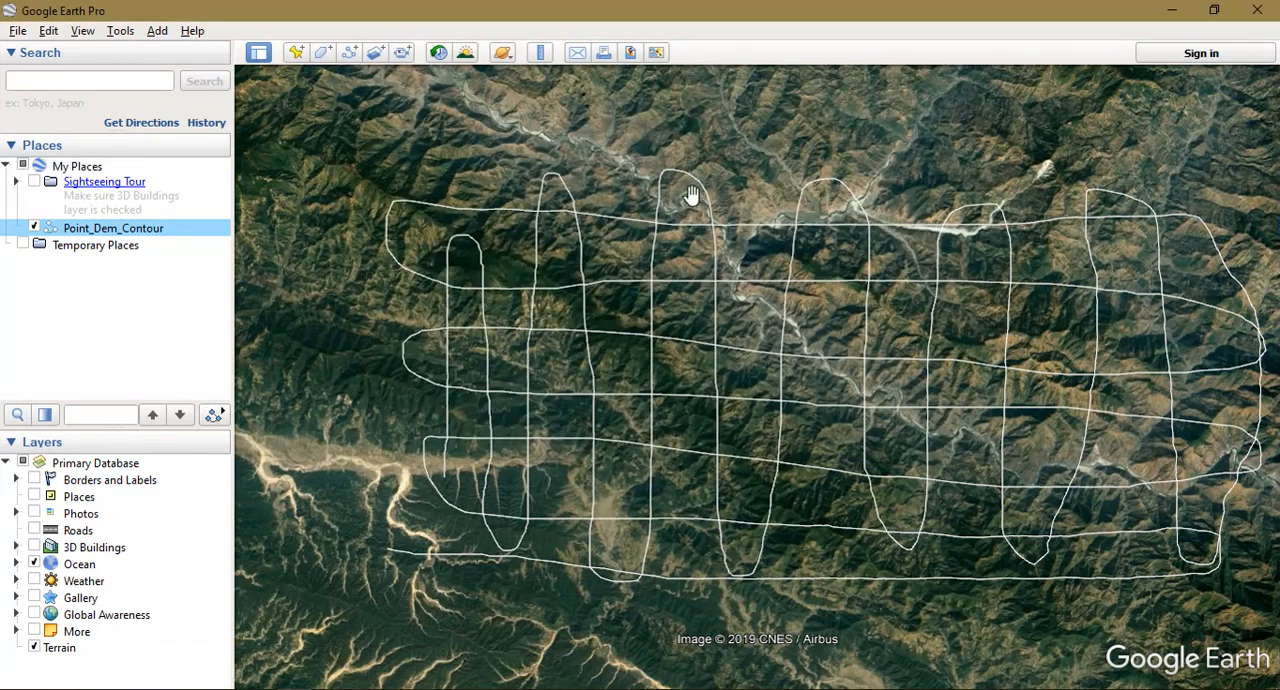
drag(690, 194, 432, 502)
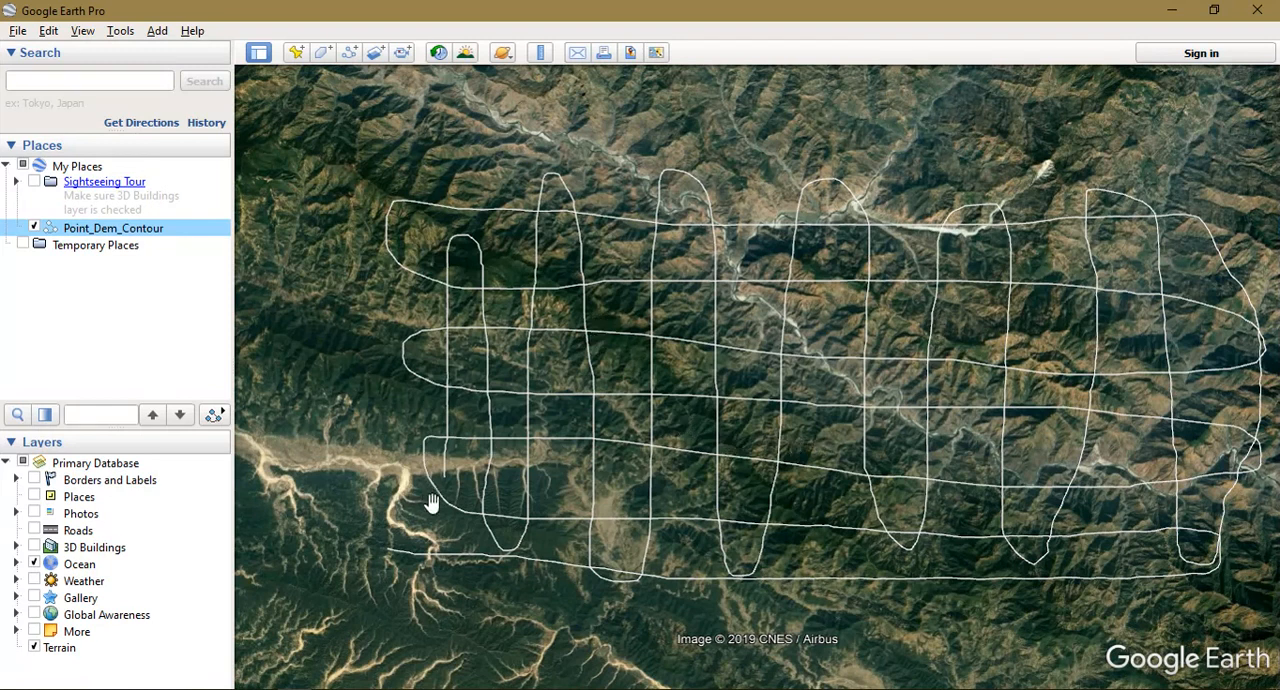
mouse_move(468, 440)
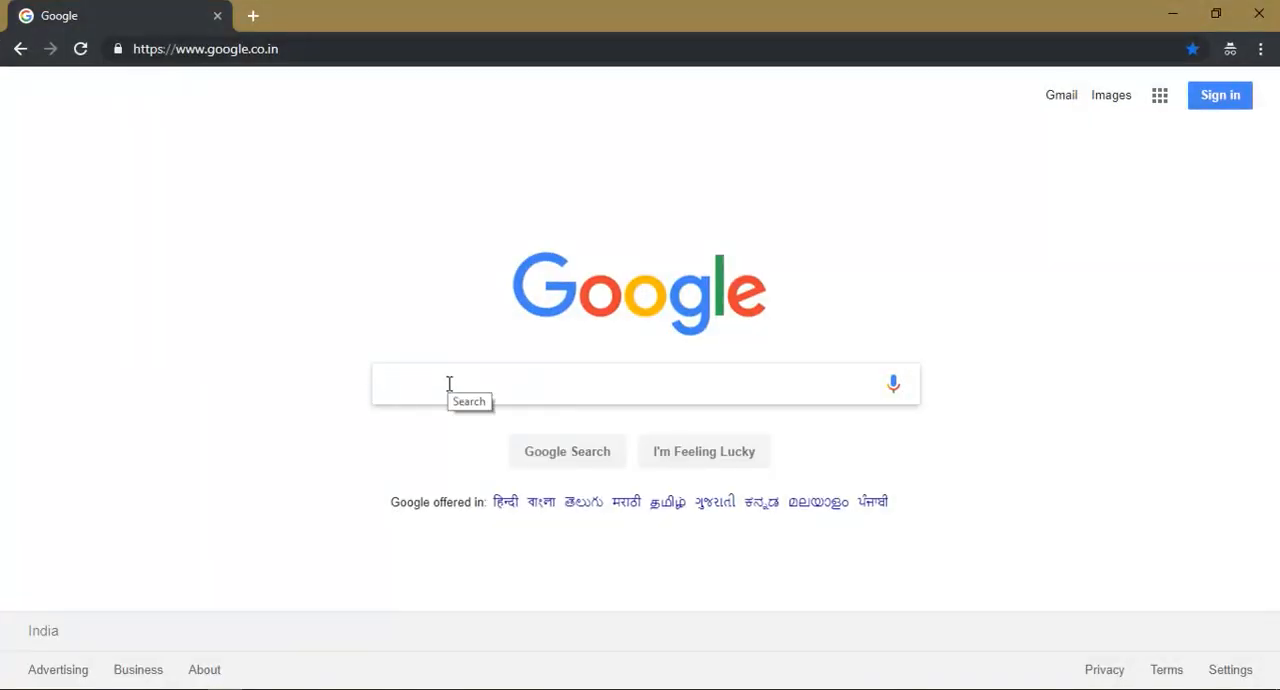
Step: Search Google for 'gps visualizer'
text(gps)
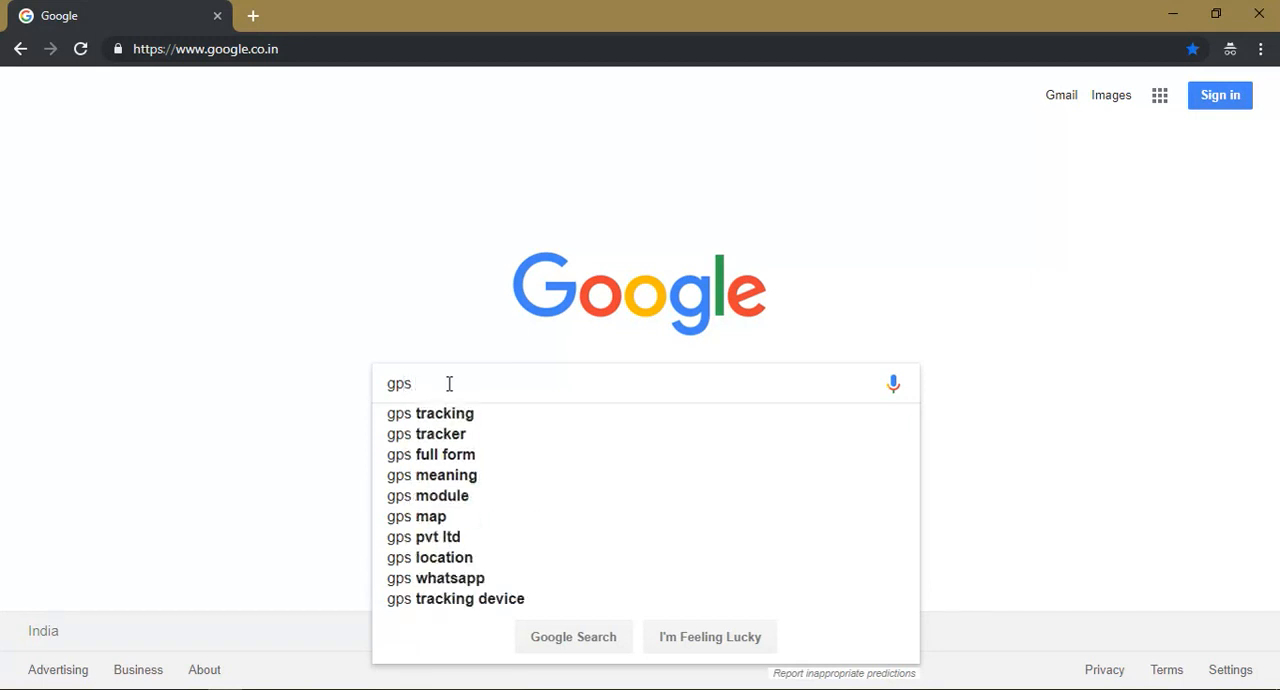
text(visualizer)
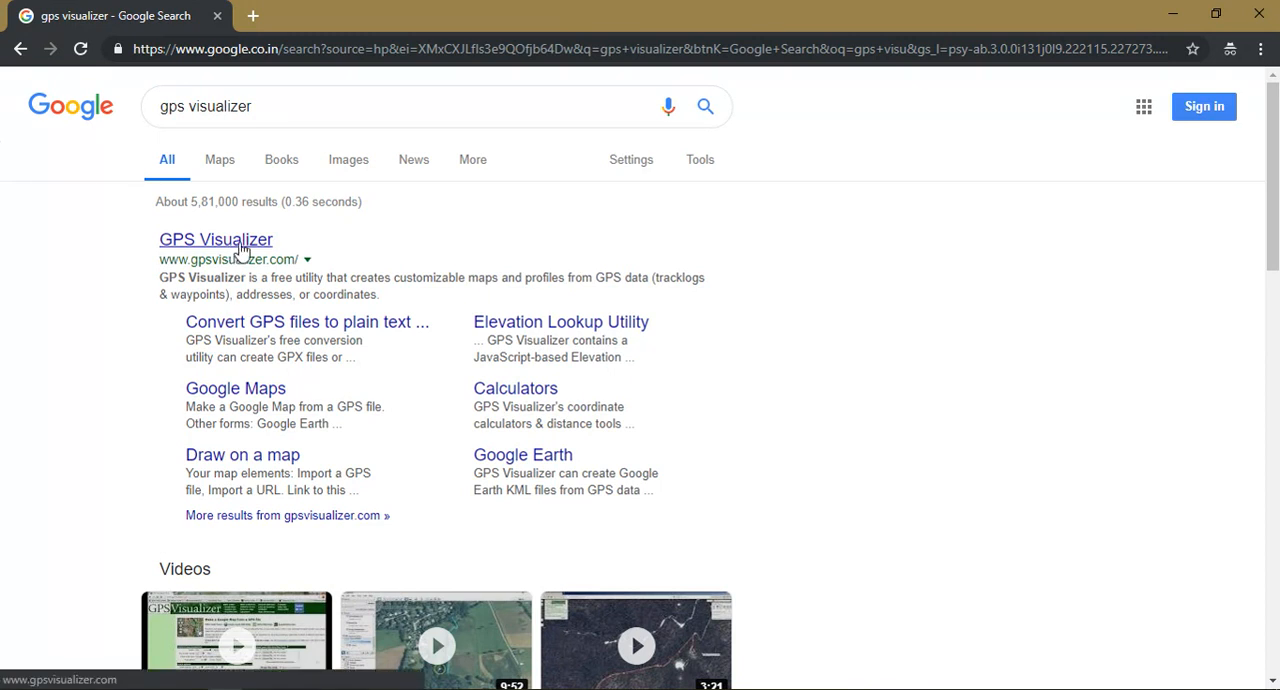
Step: Browse the GPS Visualizer home page and go to its elevation lookup page
click(216, 240)
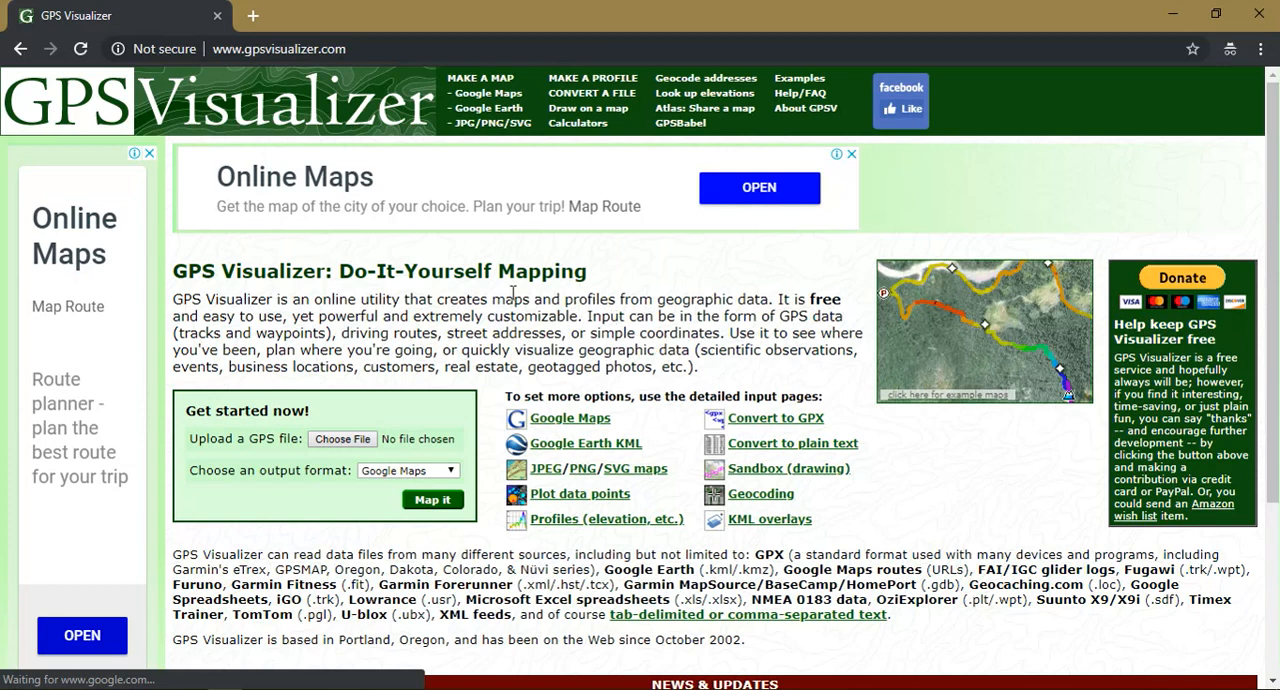
scroll(down, 3)
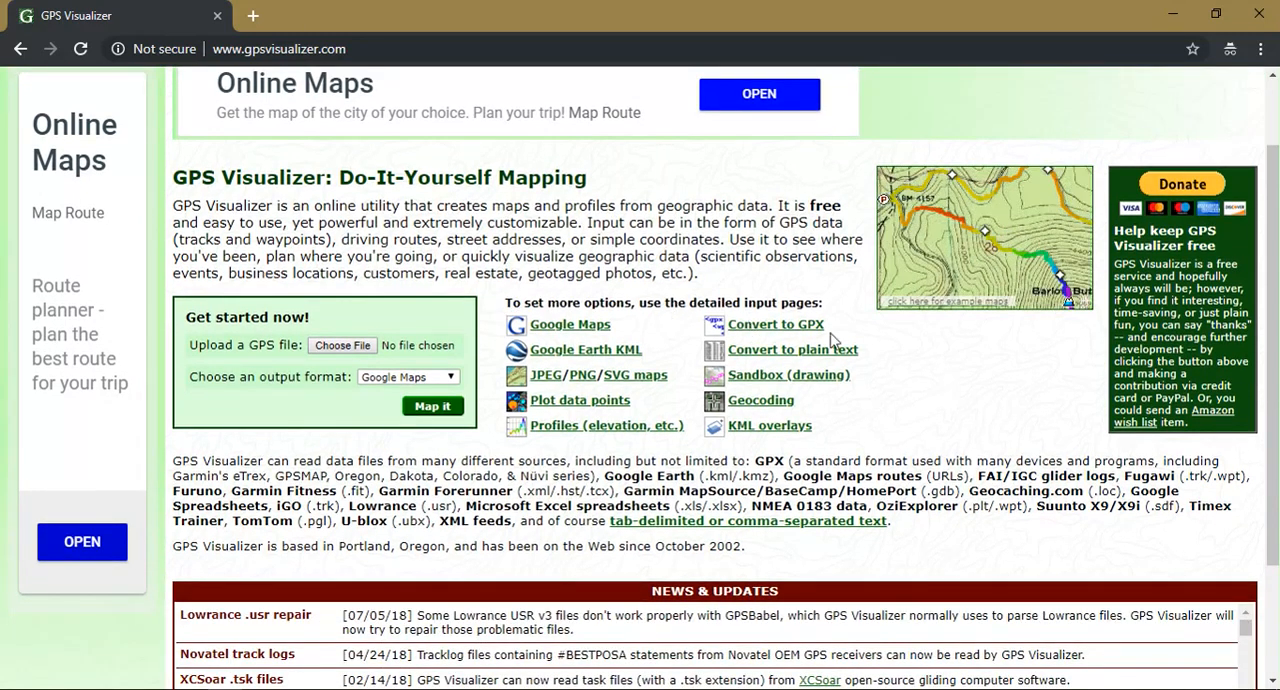
scroll(down, 3)
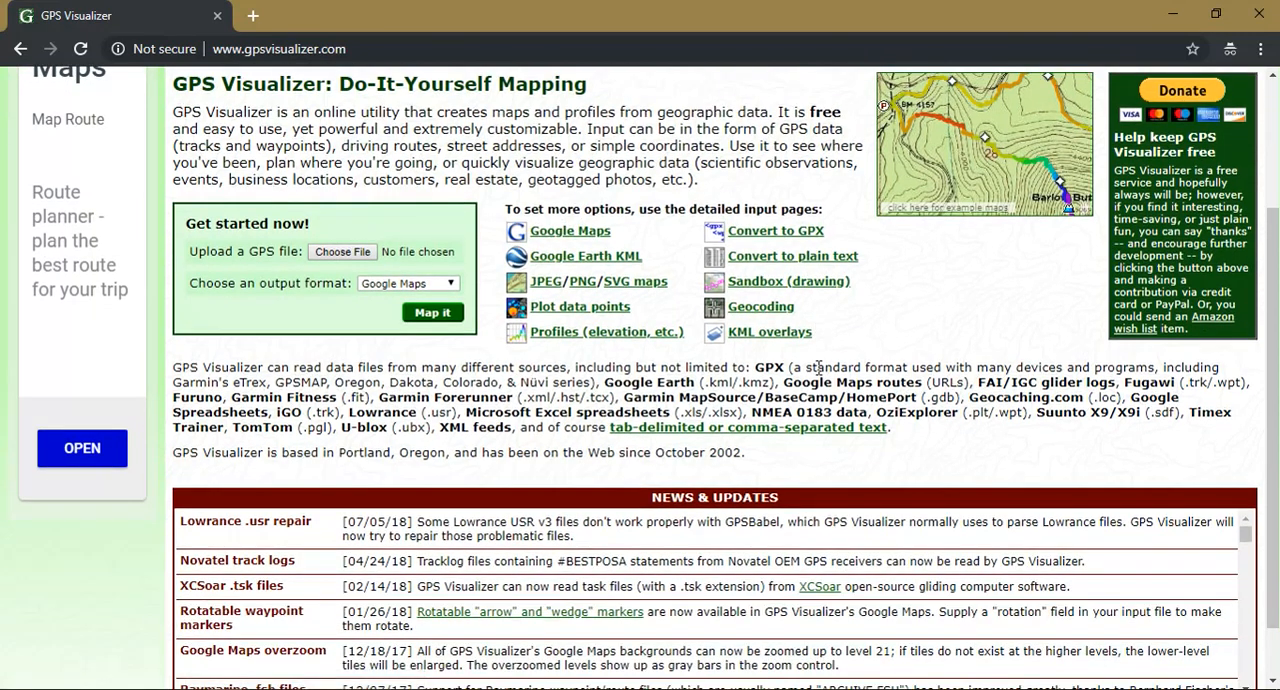
scroll(up, 3)
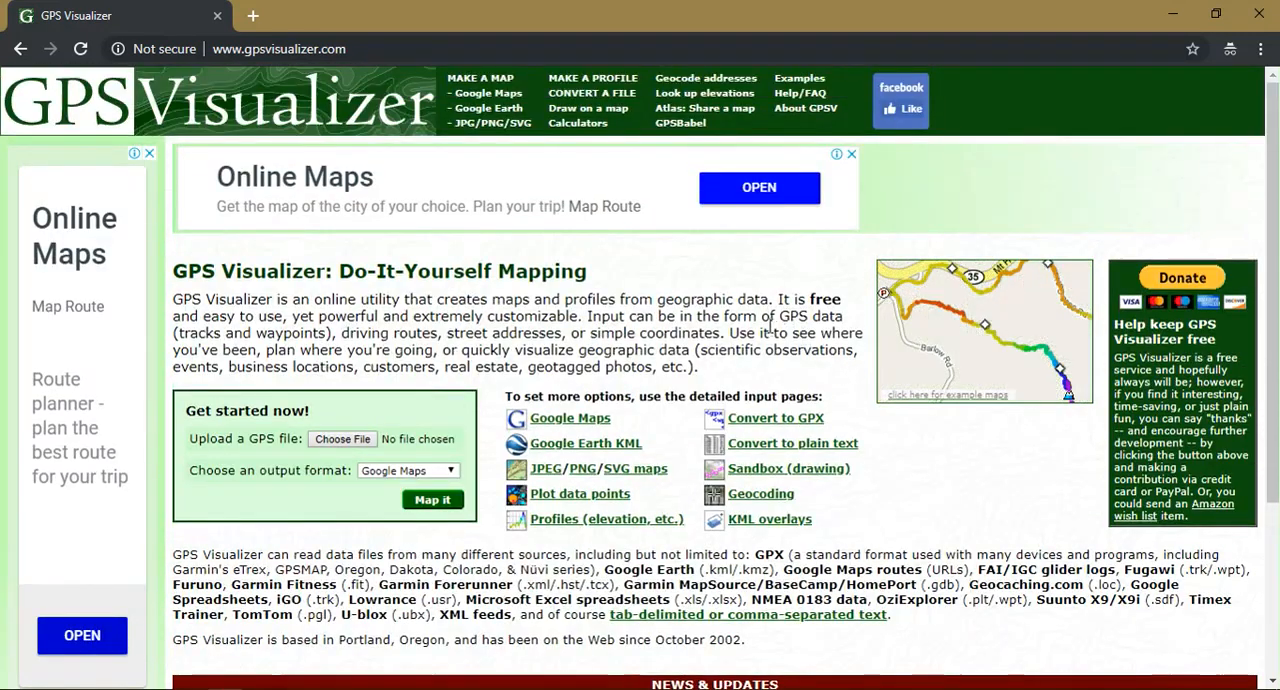
mouse_move(584, 222)
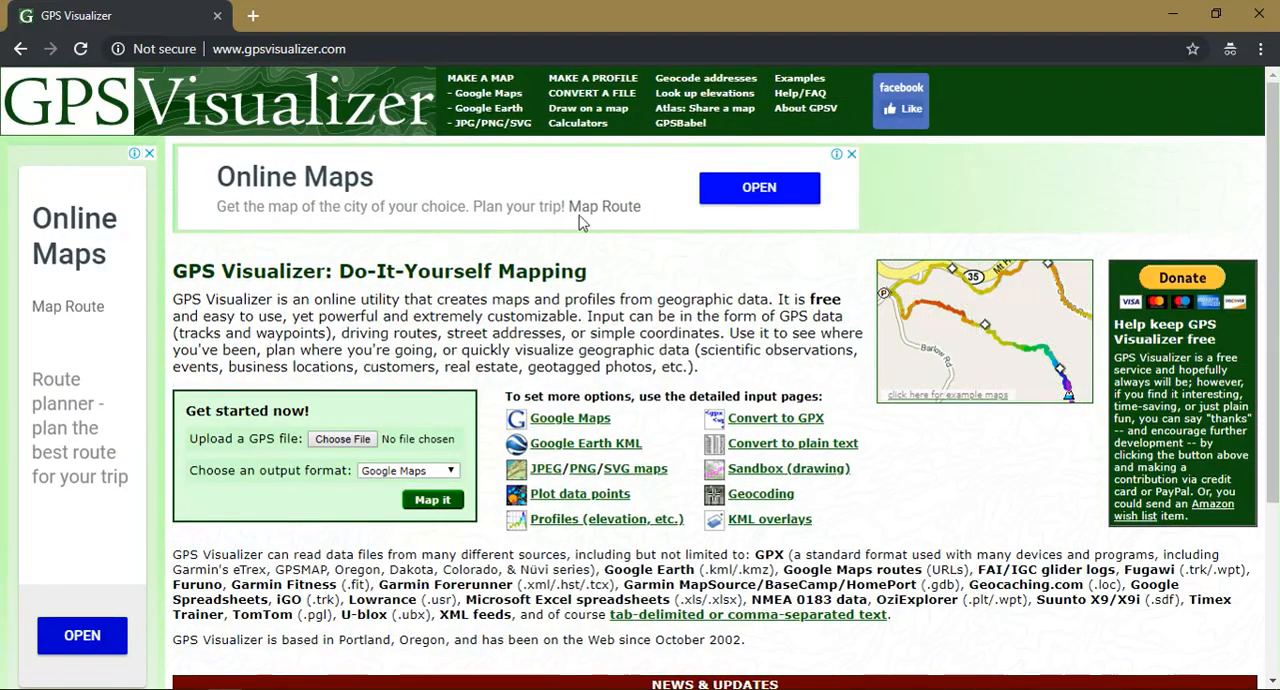
mouse_move(704, 92)
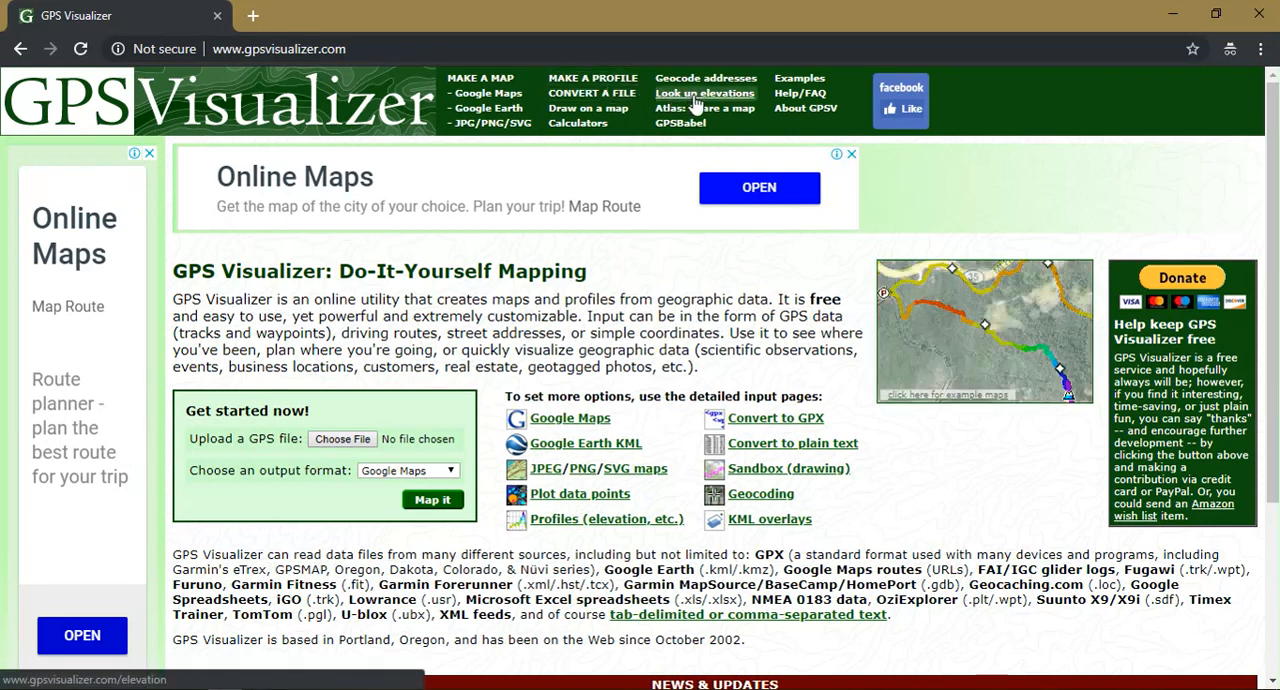
click(704, 92)
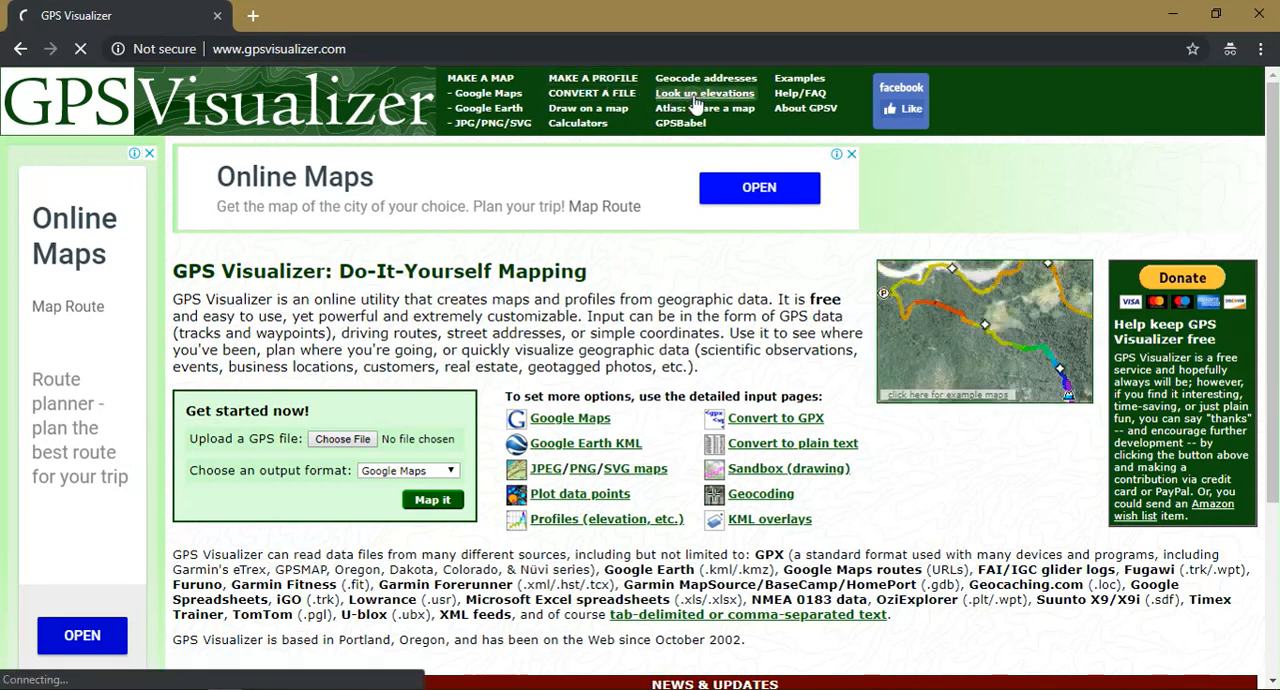
Step: Upload Point_Dem_Contour.kml to the Look up elevations page
click(704, 92)
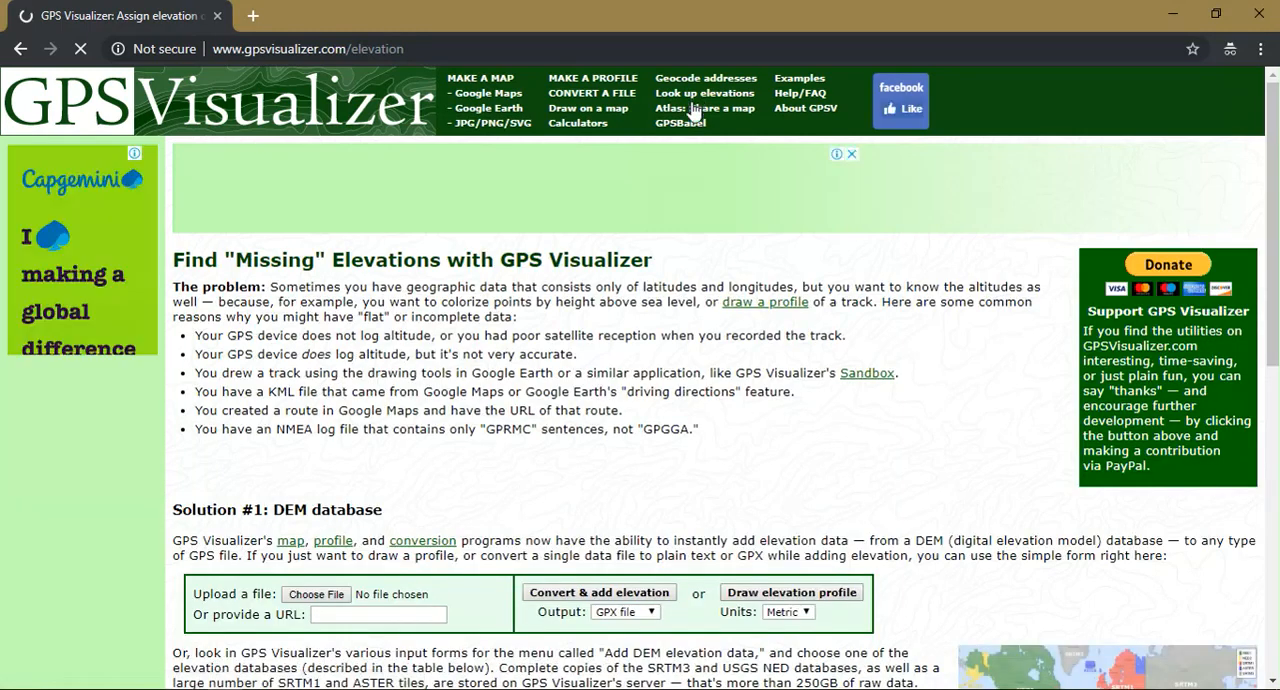
scroll(down, 3)
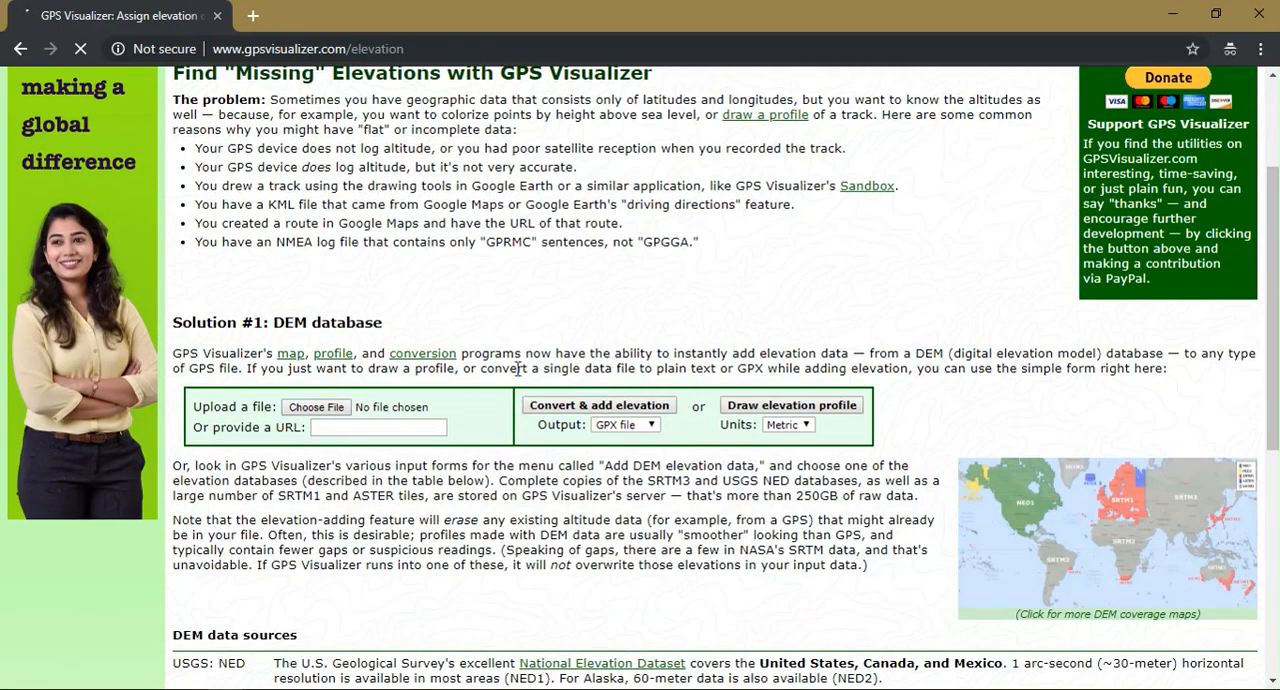
click(316, 406)
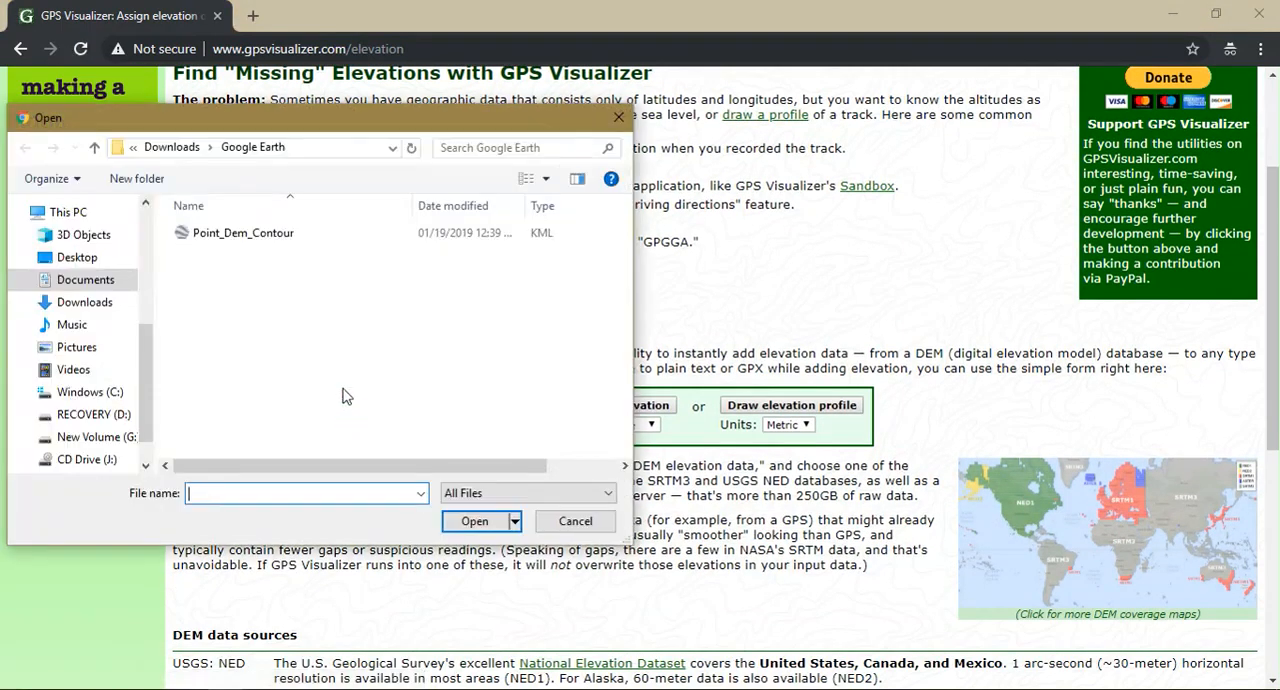
click(244, 232)
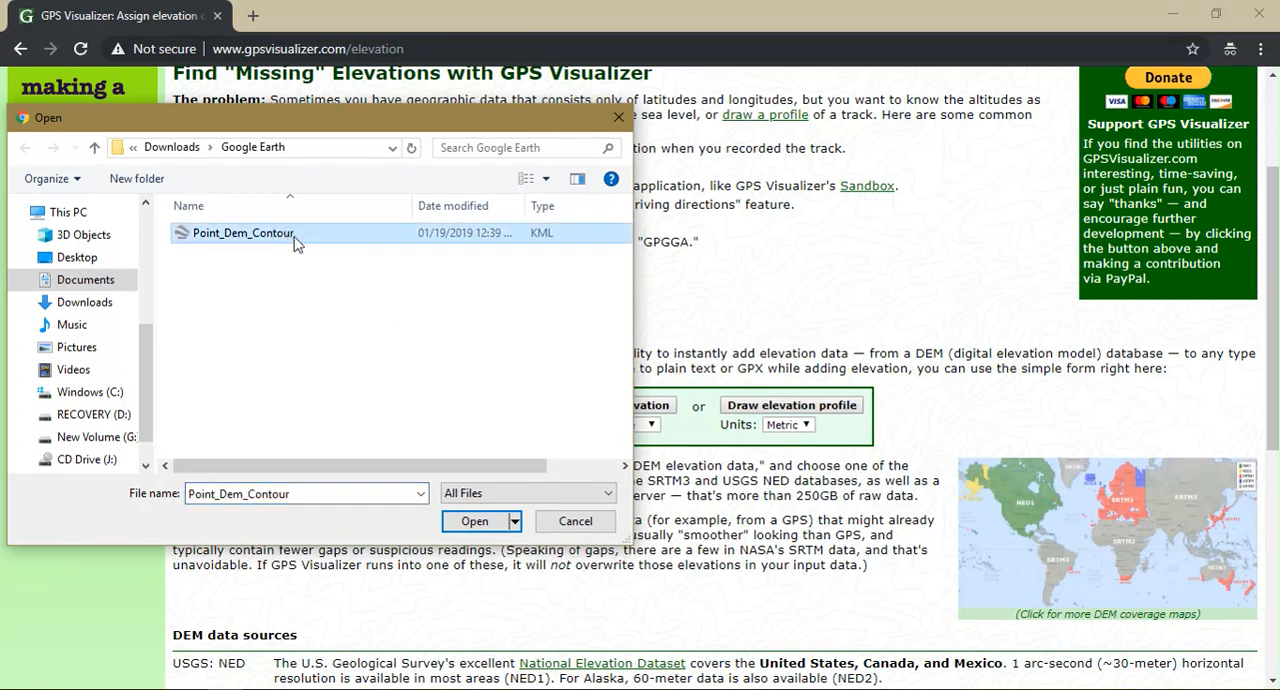
click(474, 520)
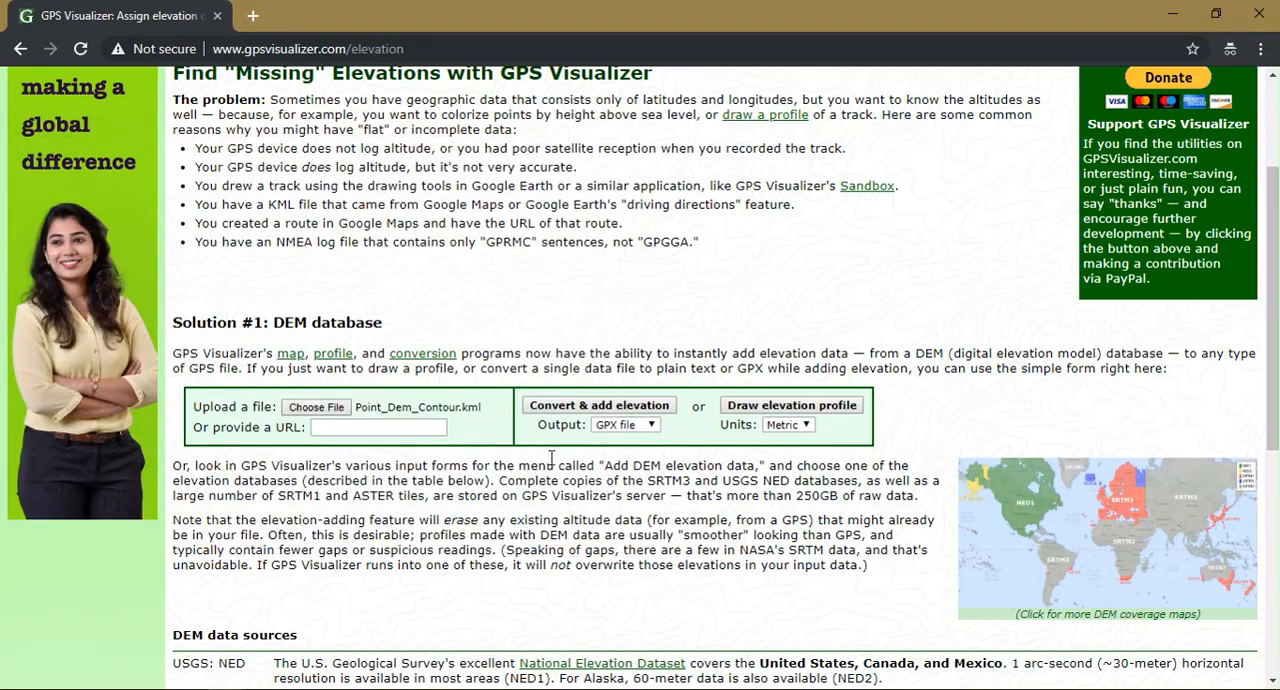
Step: Choose GPX file as the output format for the elevation conversion
click(624, 424)
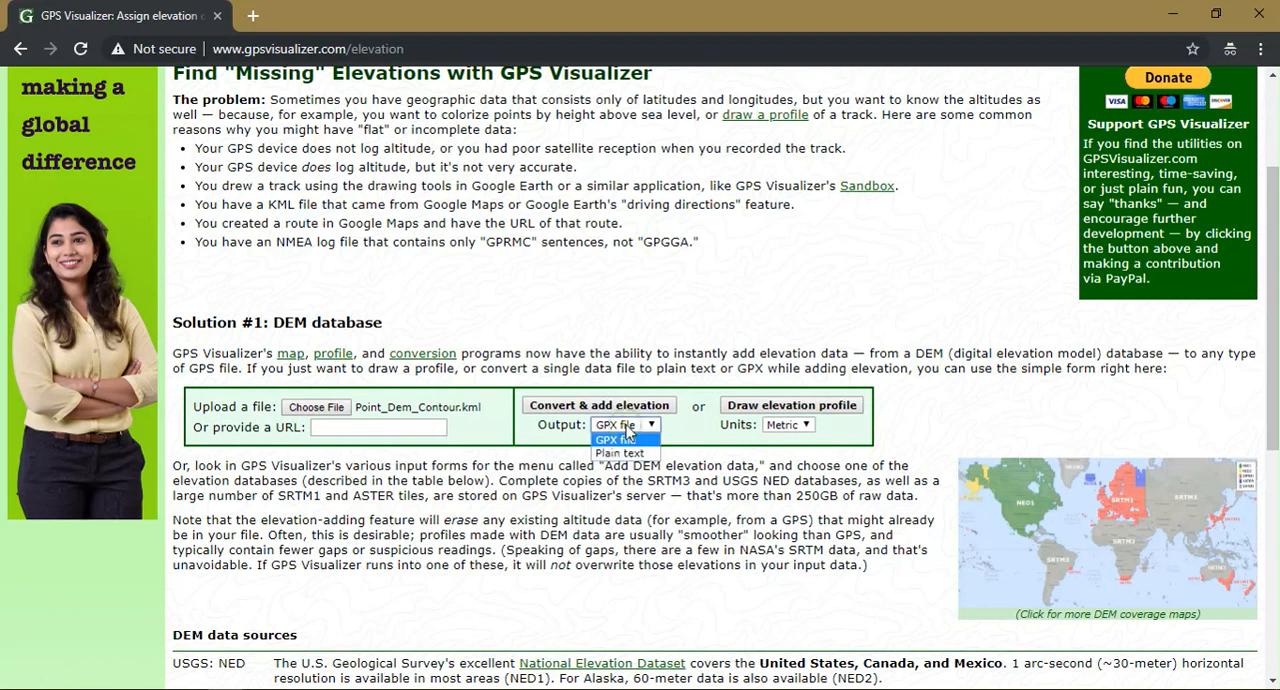
click(624, 424)
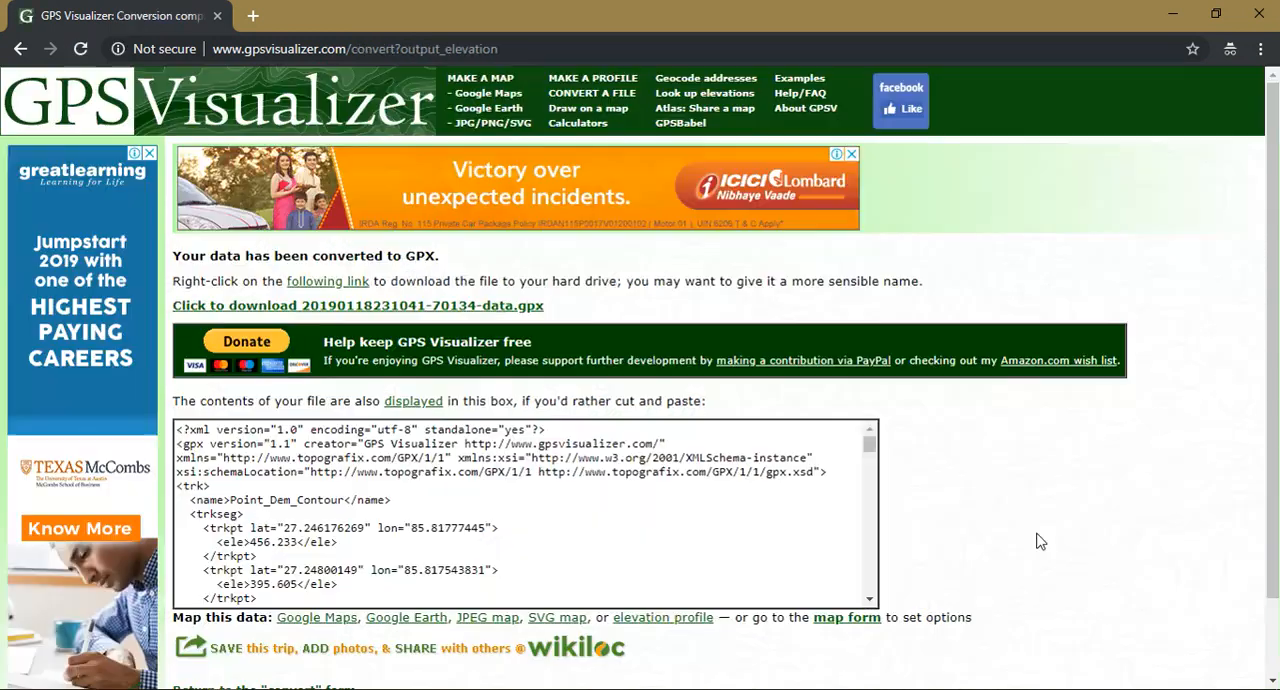
Step: Download the converted -data.gpx file containing elevation values
scroll(down, 3)
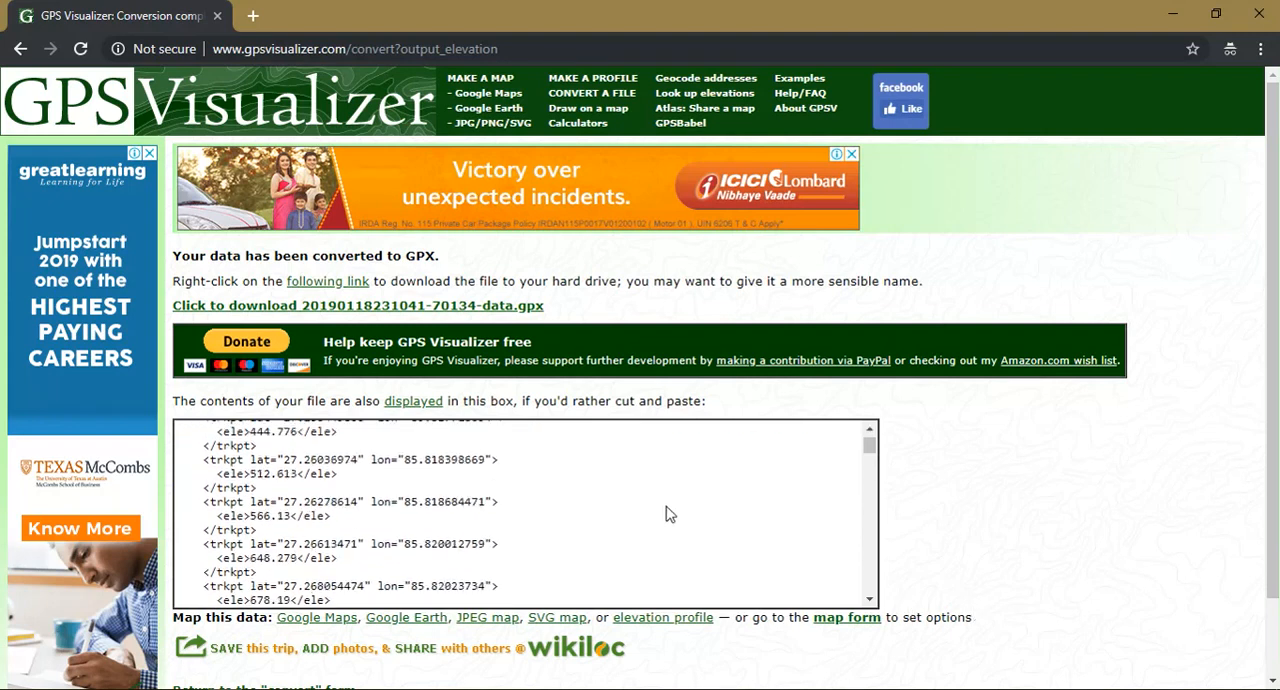
scroll(down, 3)
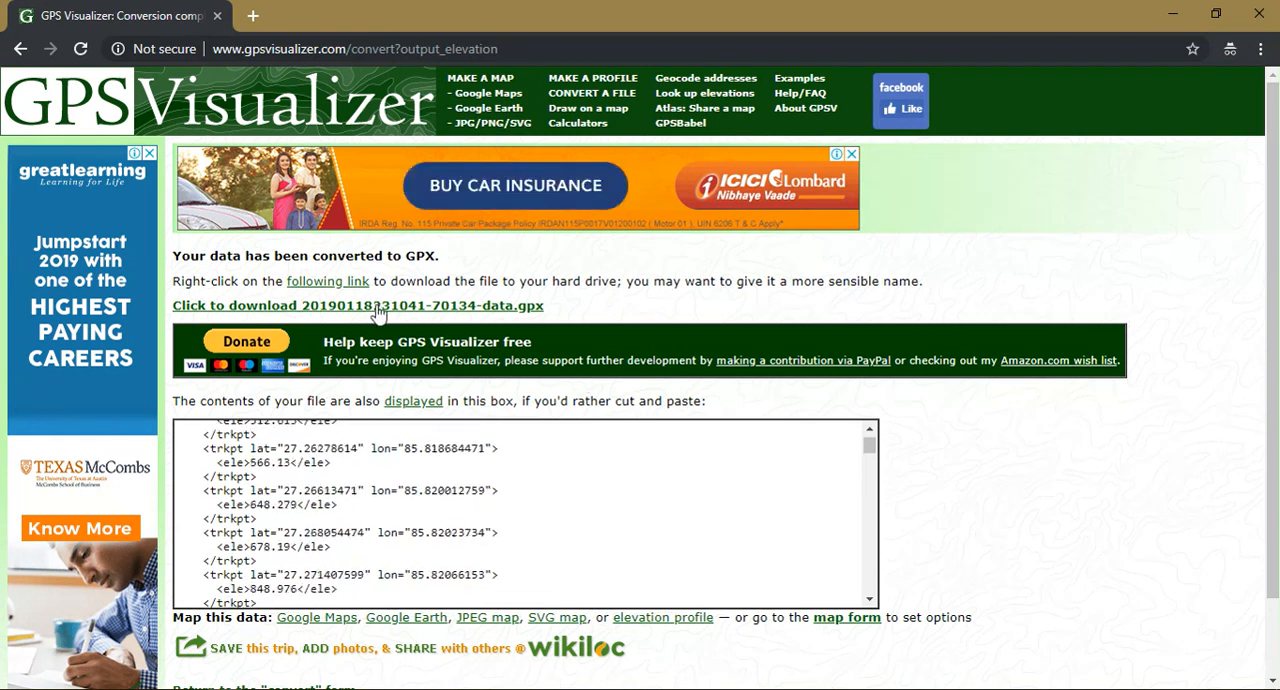
mouse_move(358, 304)
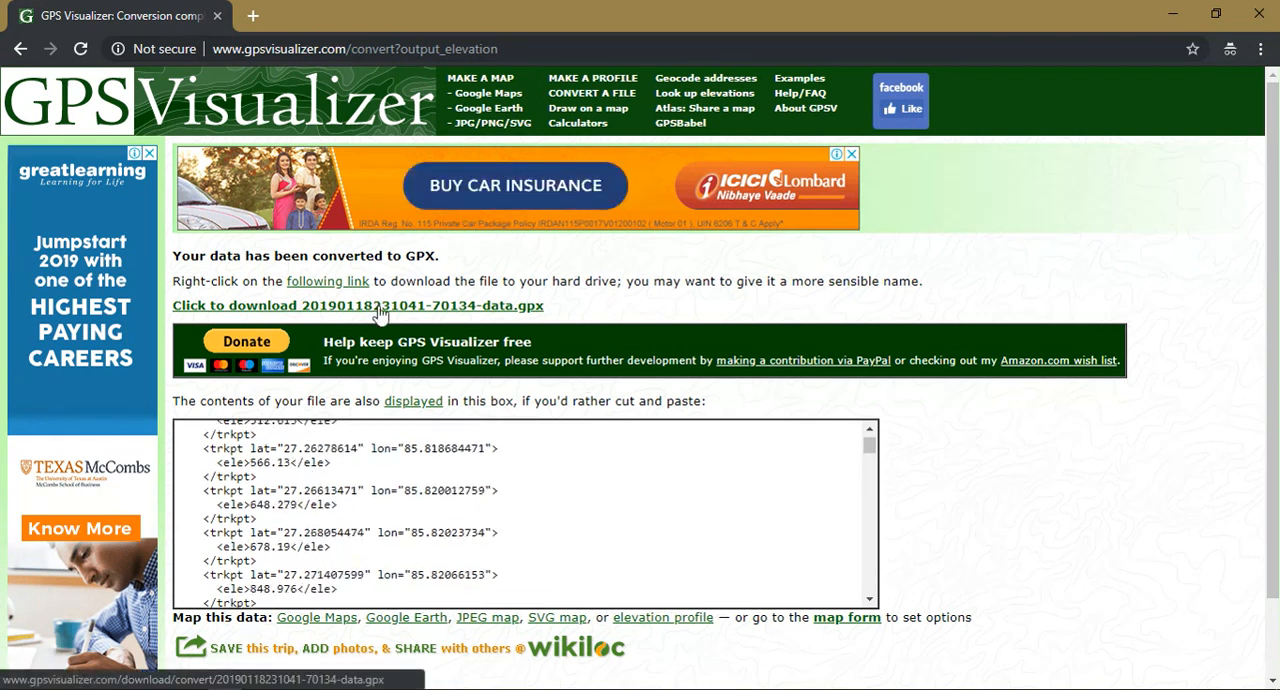
click(356, 304)
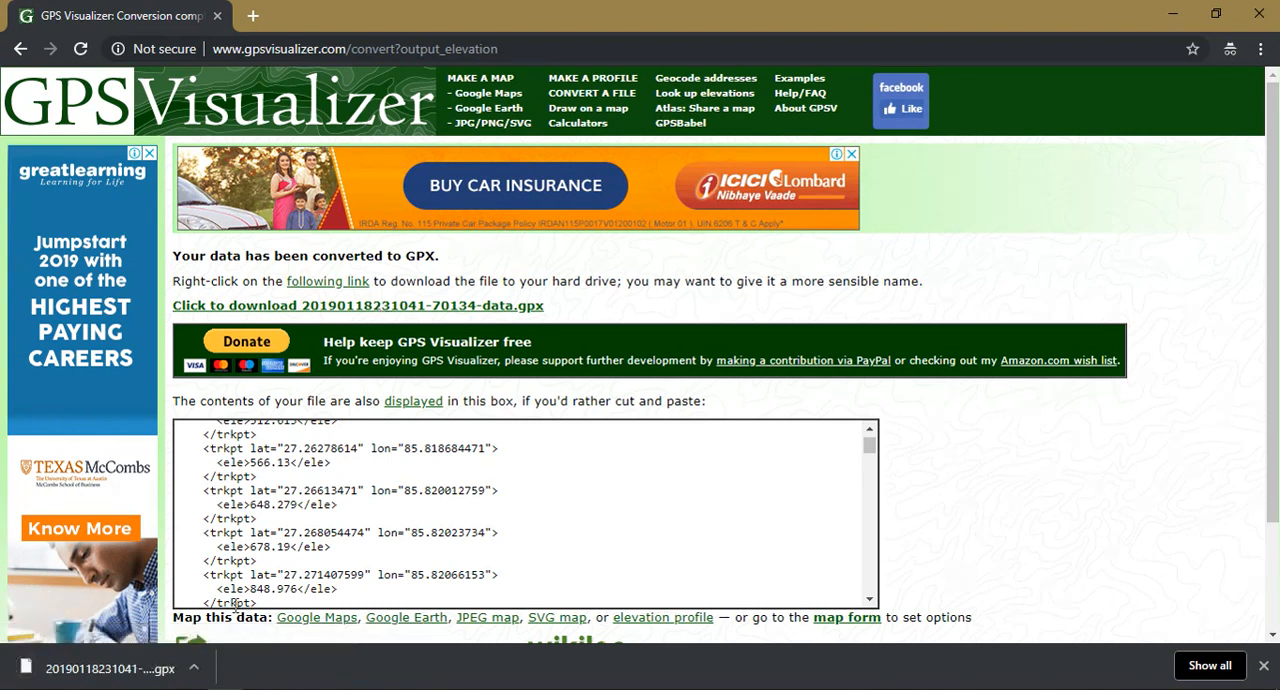
mouse_move(928, 600)
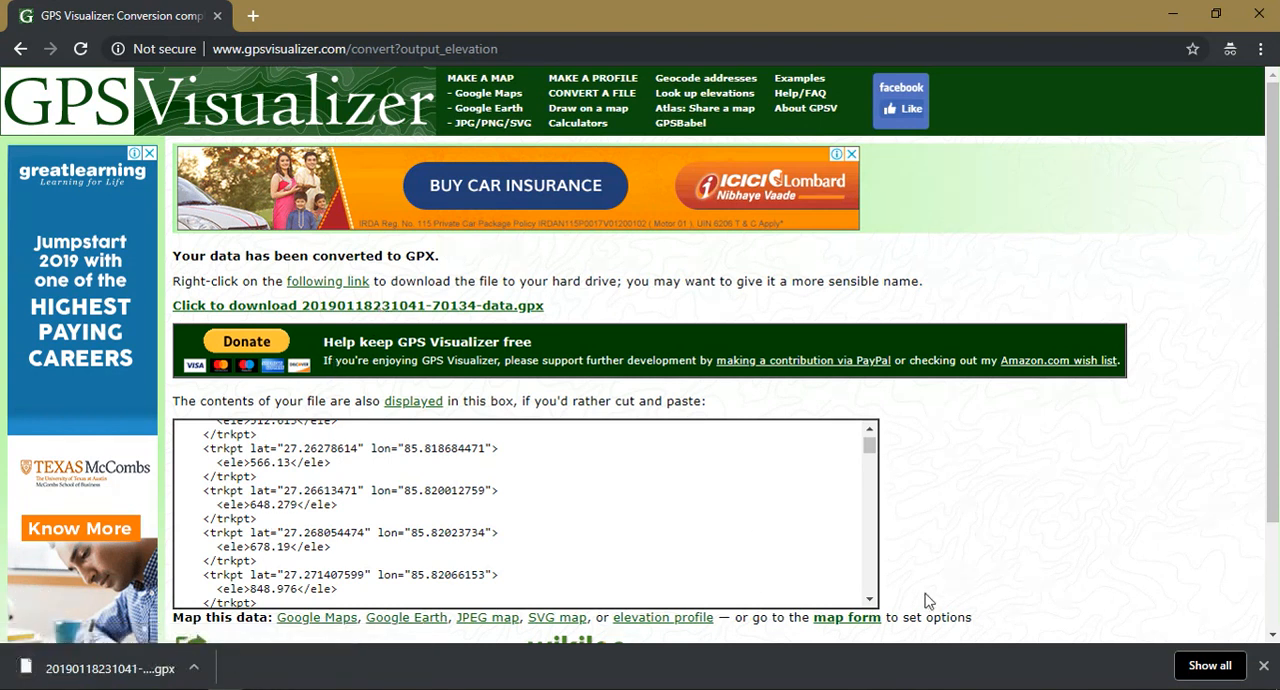
mouse_move(276, 680)
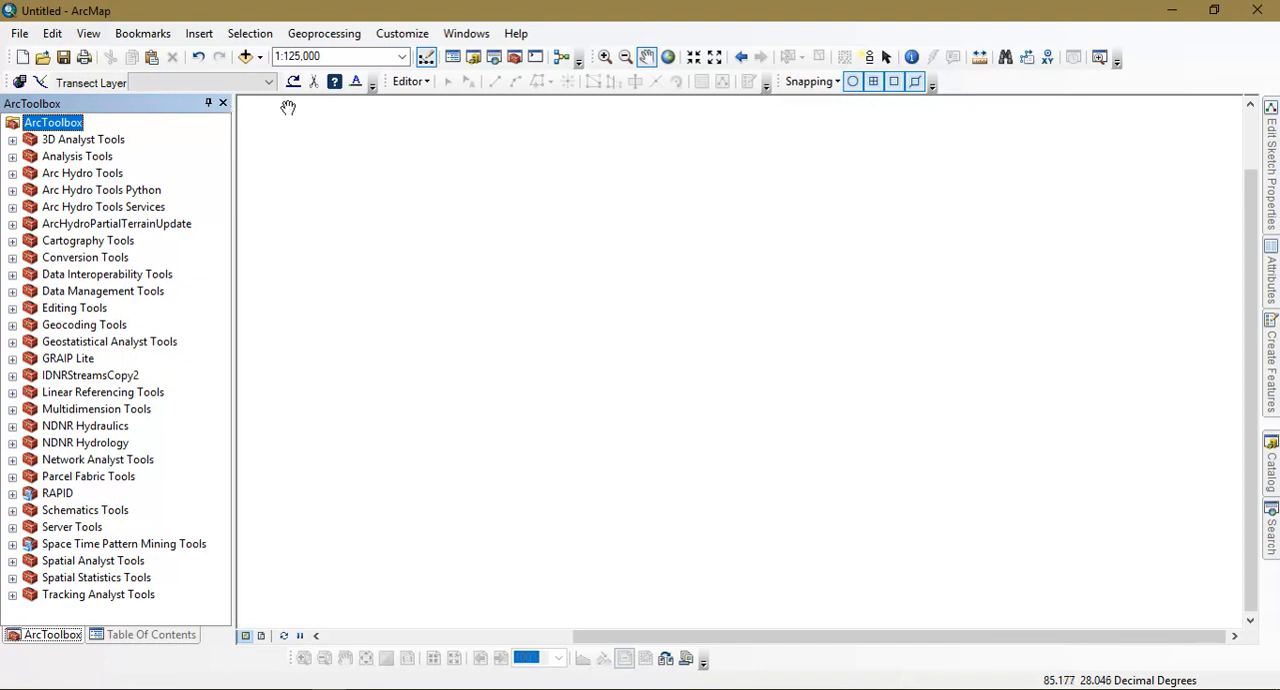
mouse_move(338, 156)
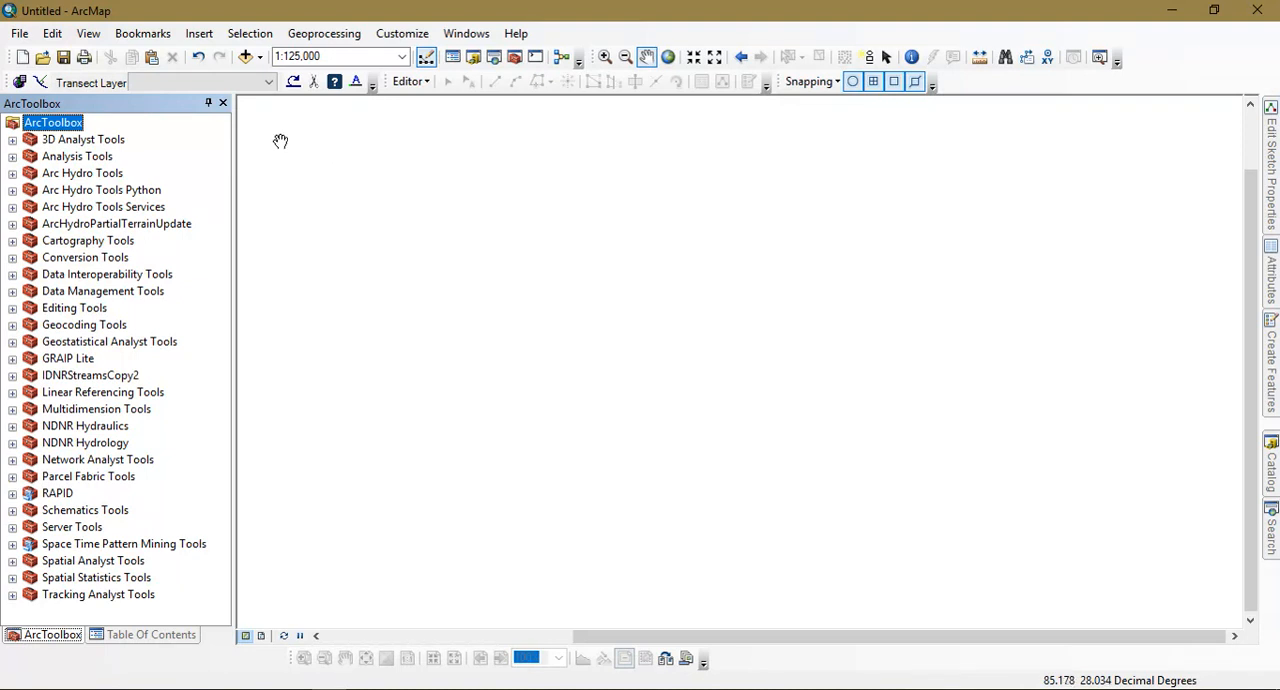
mouse_move(514, 56)
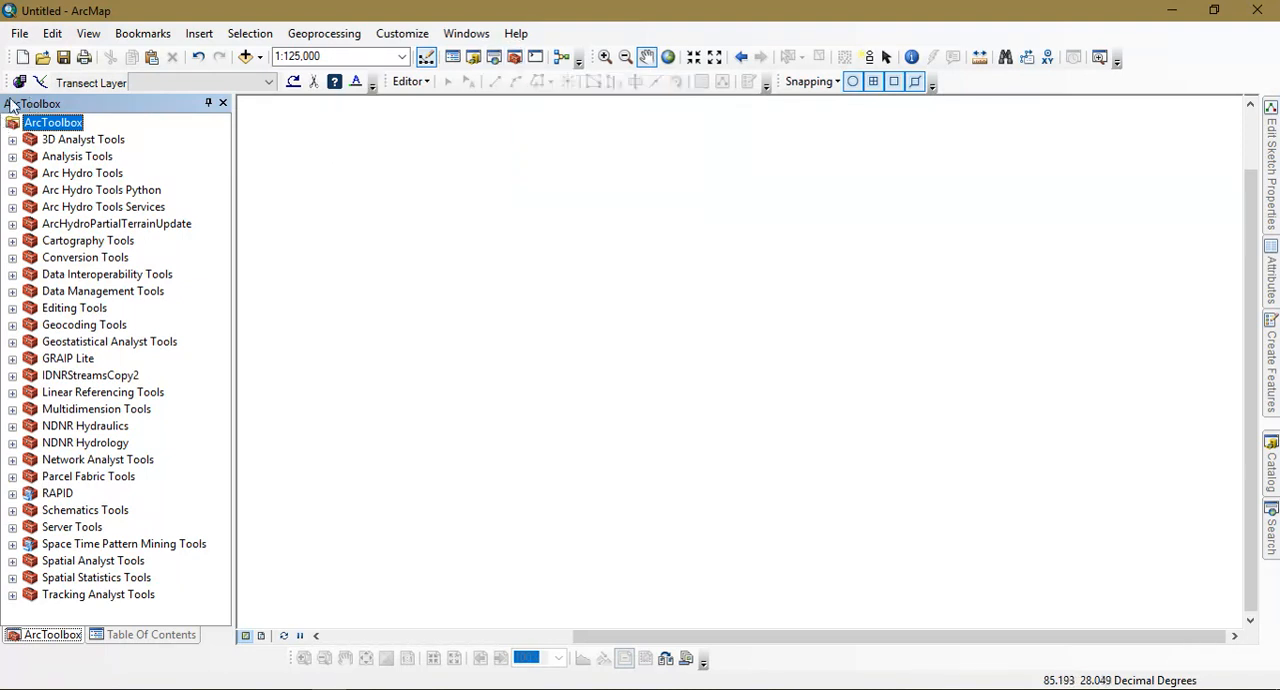
mouse_move(172, 584)
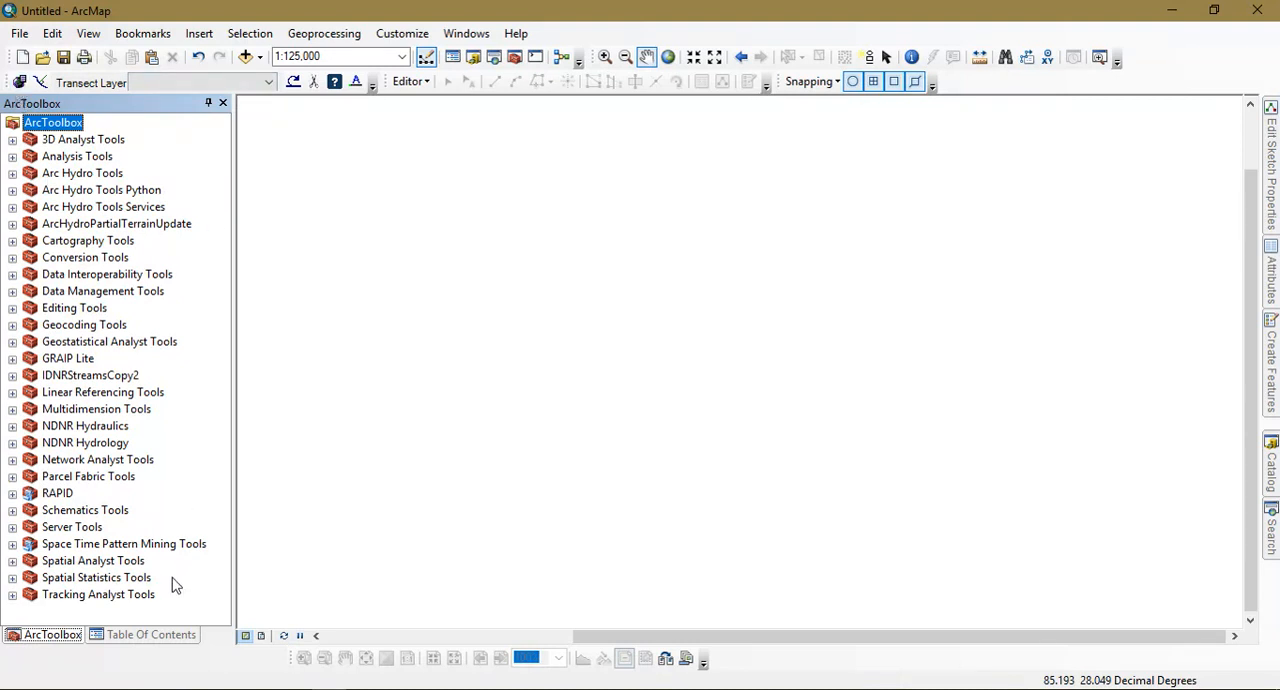
mouse_move(132, 220)
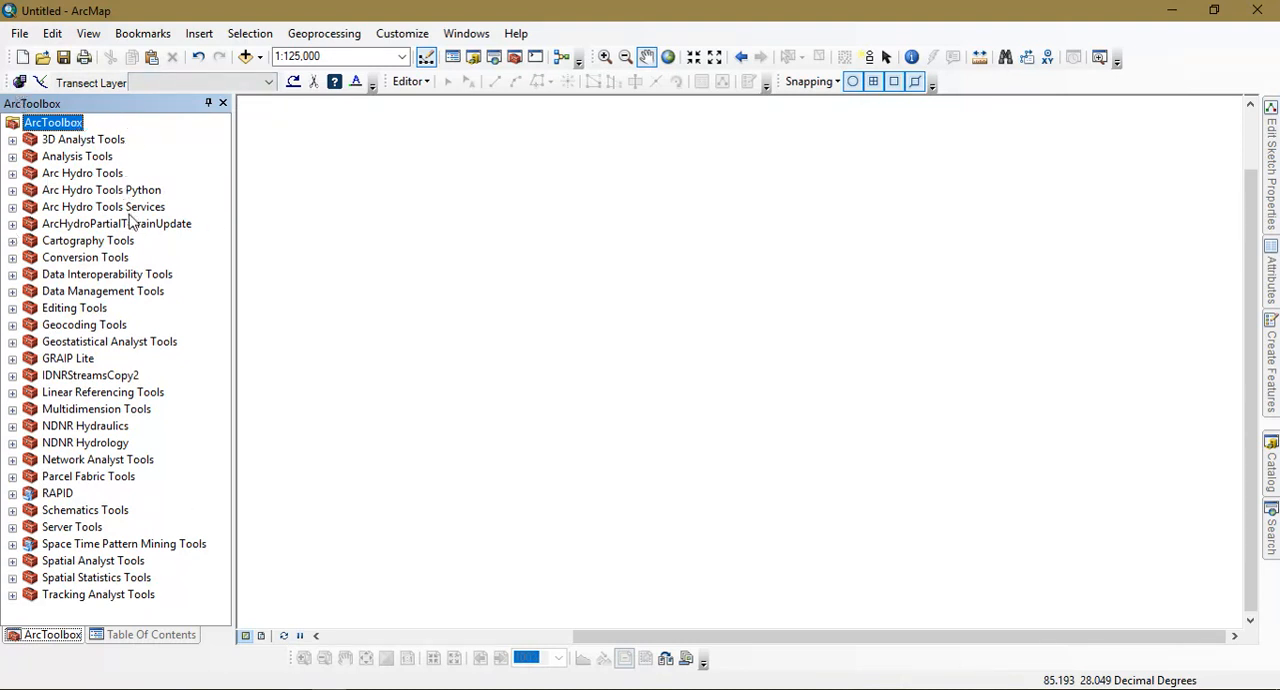
Step: Launch the GPX To Features tool from Conversion Tools > From GPS in ArcToolbox
click(12, 256)
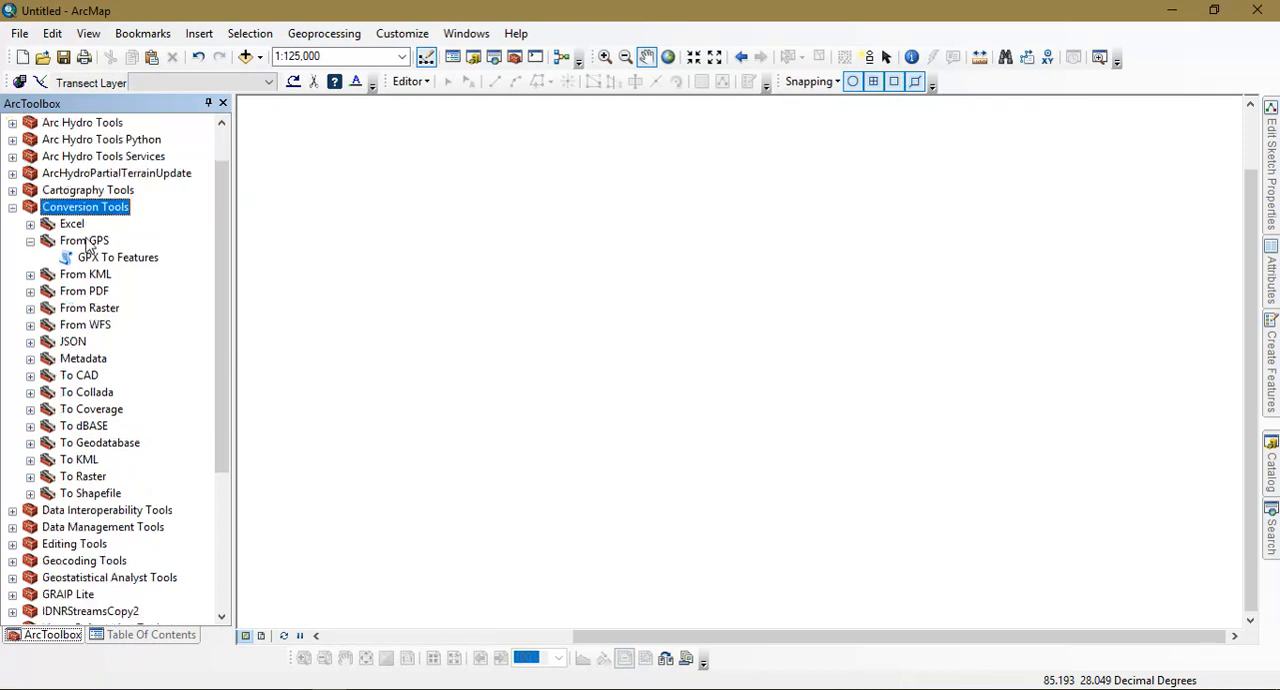
click(84, 240)
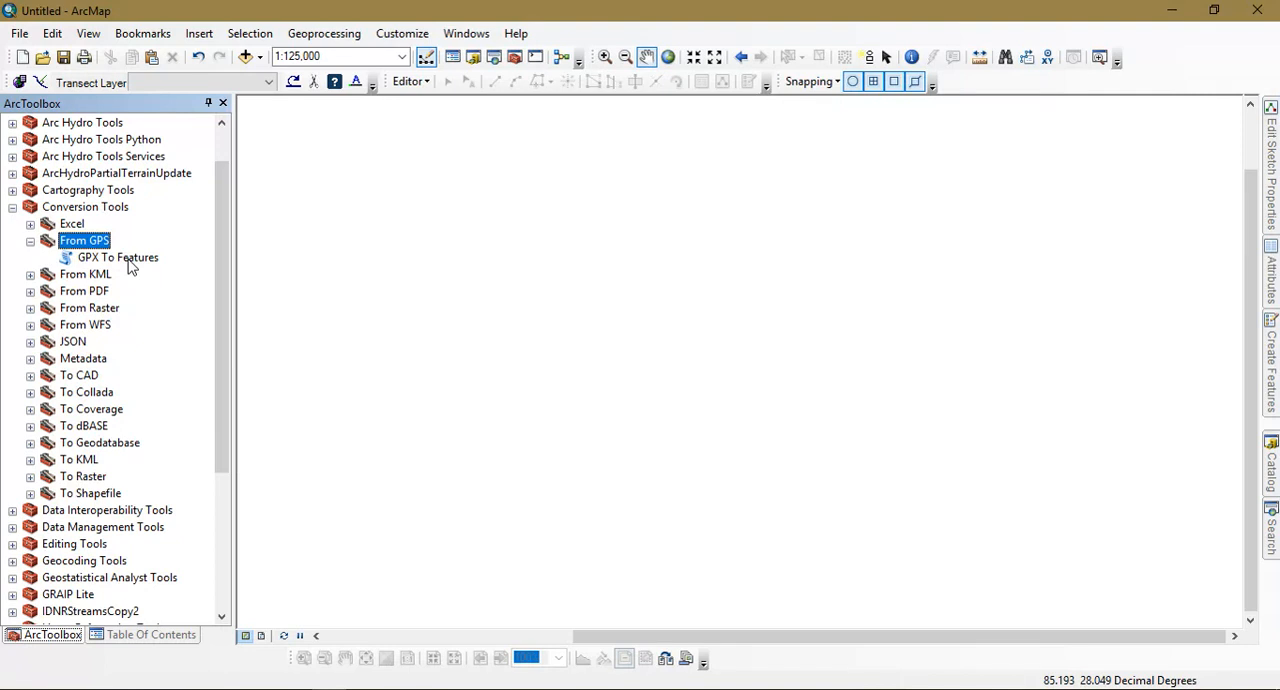
double_click(116, 256)
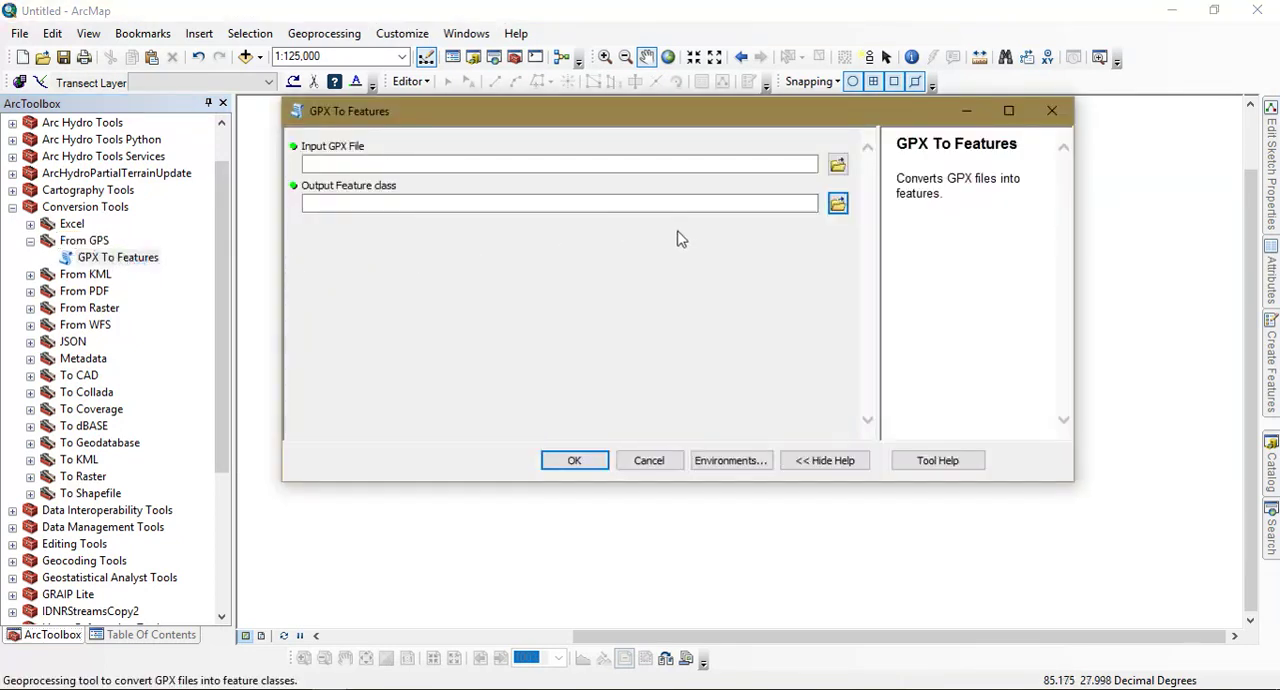
mouse_move(836, 164)
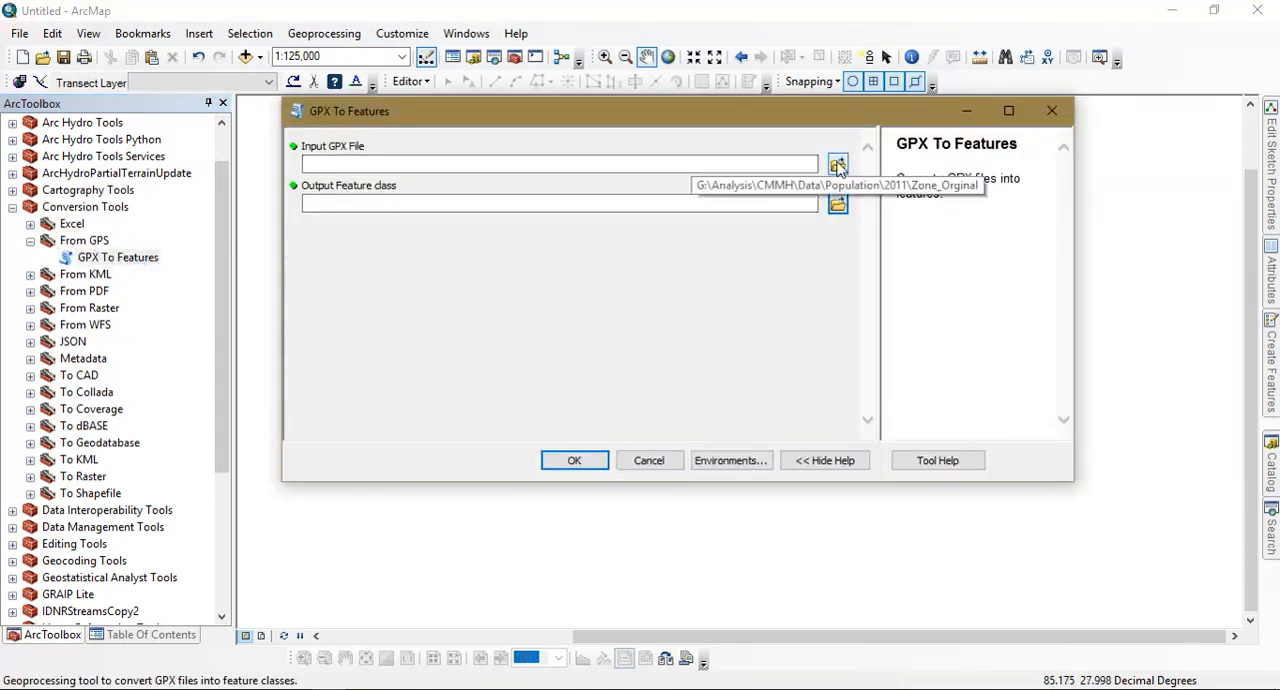
mouse_move(770, 304)
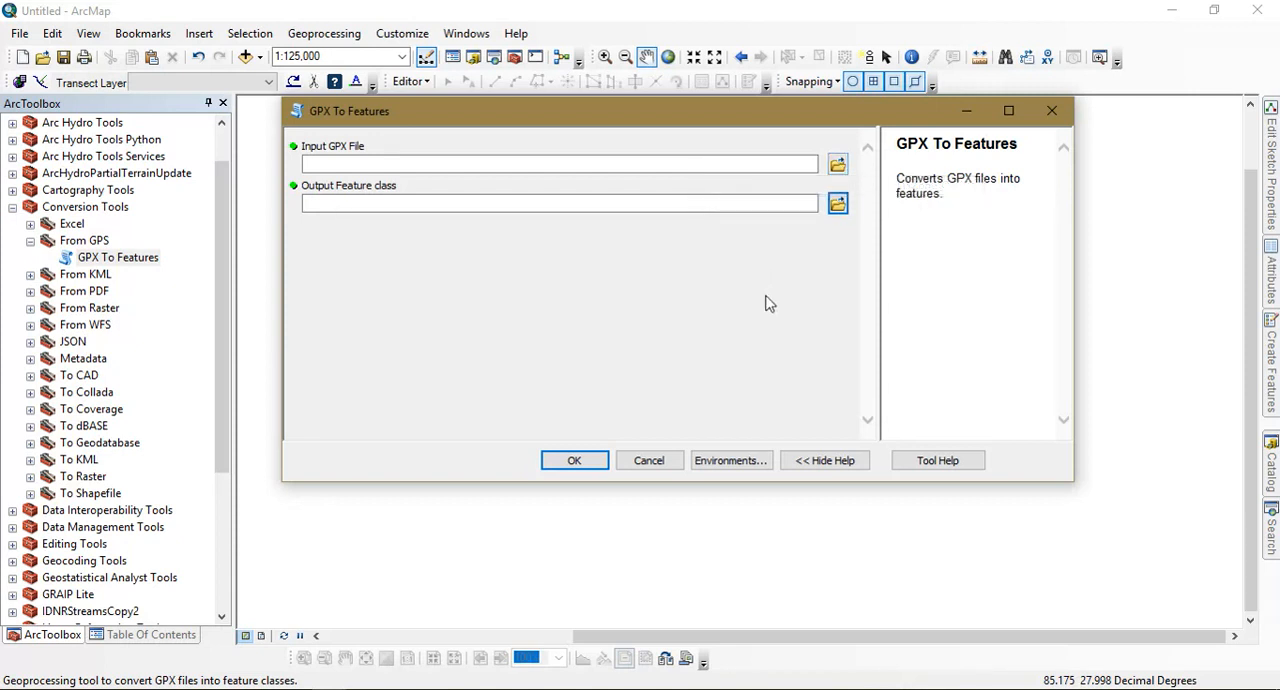
mouse_move(750, 290)
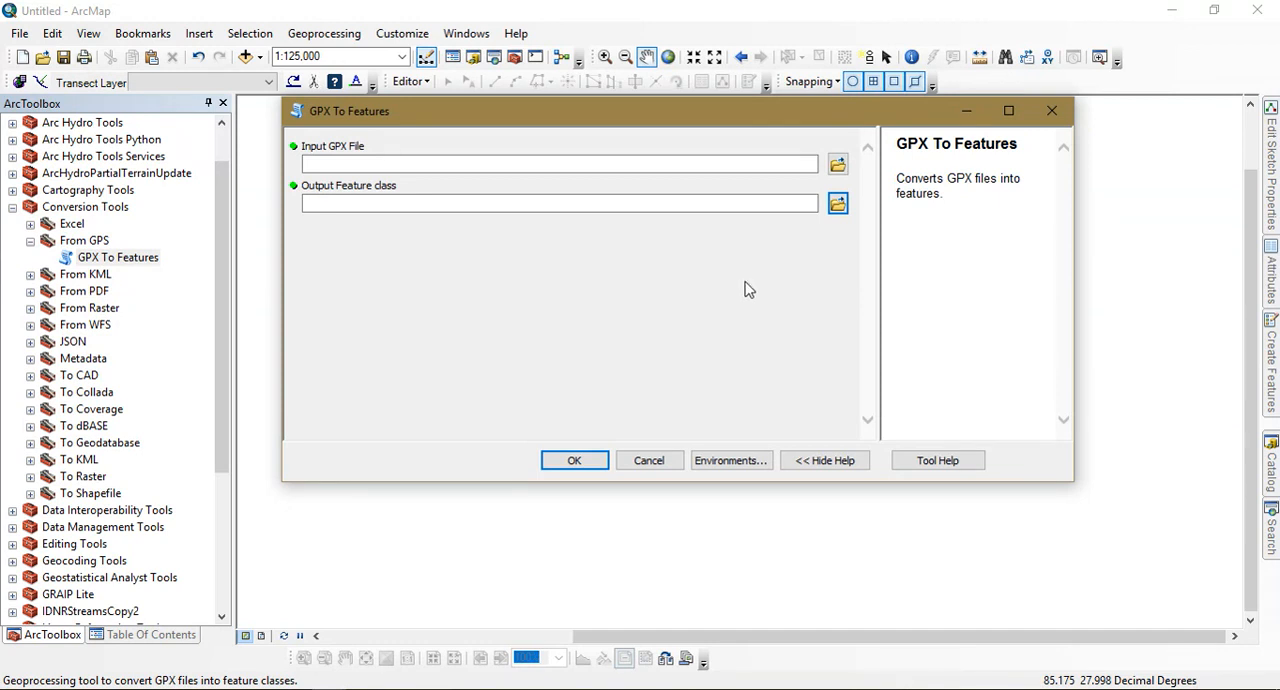
mouse_move(838, 164)
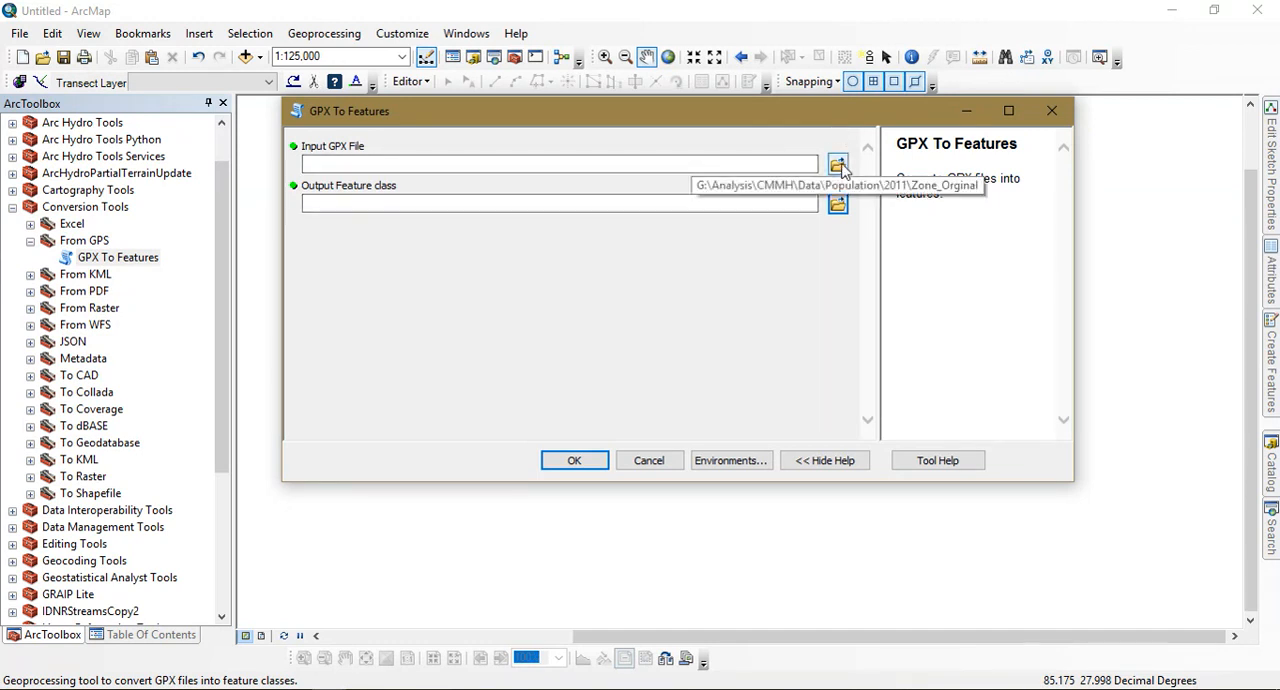
Step: Convert the downloaded GPX file into G:\Dem_Con\Points_Elevation.shp
click(838, 164)
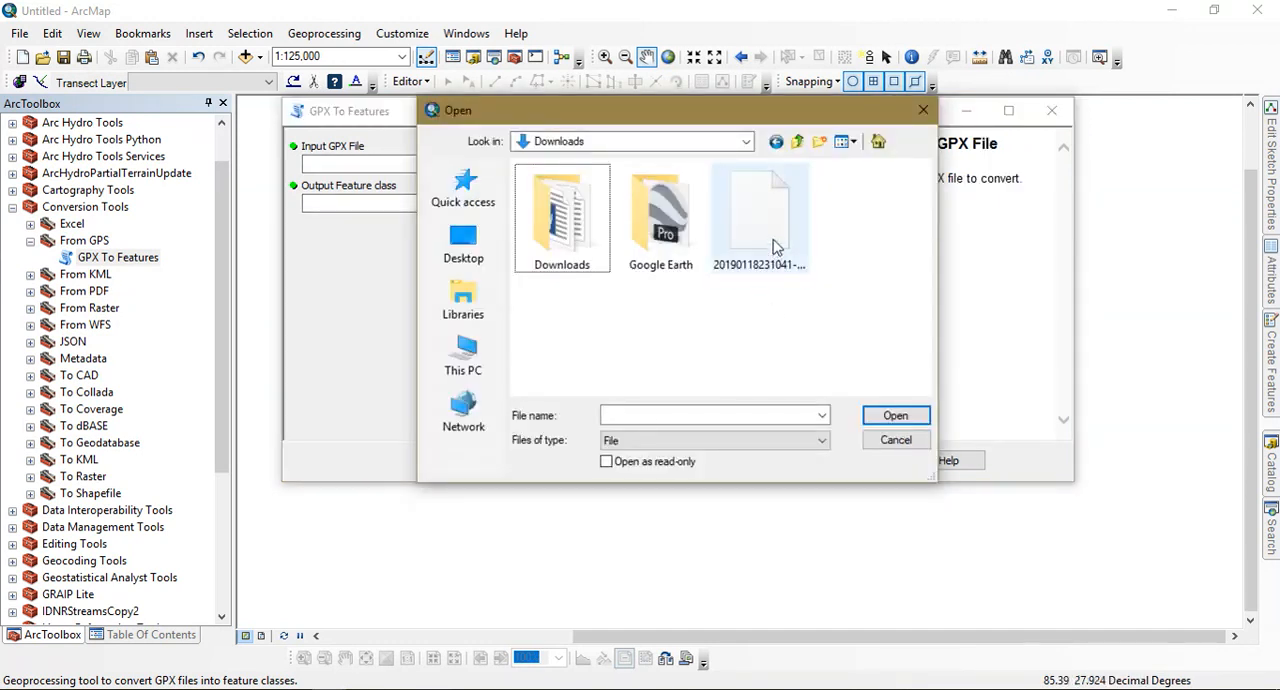
click(758, 216)
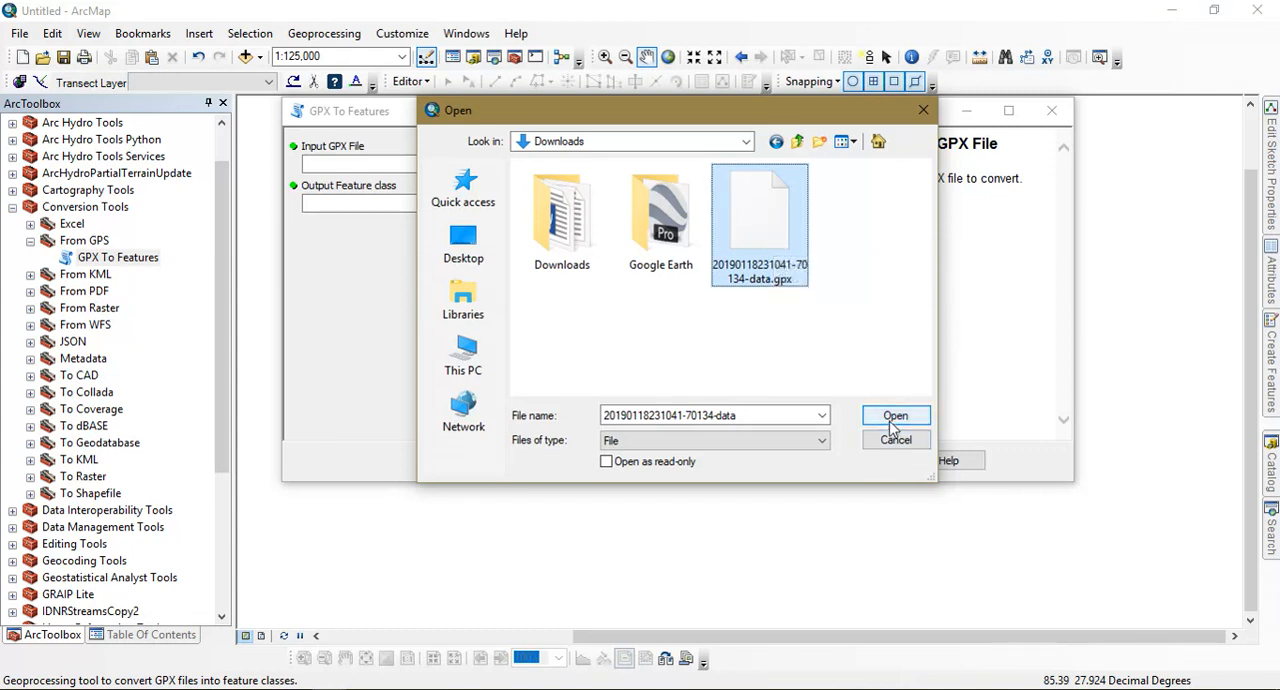
click(894, 416)
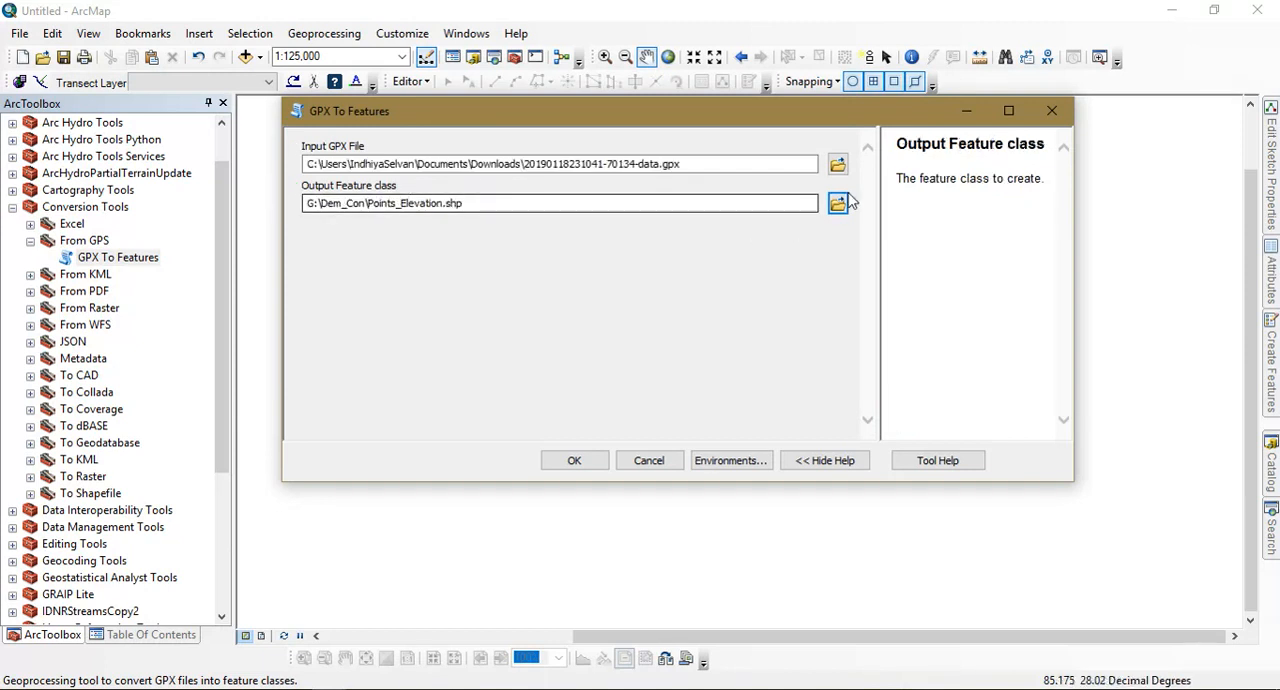
click(836, 204)
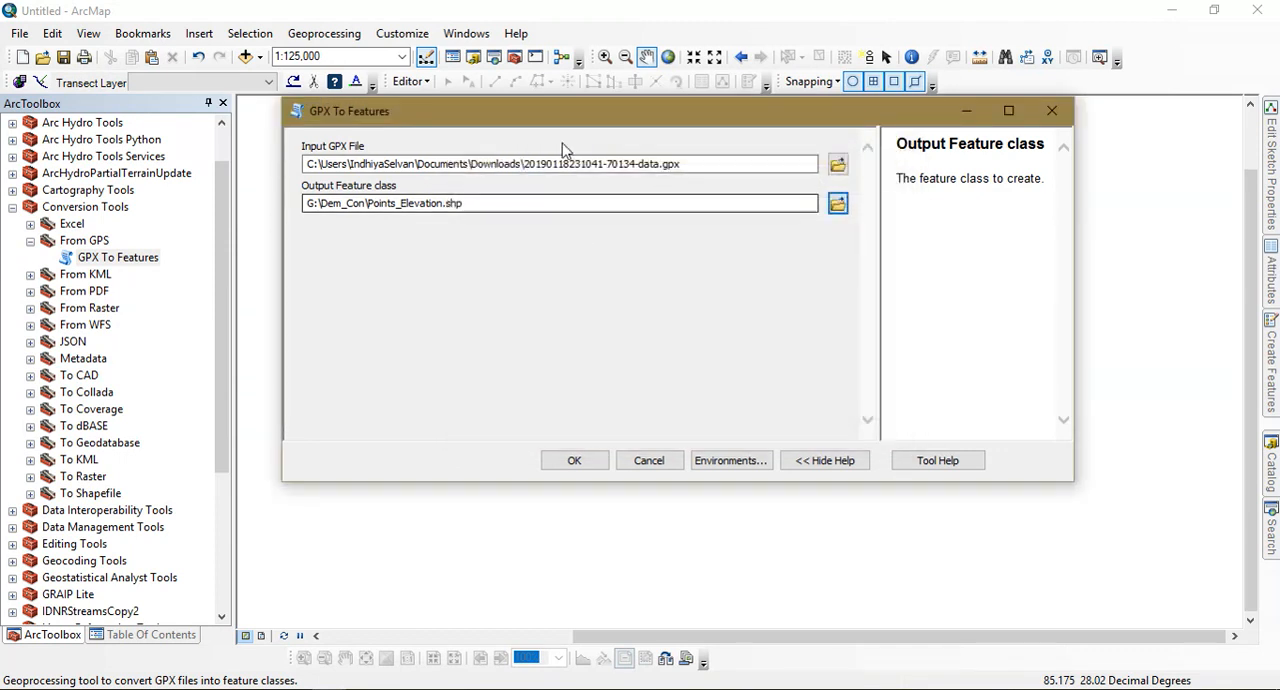
click(574, 460)
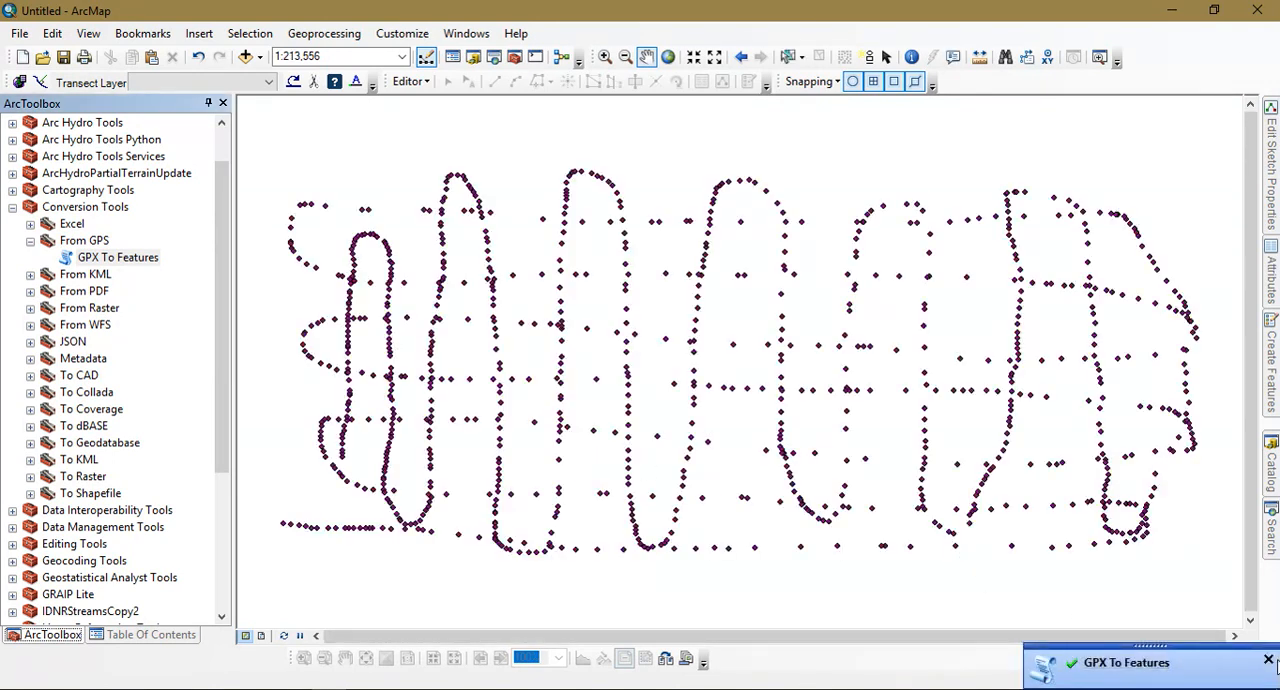
Step: View the converted elevation points and show the Table Of Contents layer list
scroll(down, 3)
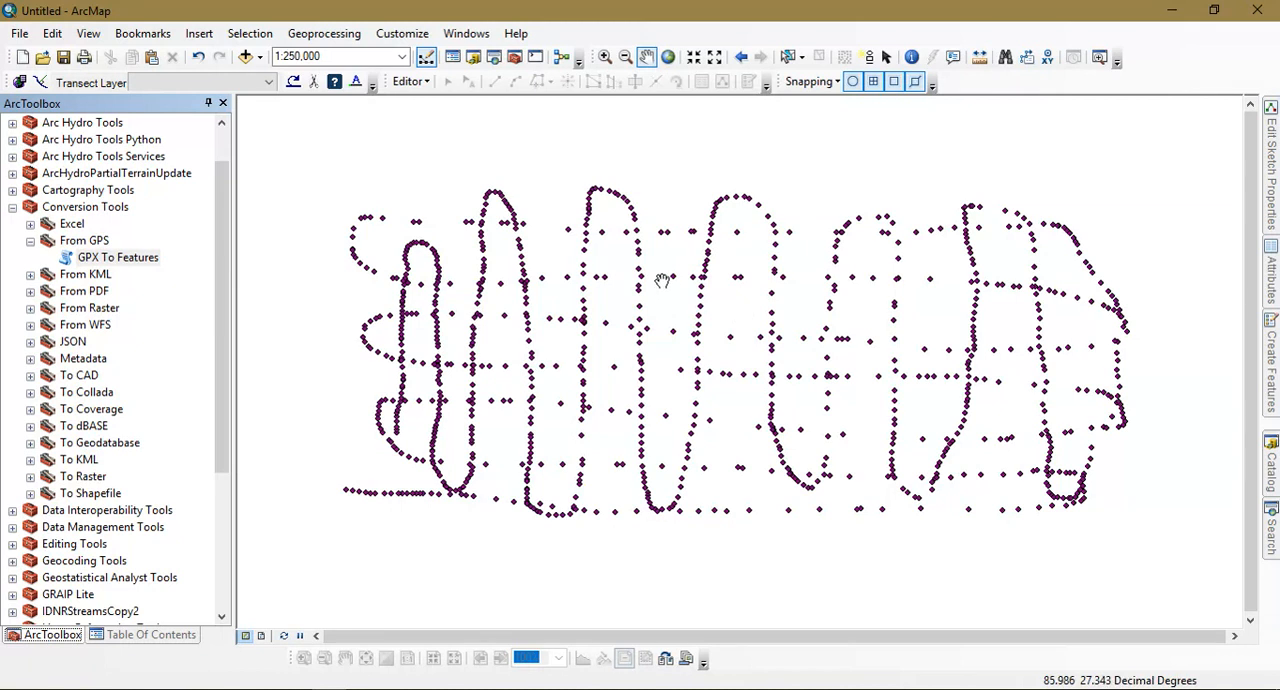
mouse_move(456, 444)
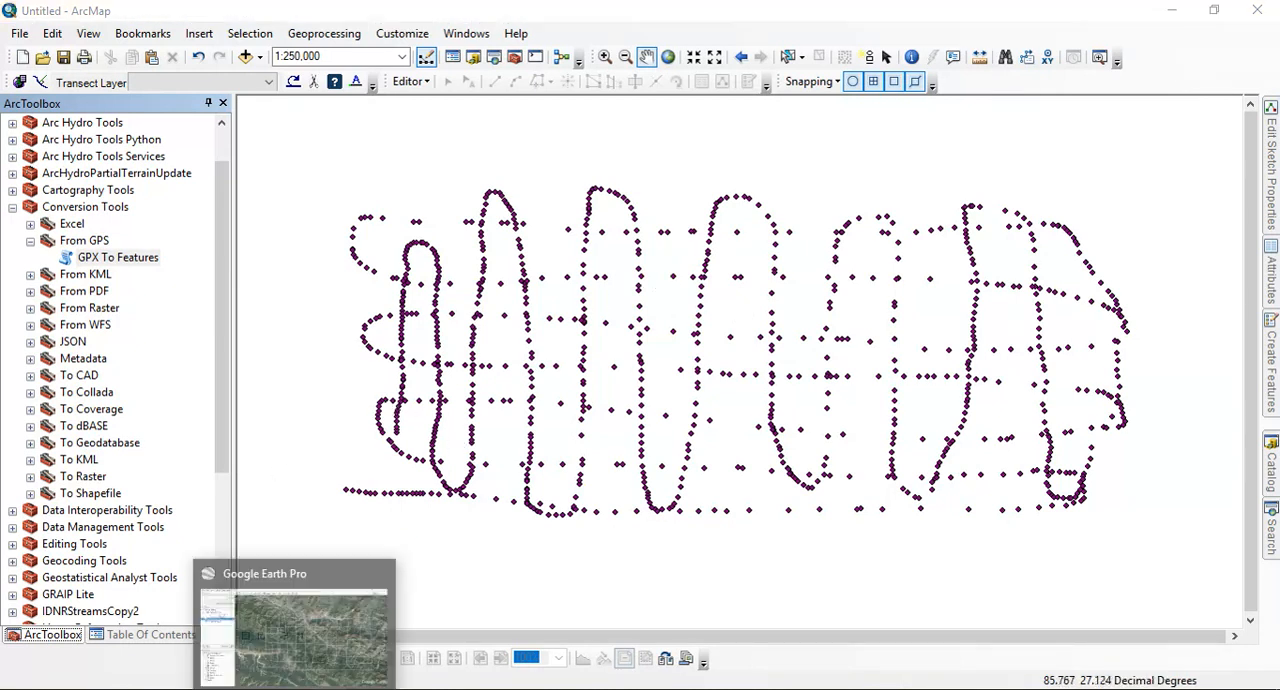
click(292, 620)
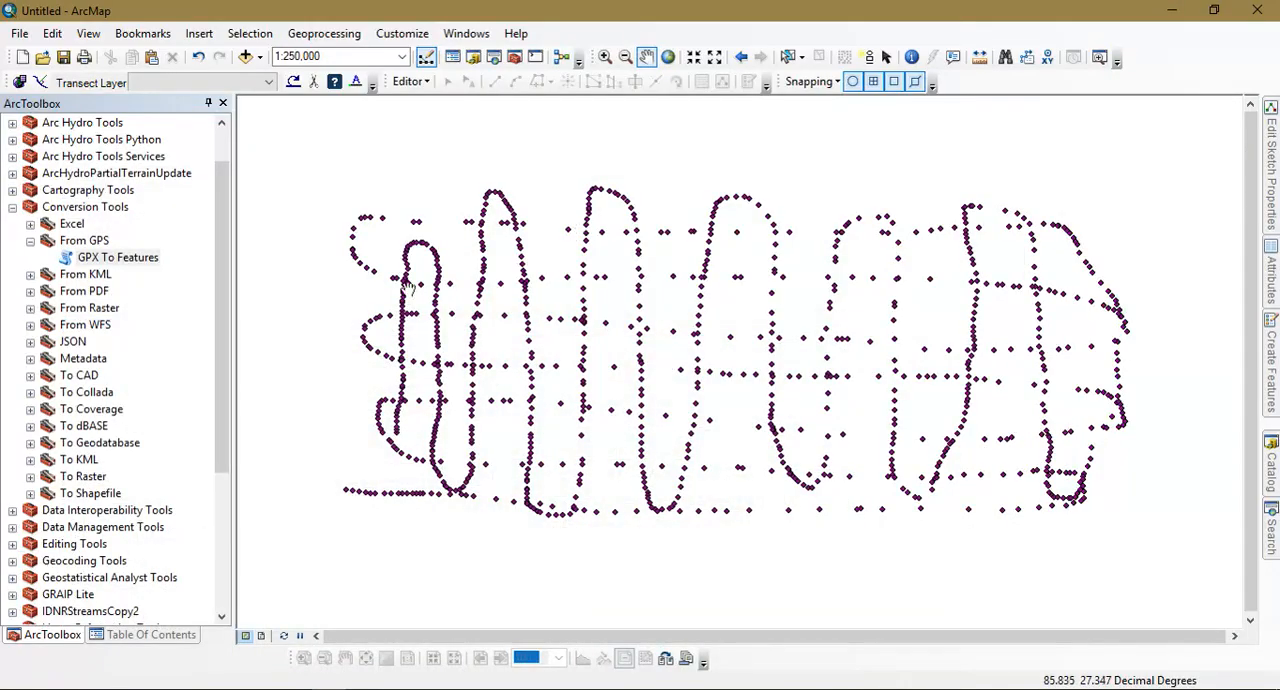
click(150, 634)
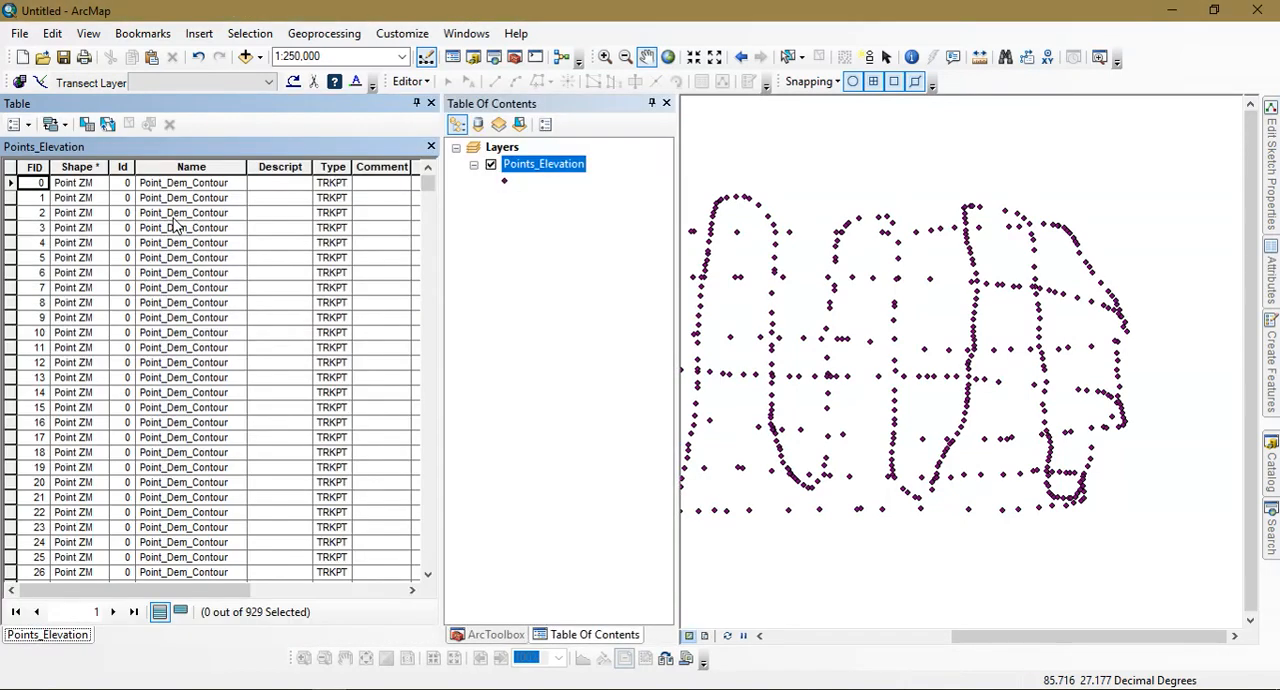
Step: Review the Elevation column of the 929 Points_Elevation records, then close the table
click(432, 144)
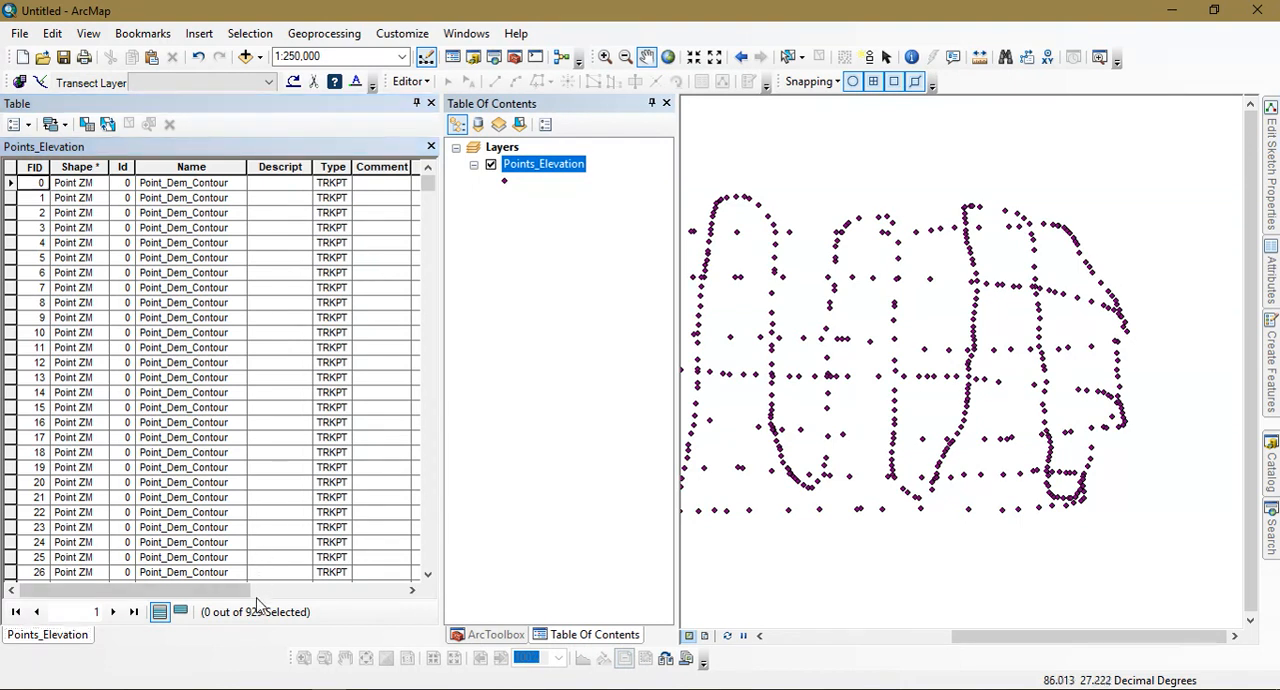
scroll(right, 3)
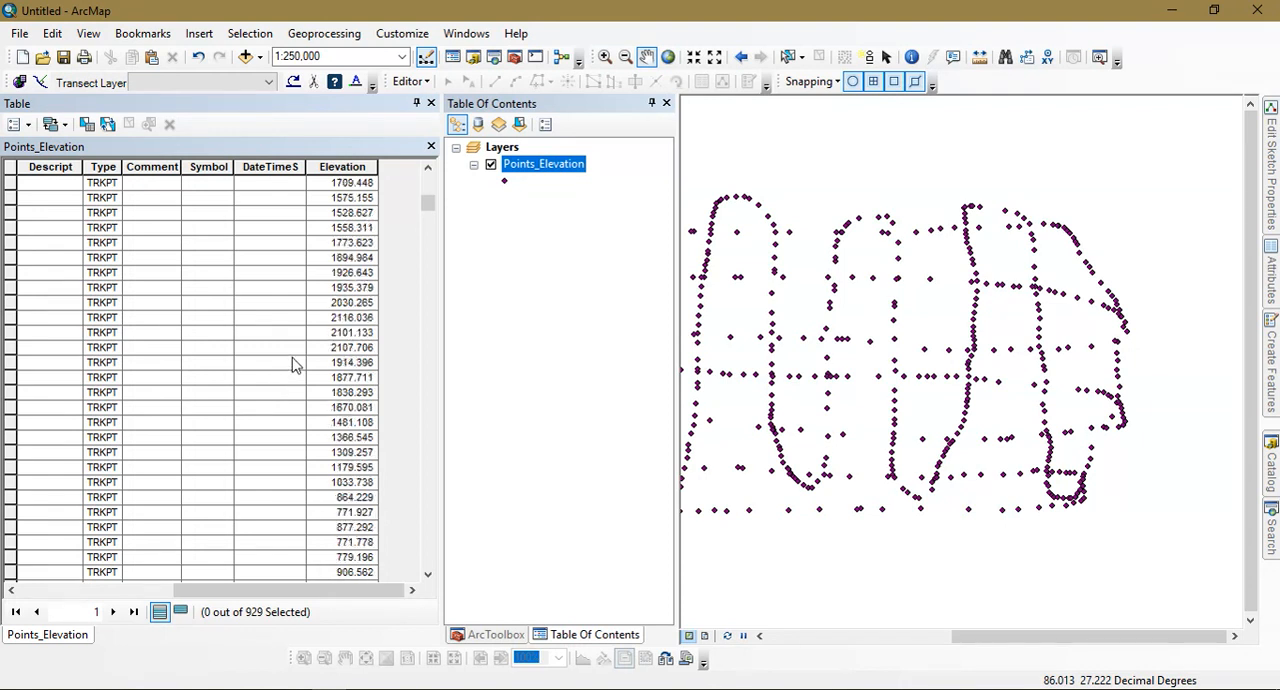
scroll(up, 3)
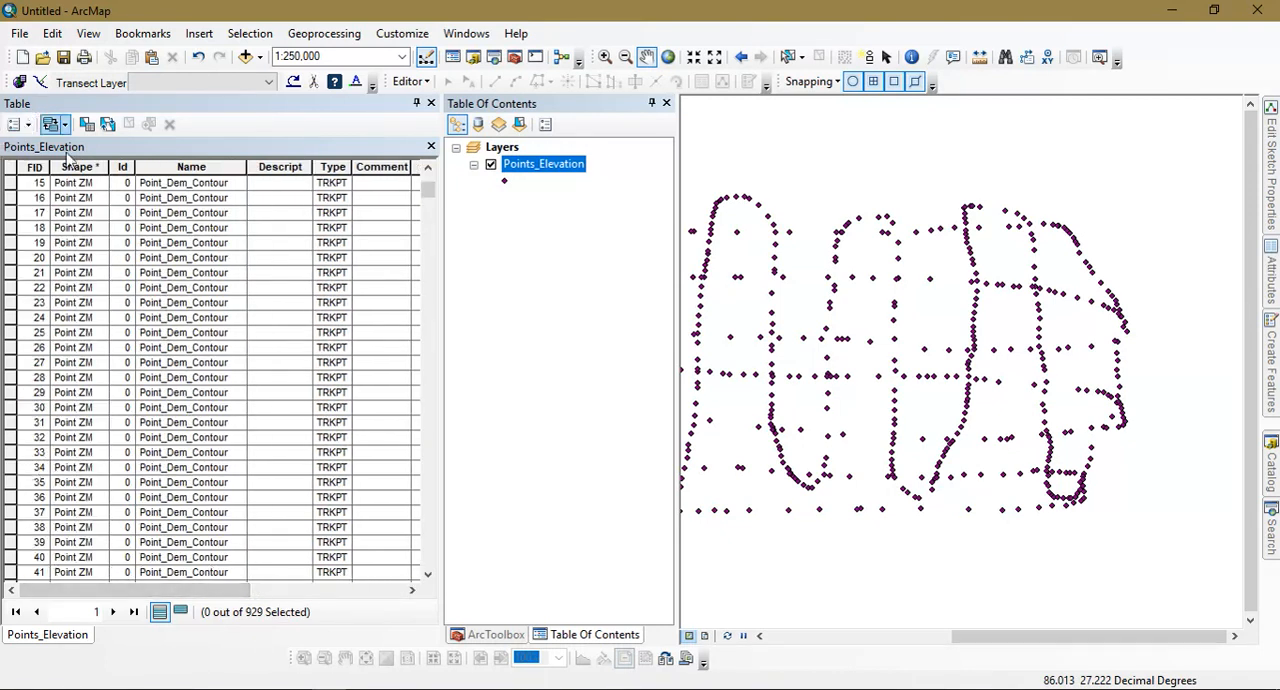
scroll(down, 3)
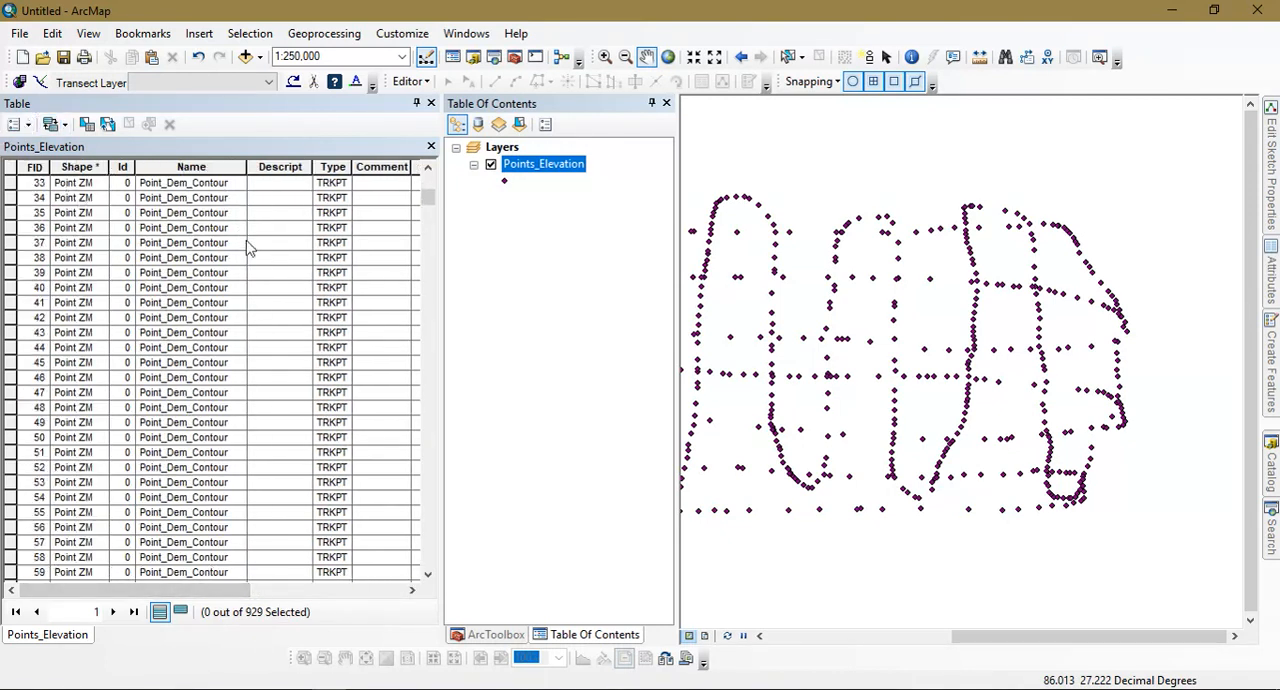
scroll(down, 3)
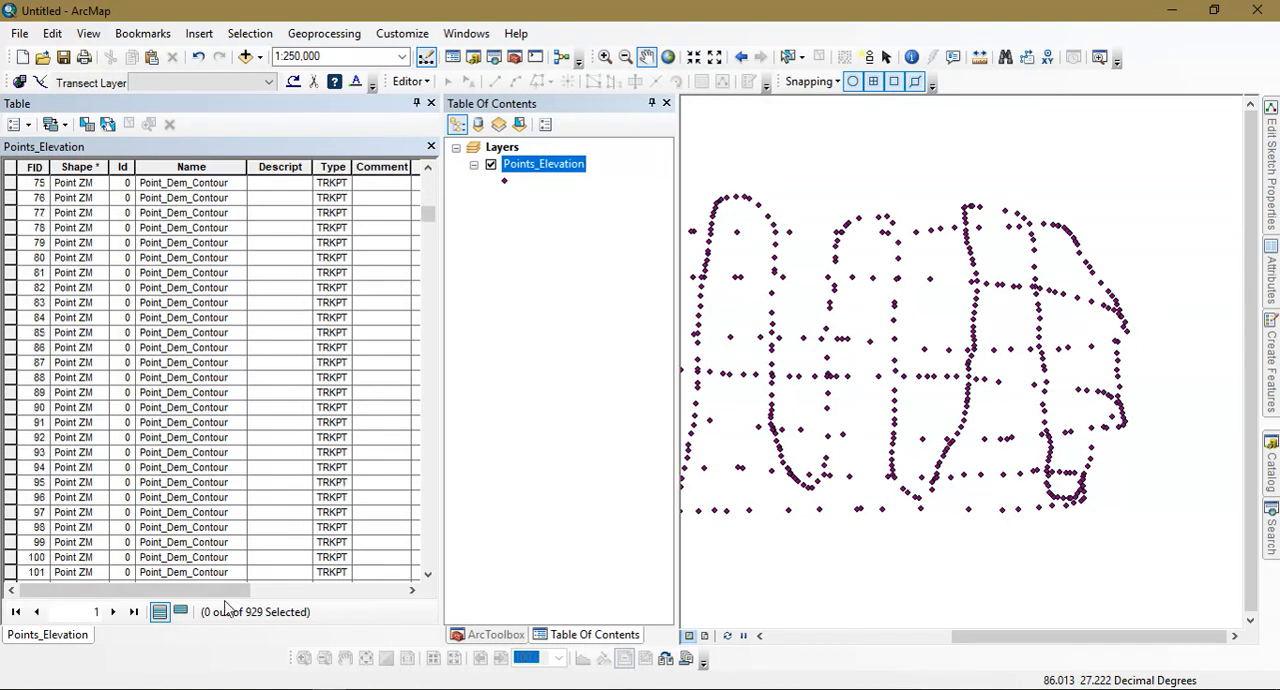
scroll(right, 3)
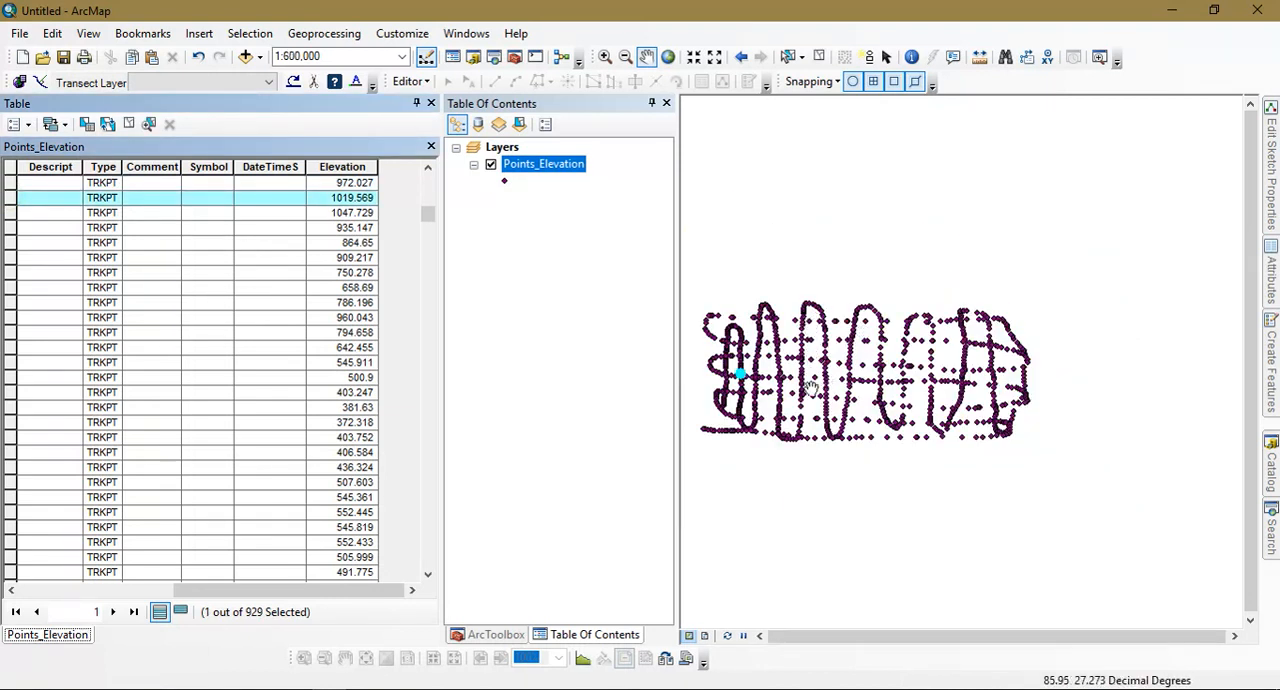
click(10, 288)
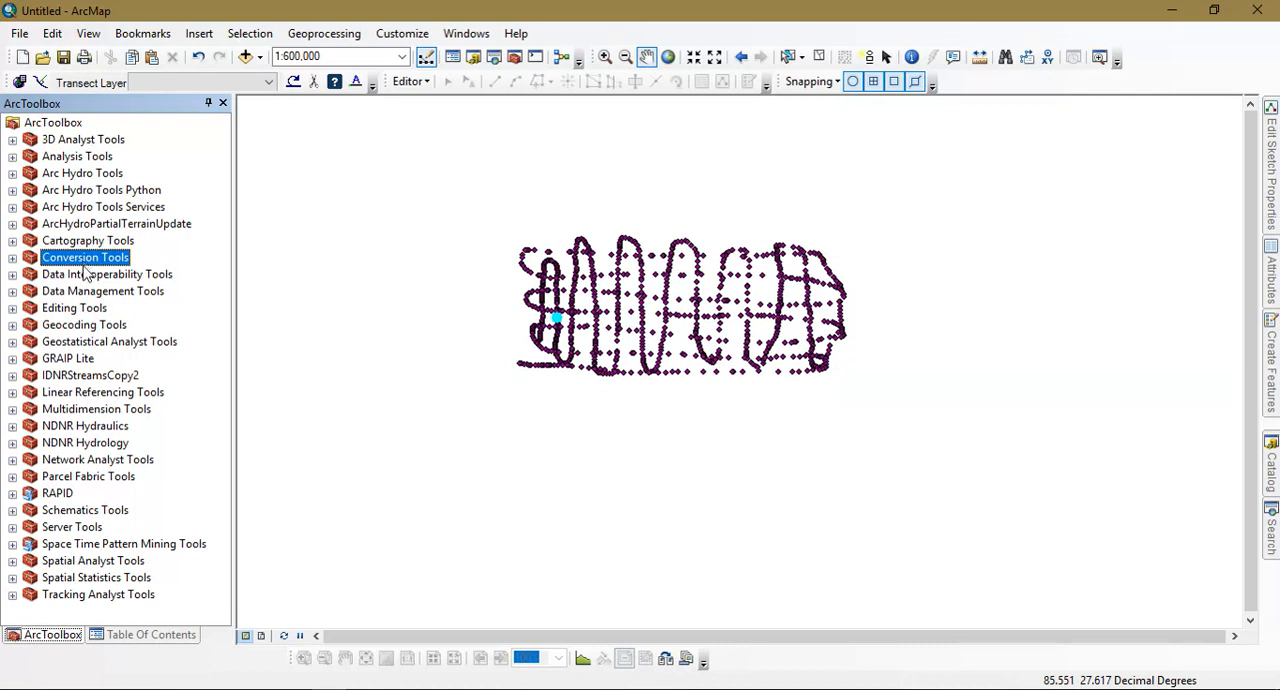
Step: Launch the IDW tool from 3D Analyst Tools > Raster Interpolation in ArcToolbox
click(12, 156)
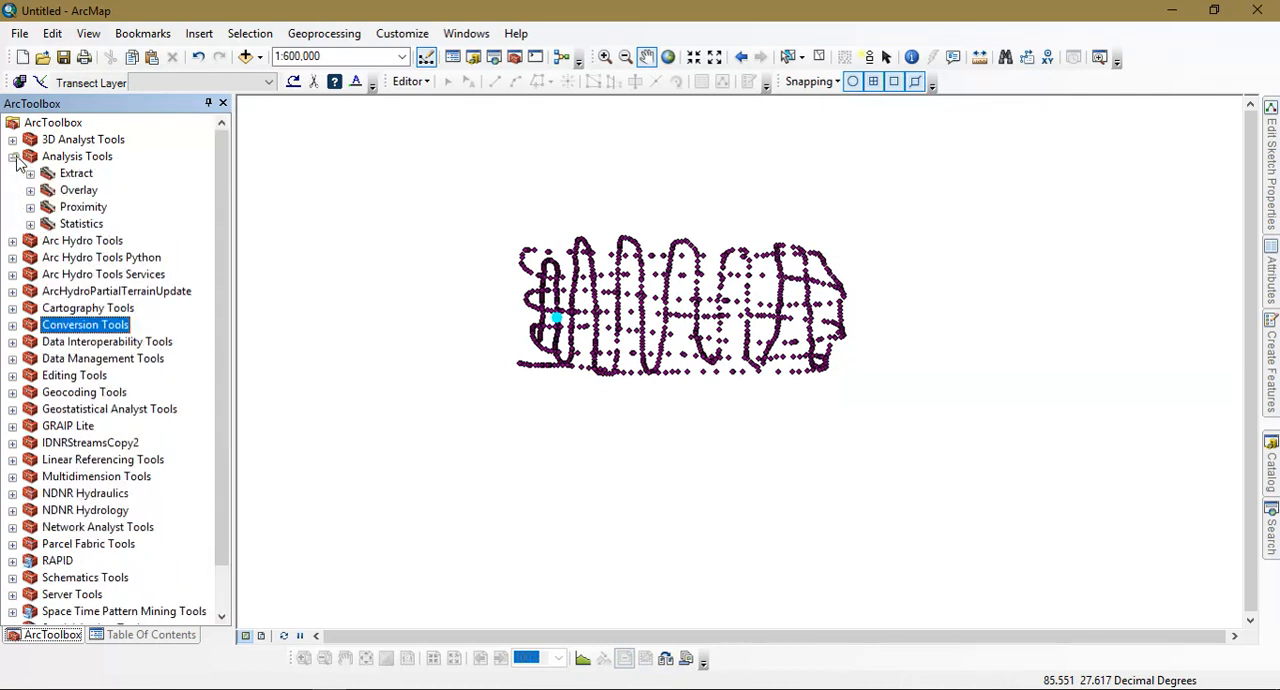
click(12, 156)
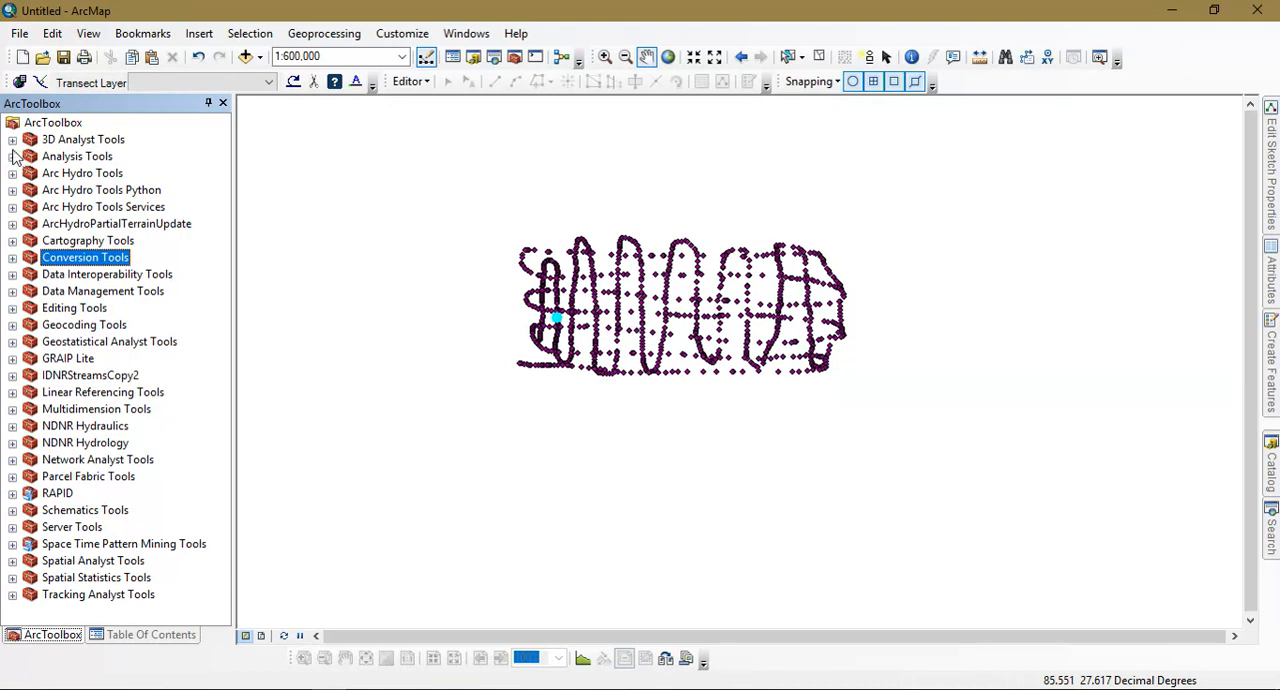
click(12, 140)
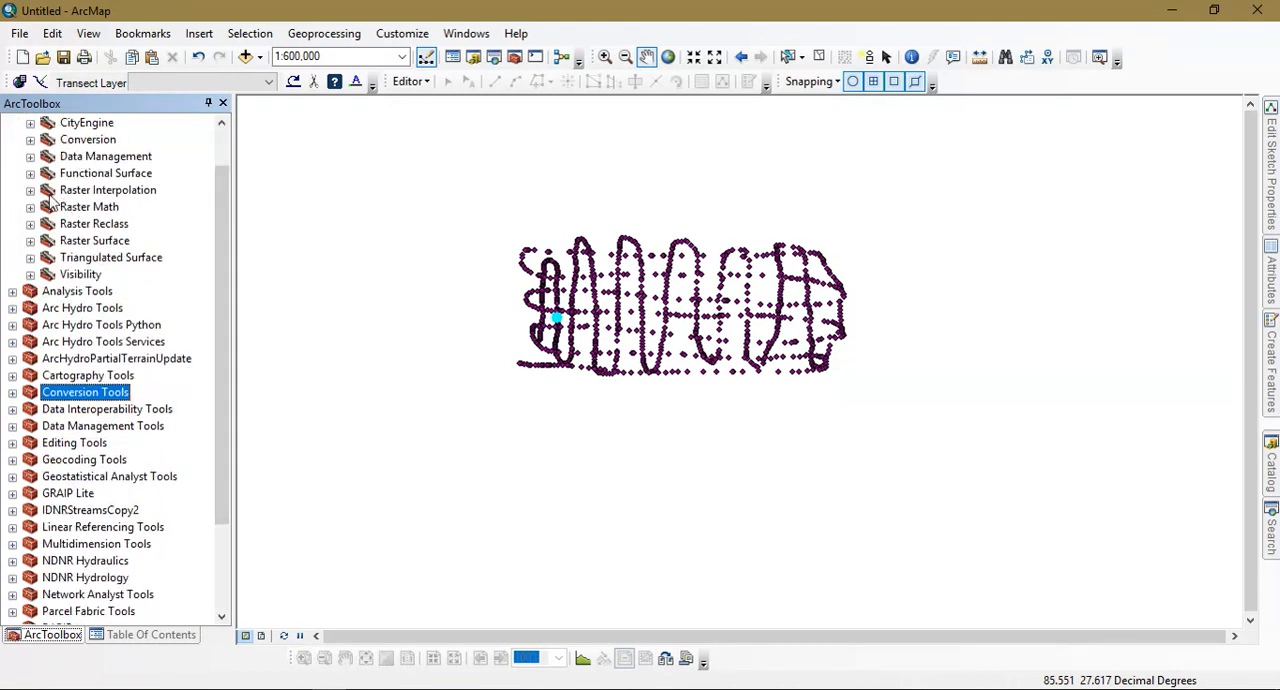
click(30, 190)
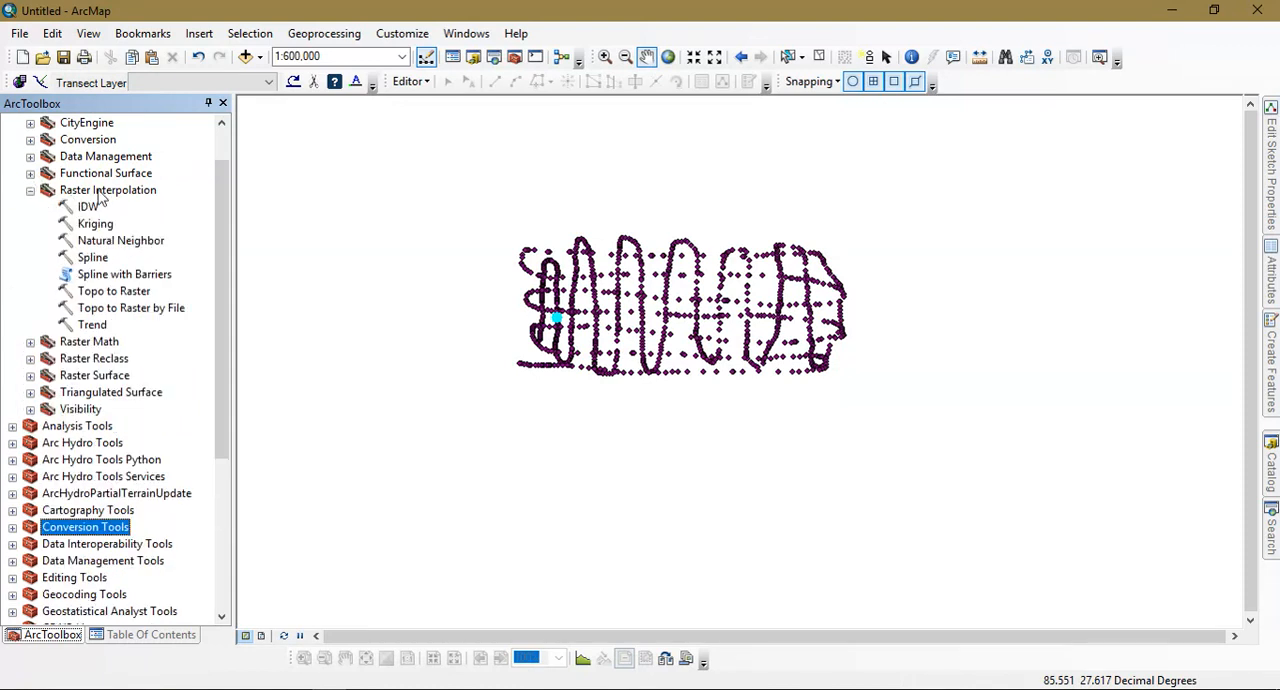
double_click(88, 208)
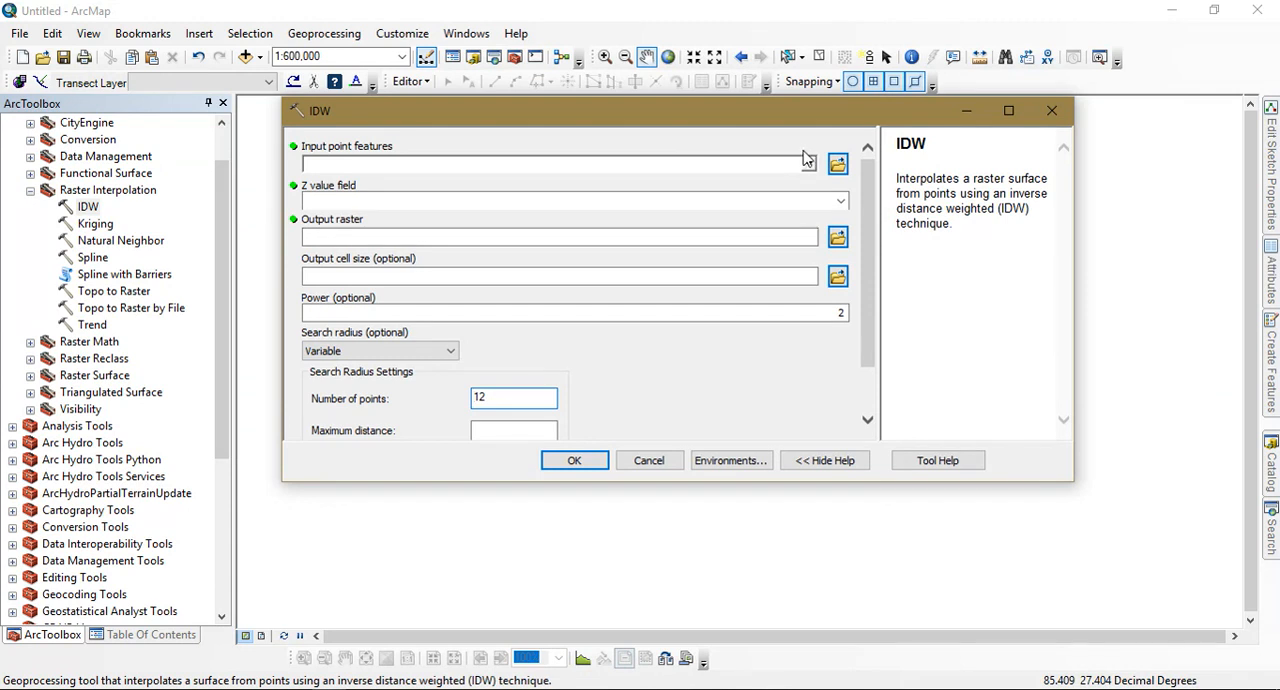
Step: Choose Points_Elevation as the input points and Elevation as the Z value field
click(808, 164)
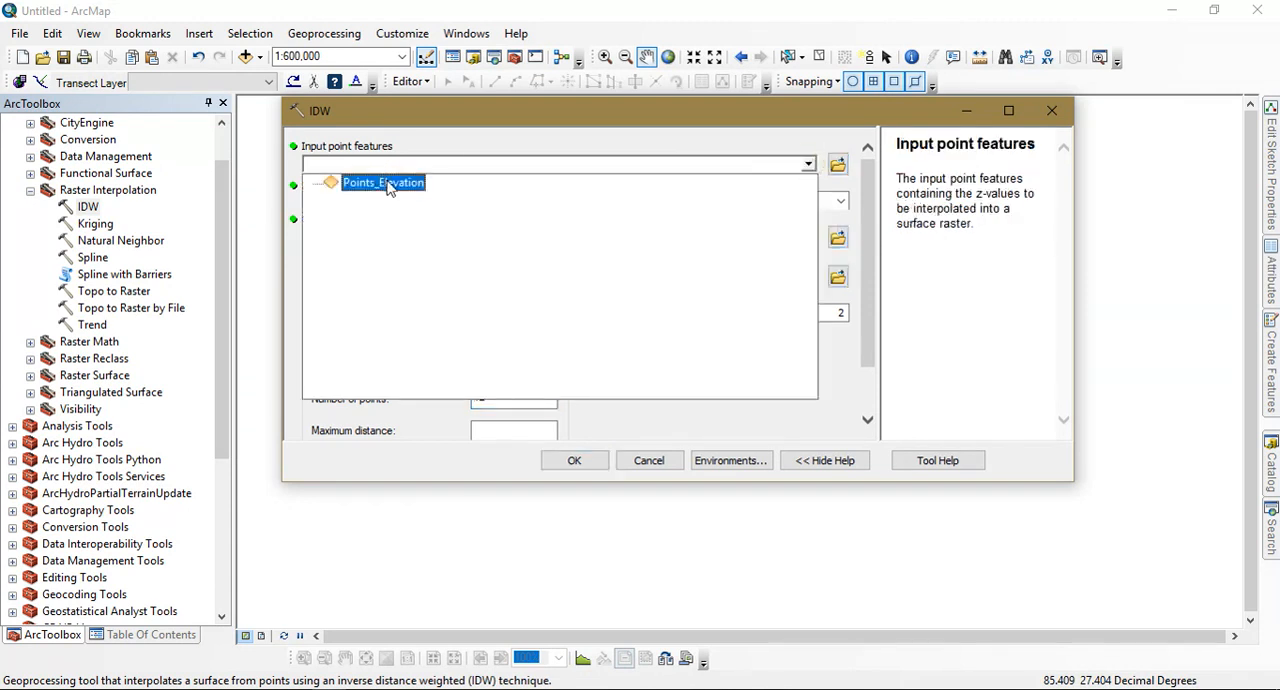
click(384, 182)
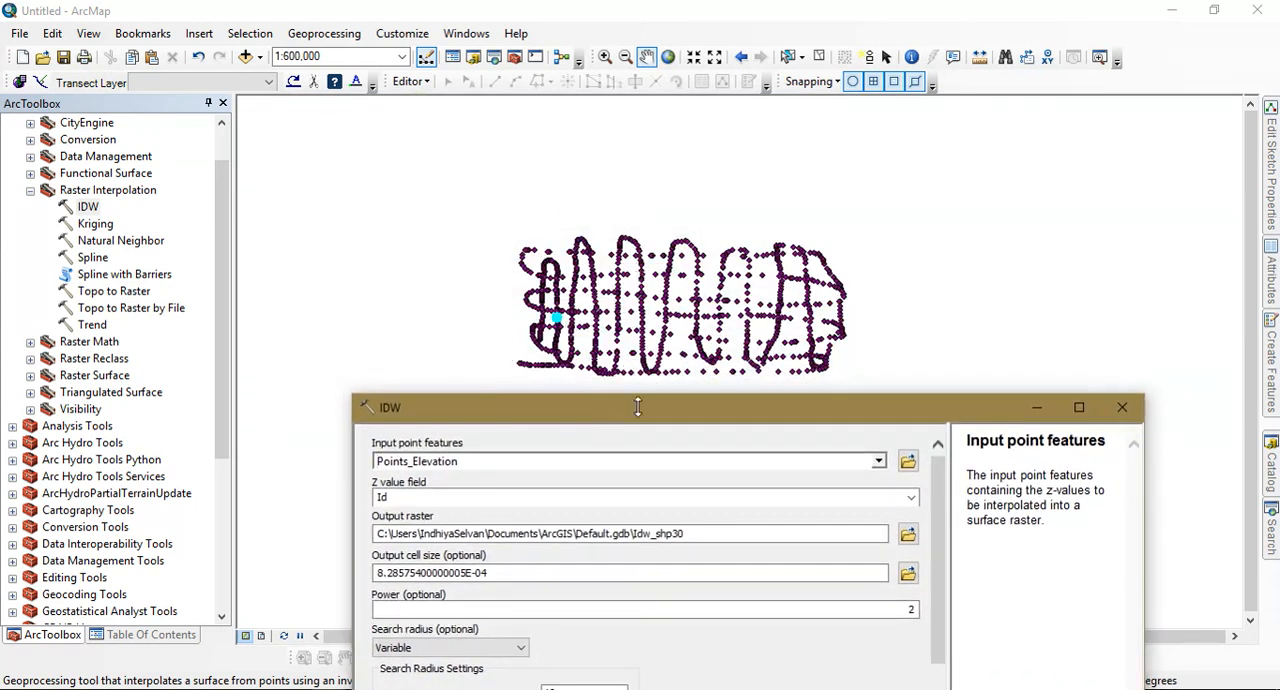
drag(636, 408, 636, 316)
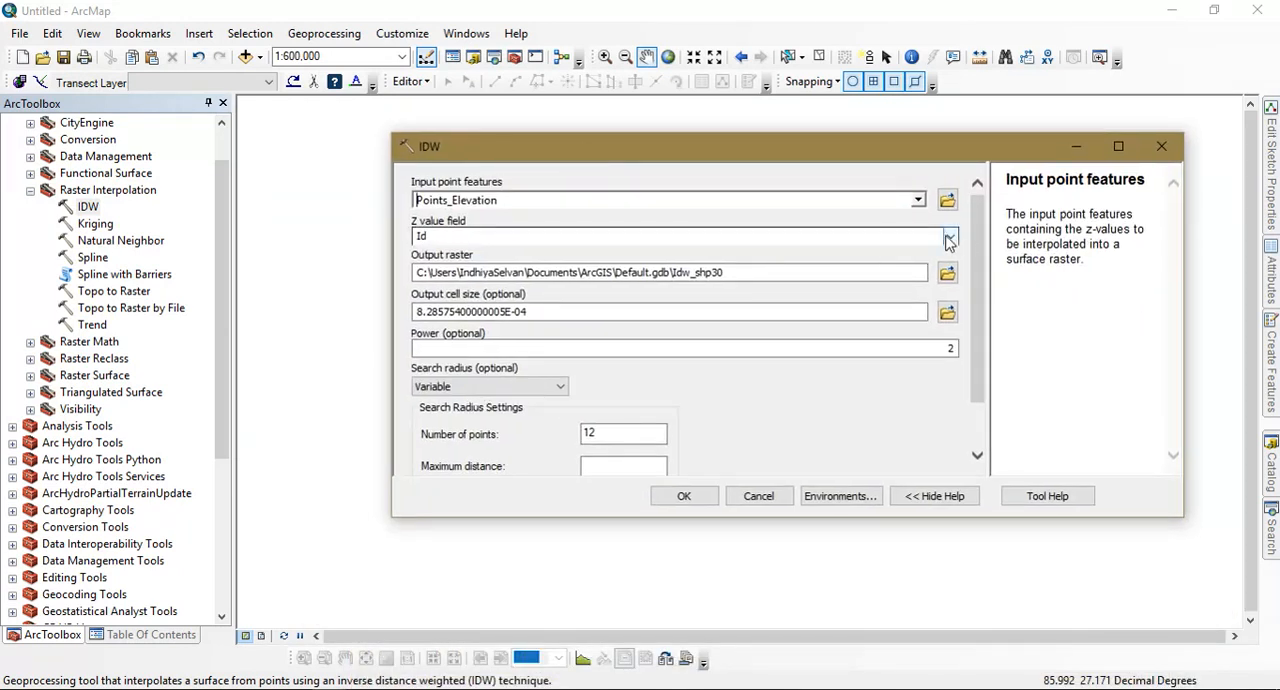
click(948, 236)
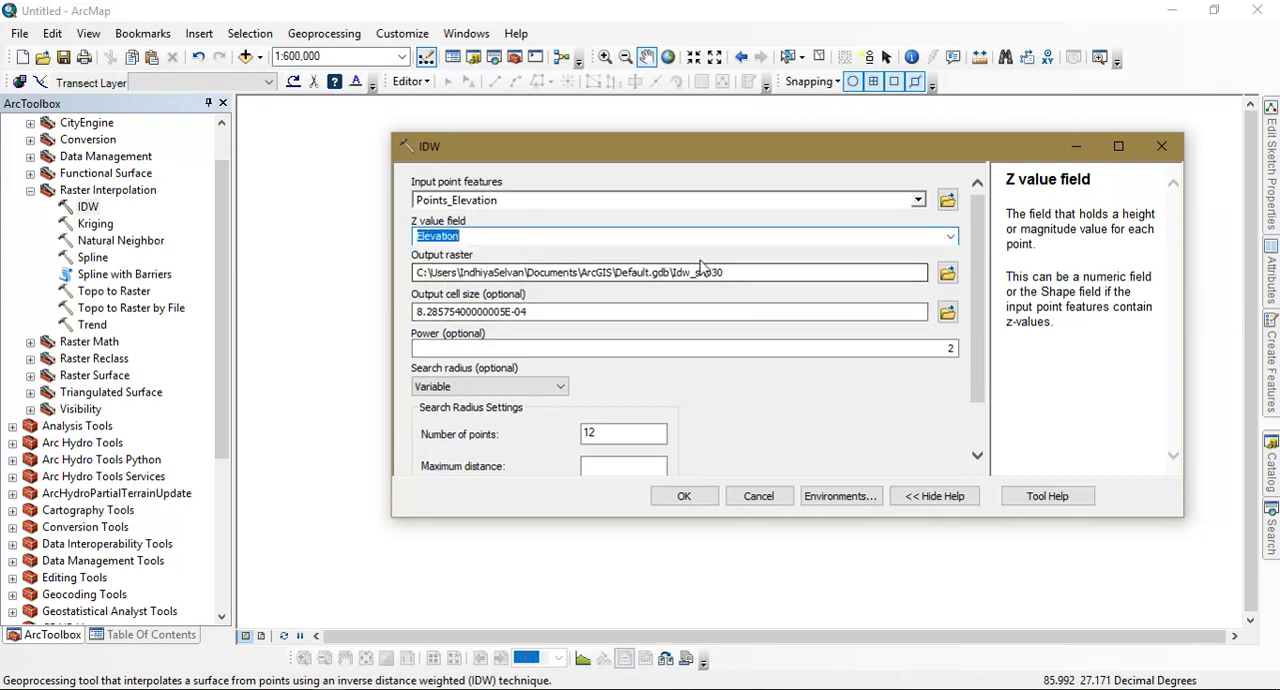
click(684, 496)
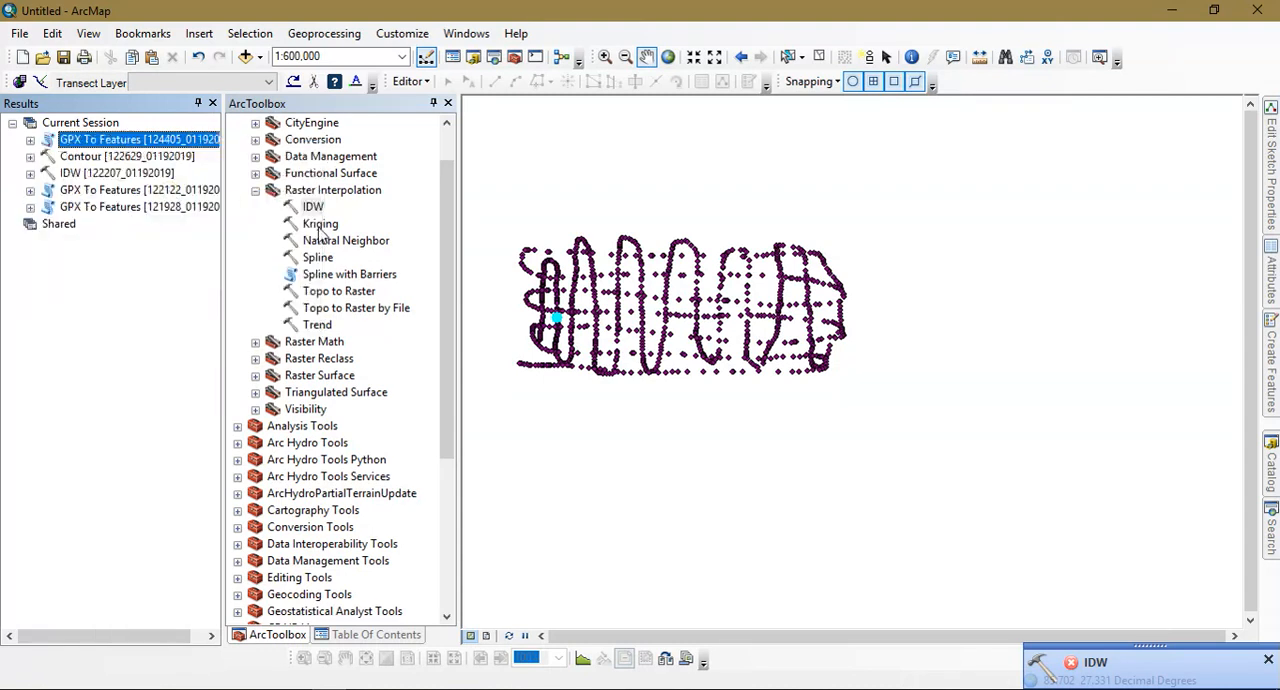
Step: Run Spatial Analyst IDW on Points_Elevation with Z field Elevation into G:\Dem_Con\DEM
double_click(312, 206)
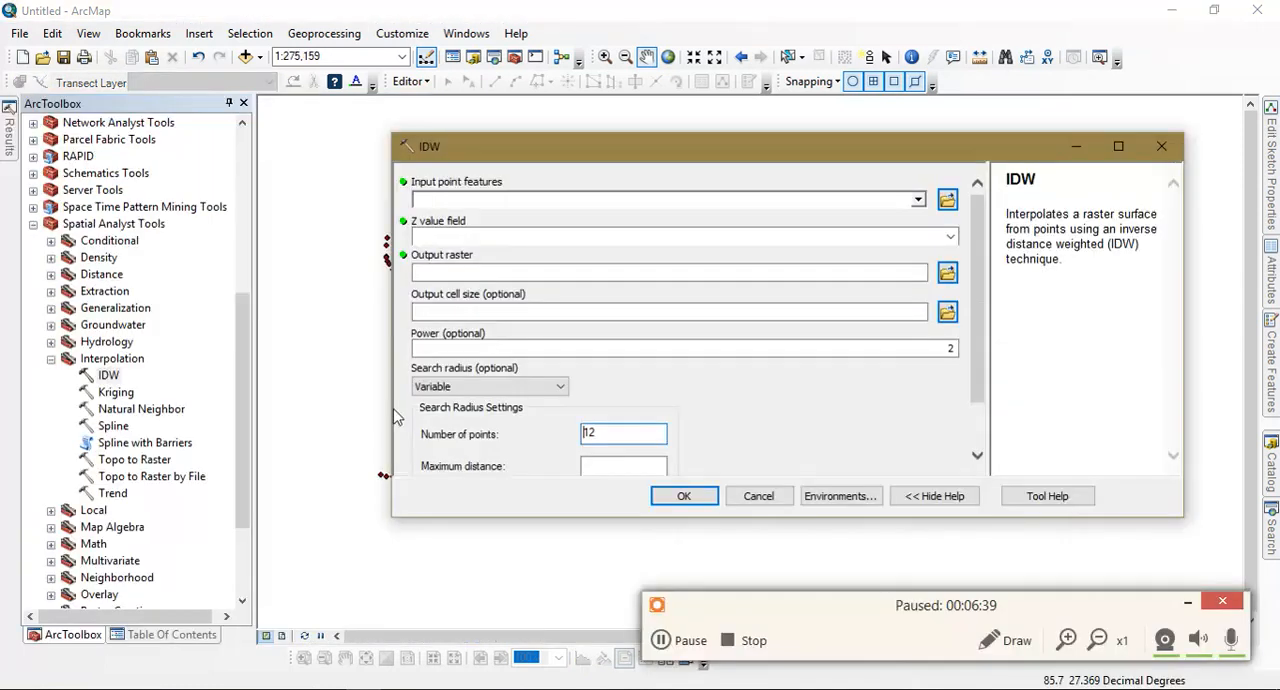
click(660, 640)
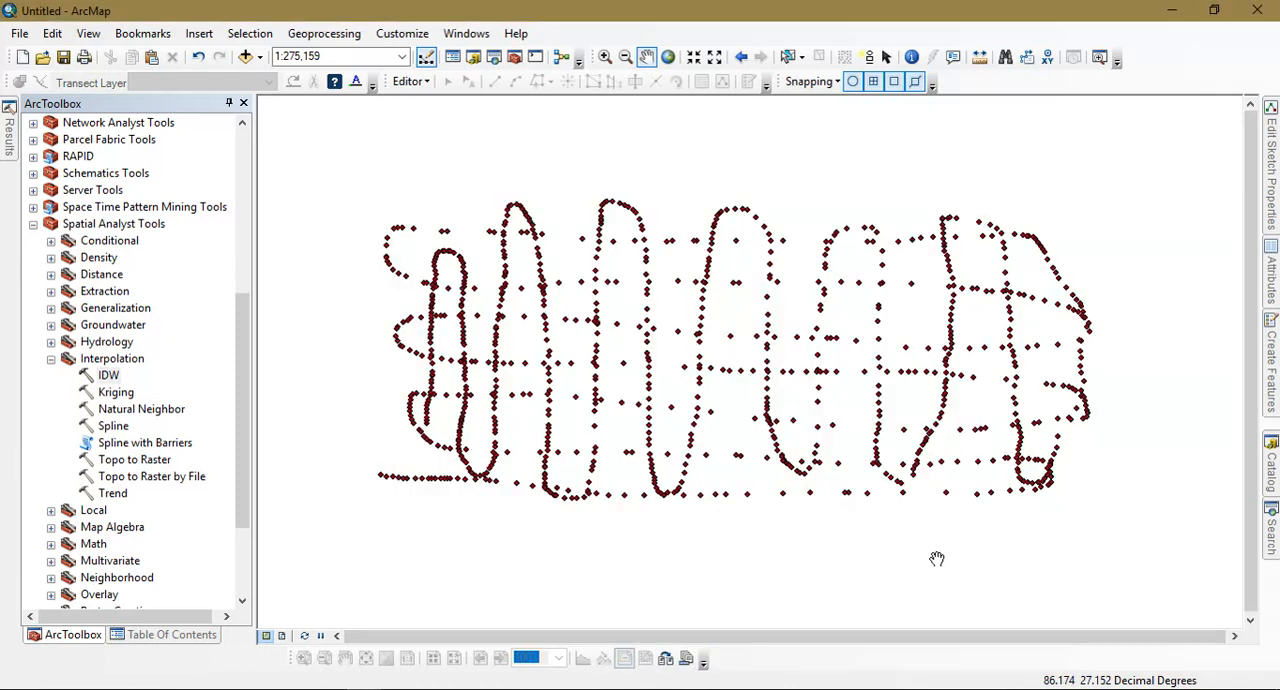
mouse_move(108, 376)
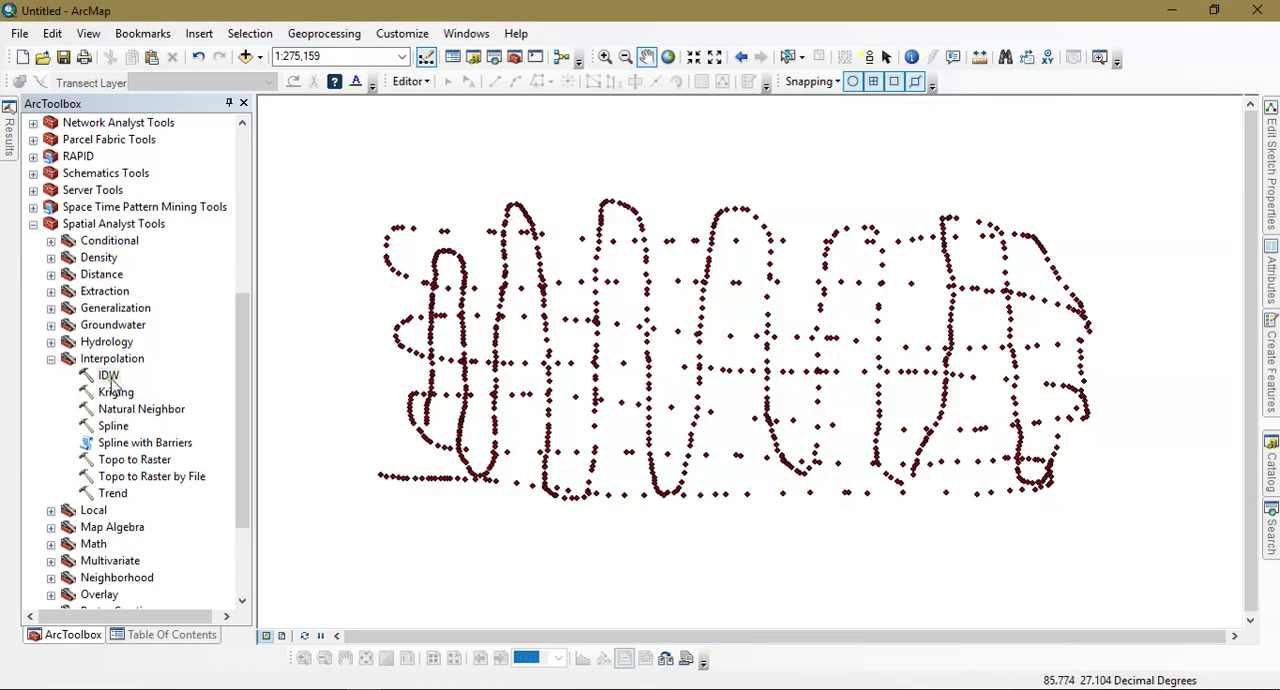
double_click(108, 374)
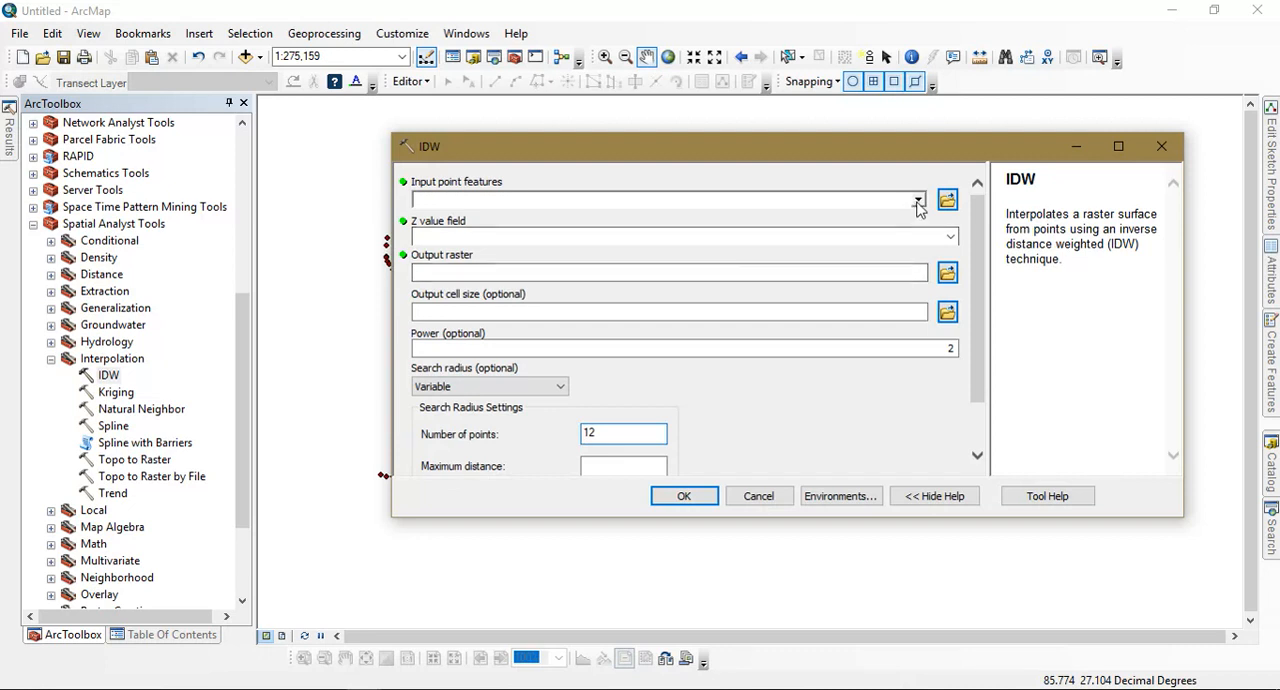
click(916, 200)
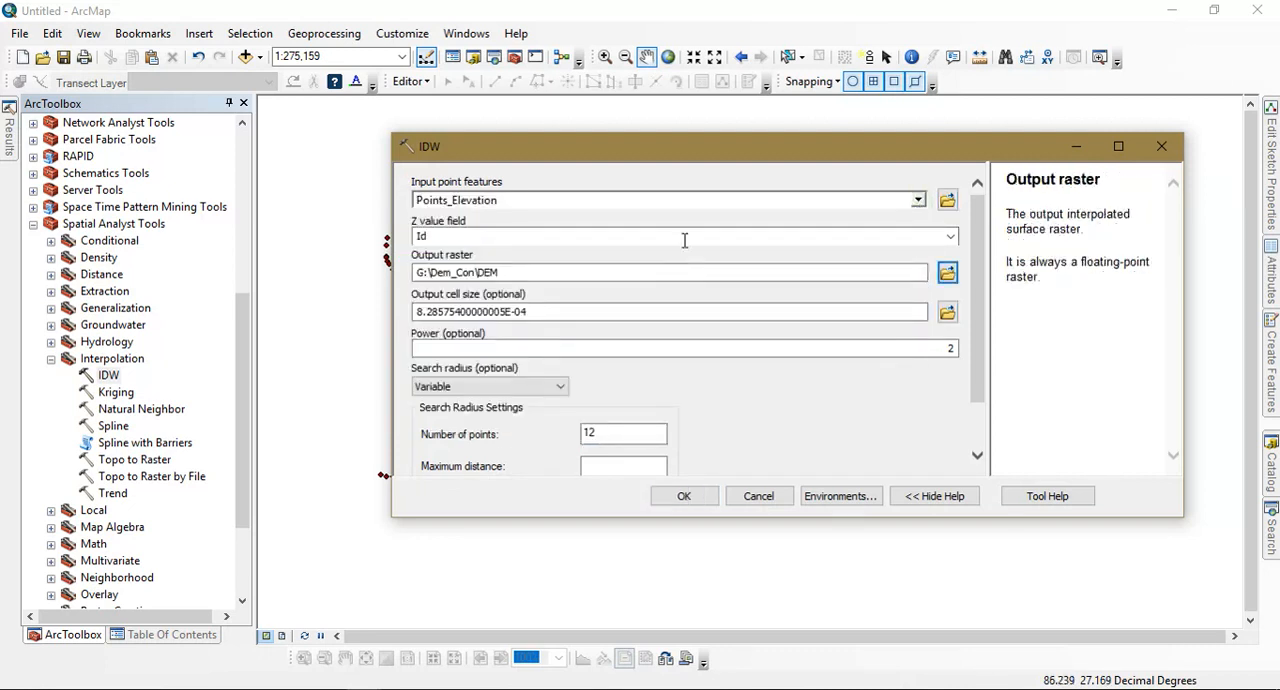
click(948, 236)
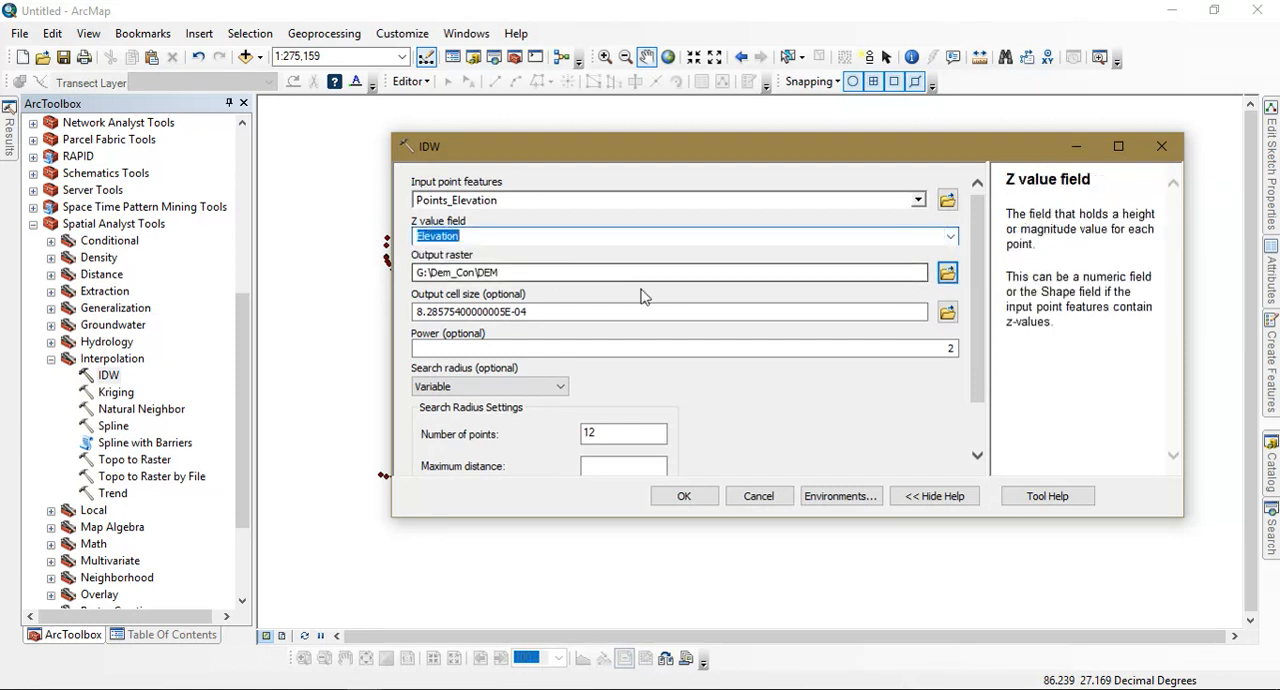
scroll(down, 3)
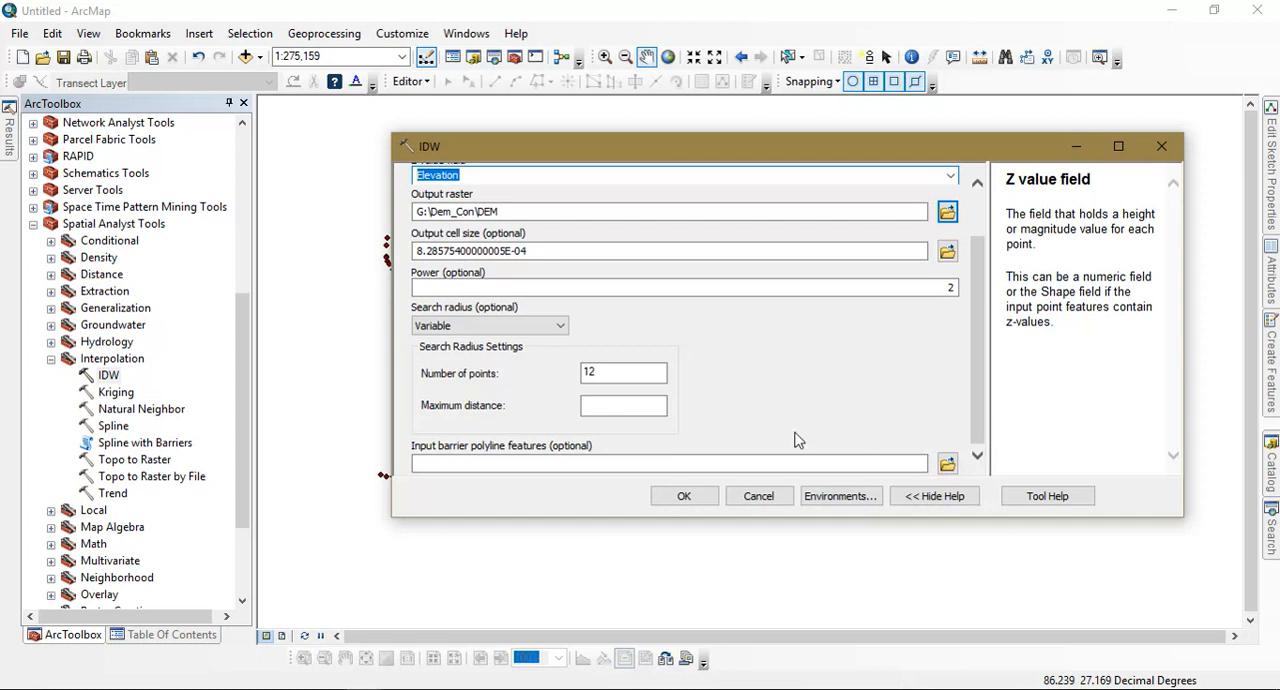
mouse_move(706, 284)
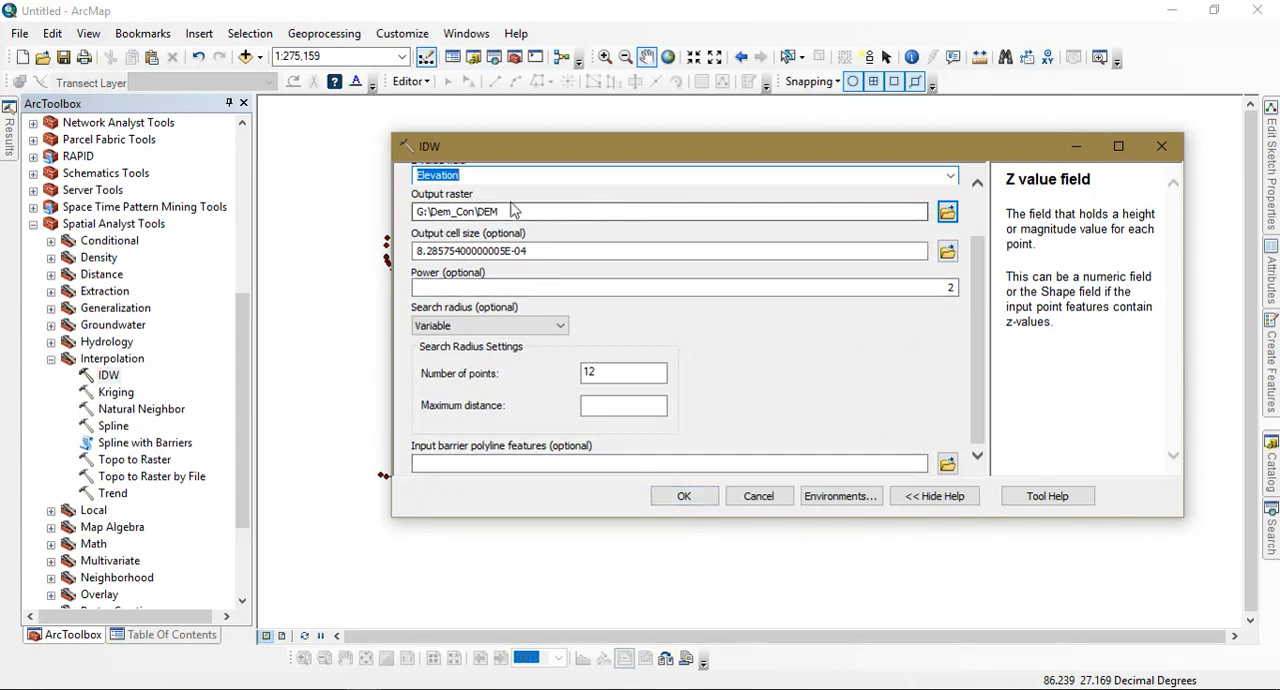
click(530, 212)
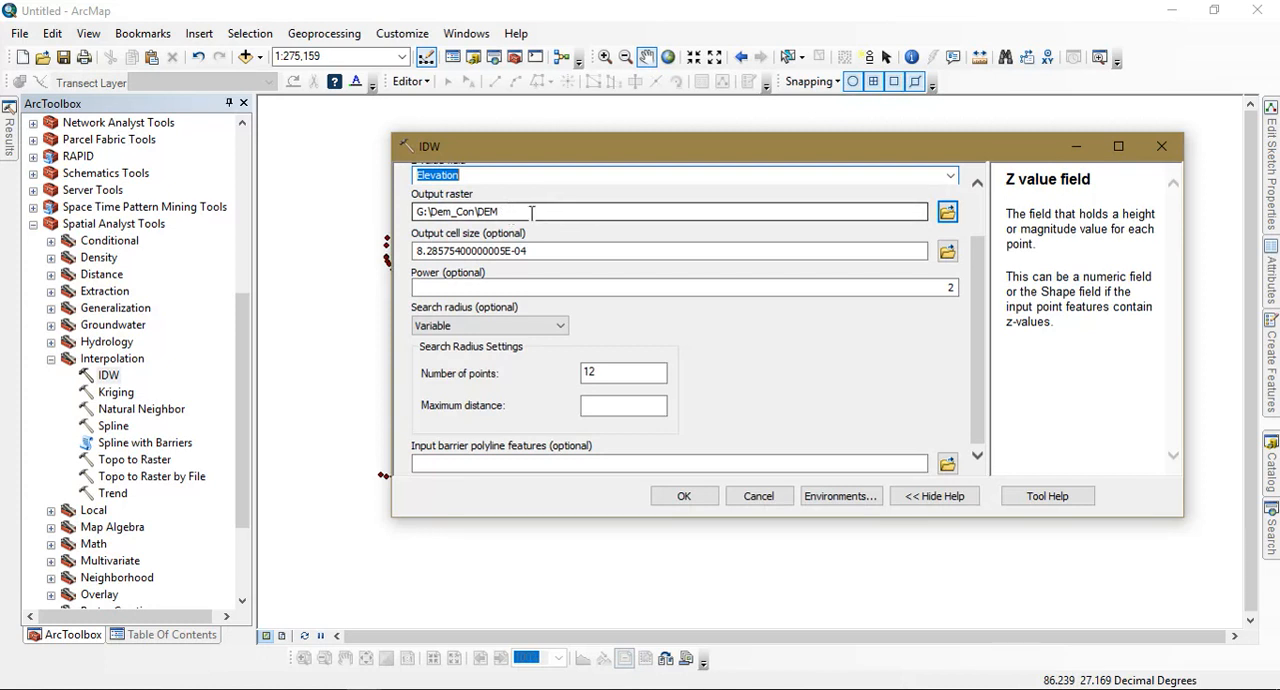
mouse_move(576, 232)
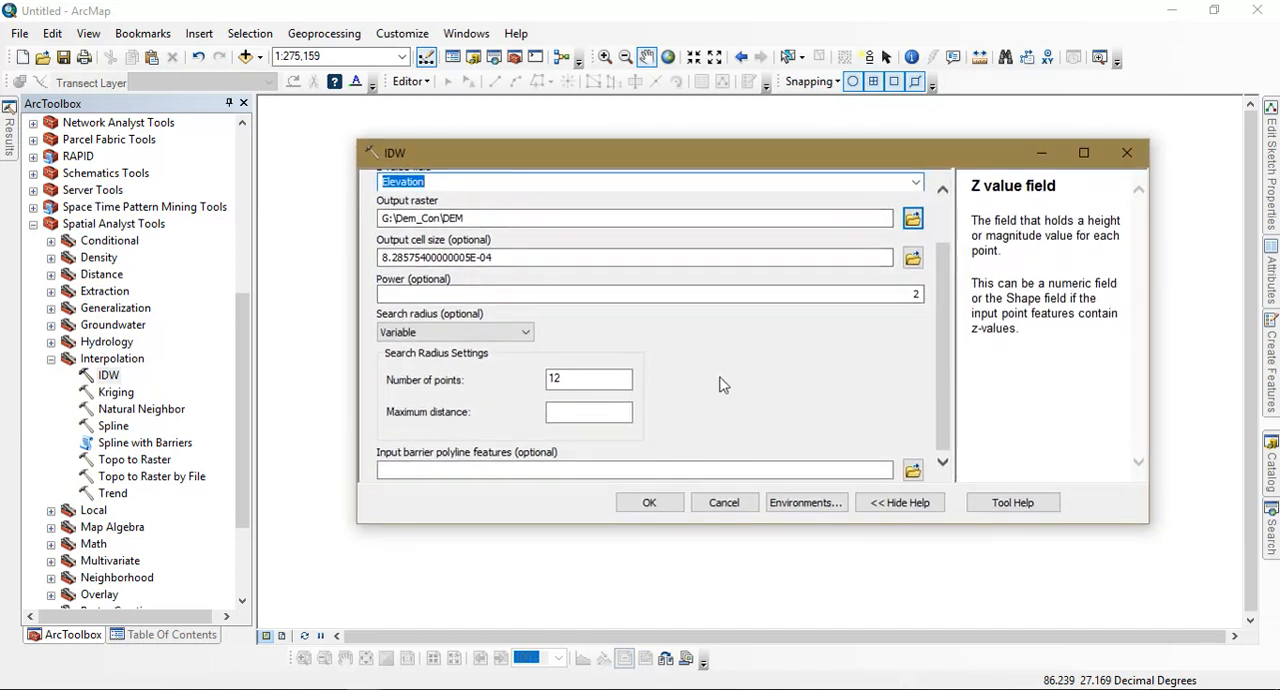
click(648, 502)
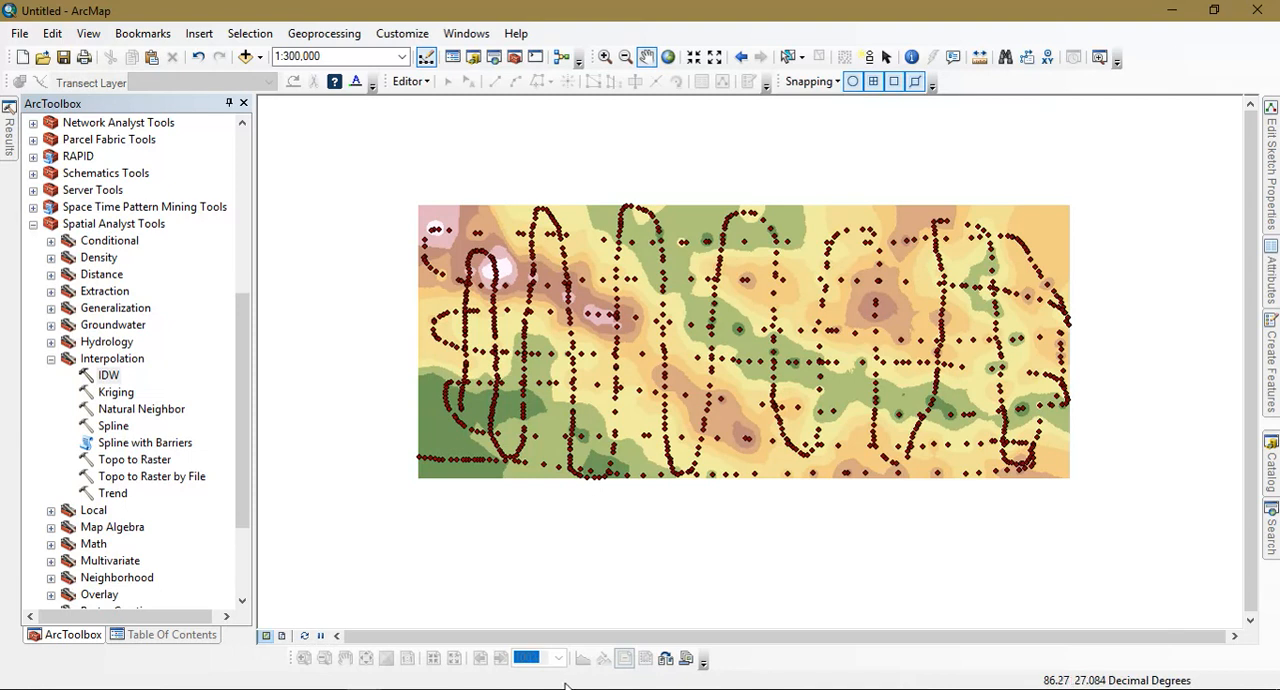
Step: Symbolize the DEM with a black-to-white ramp in seven classes with hillshade, then zoom closer
click(172, 634)
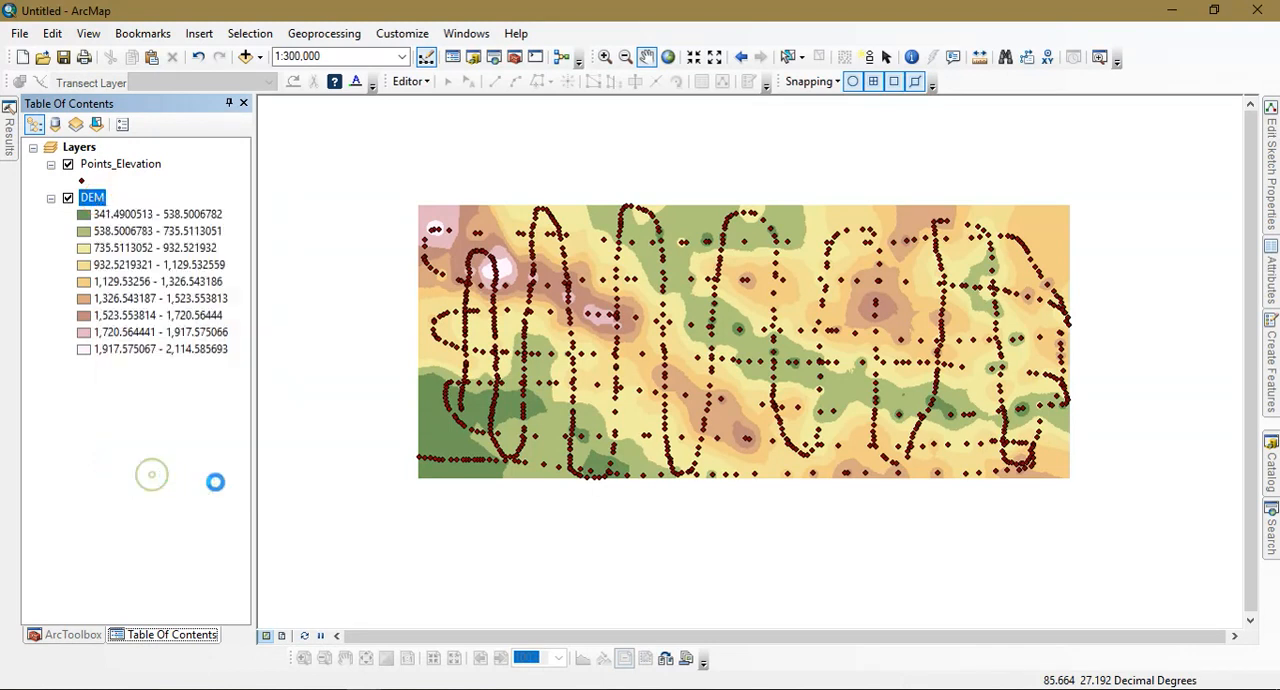
double_click(92, 196)
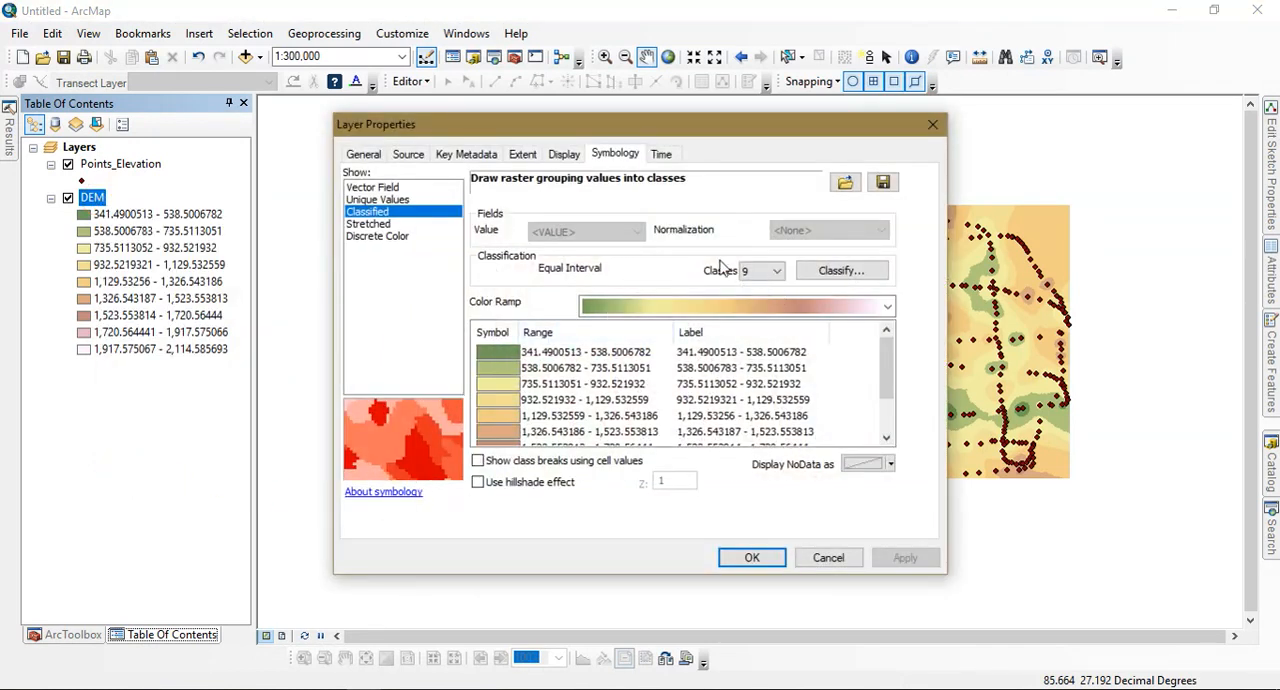
click(884, 306)
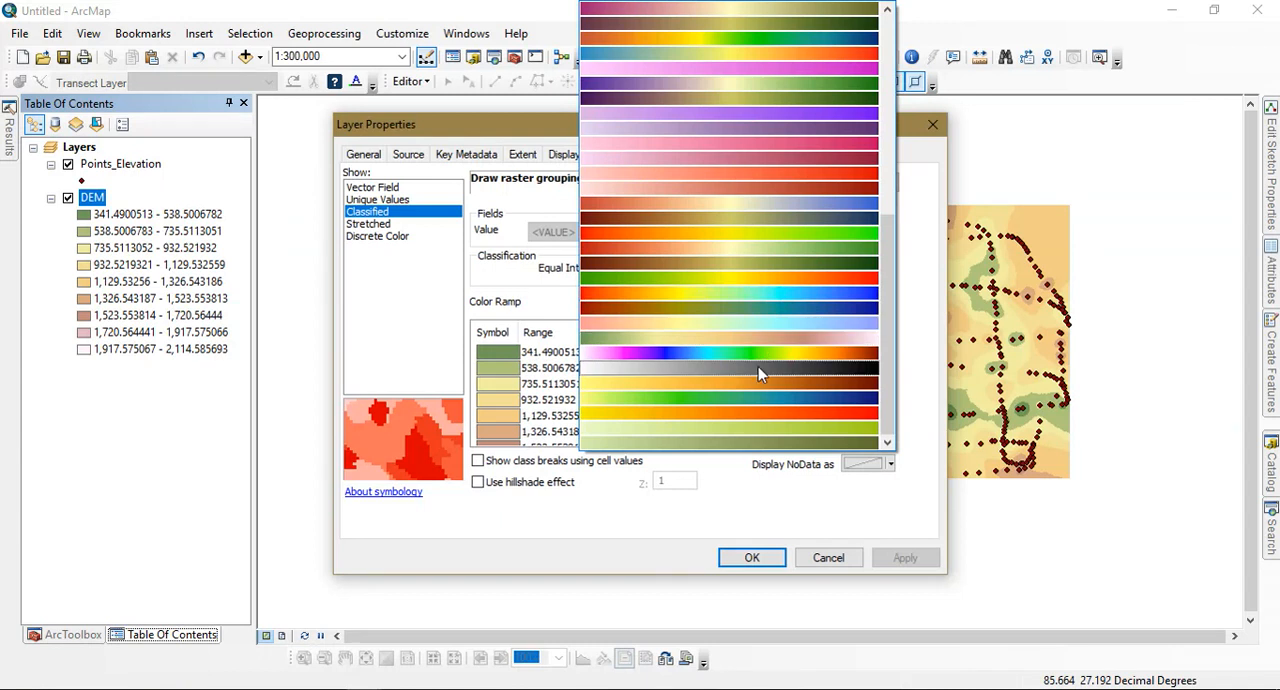
click(730, 376)
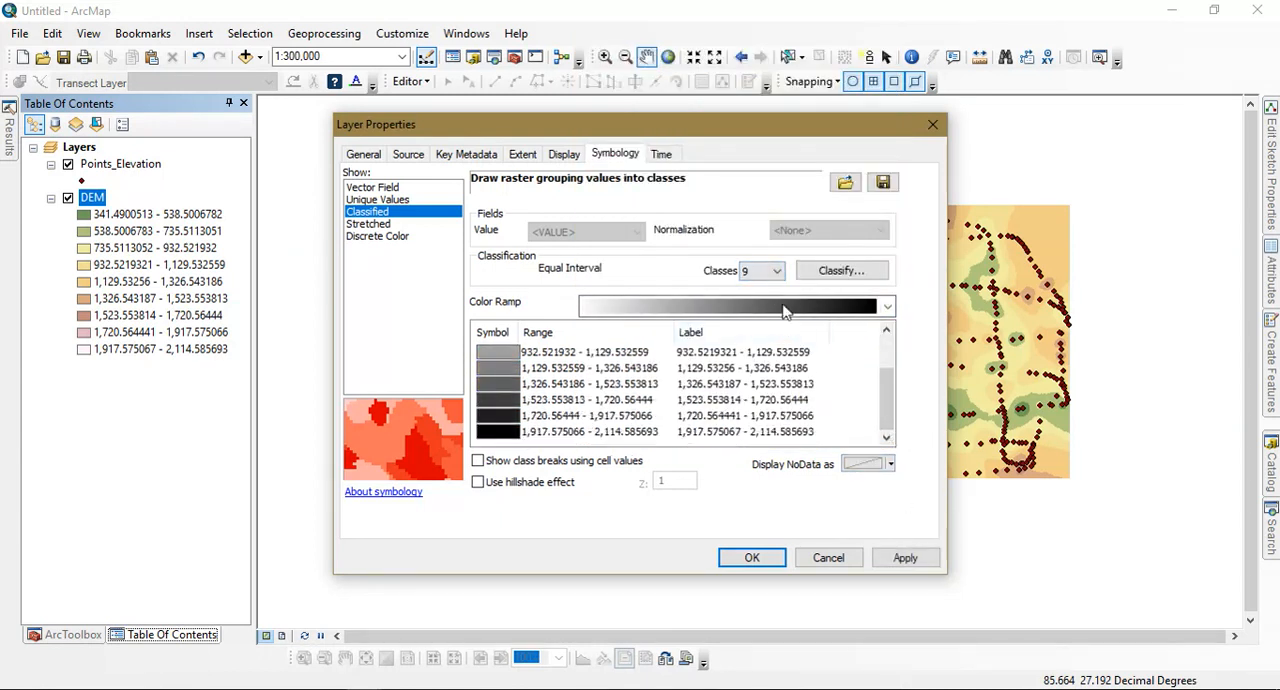
click(776, 270)
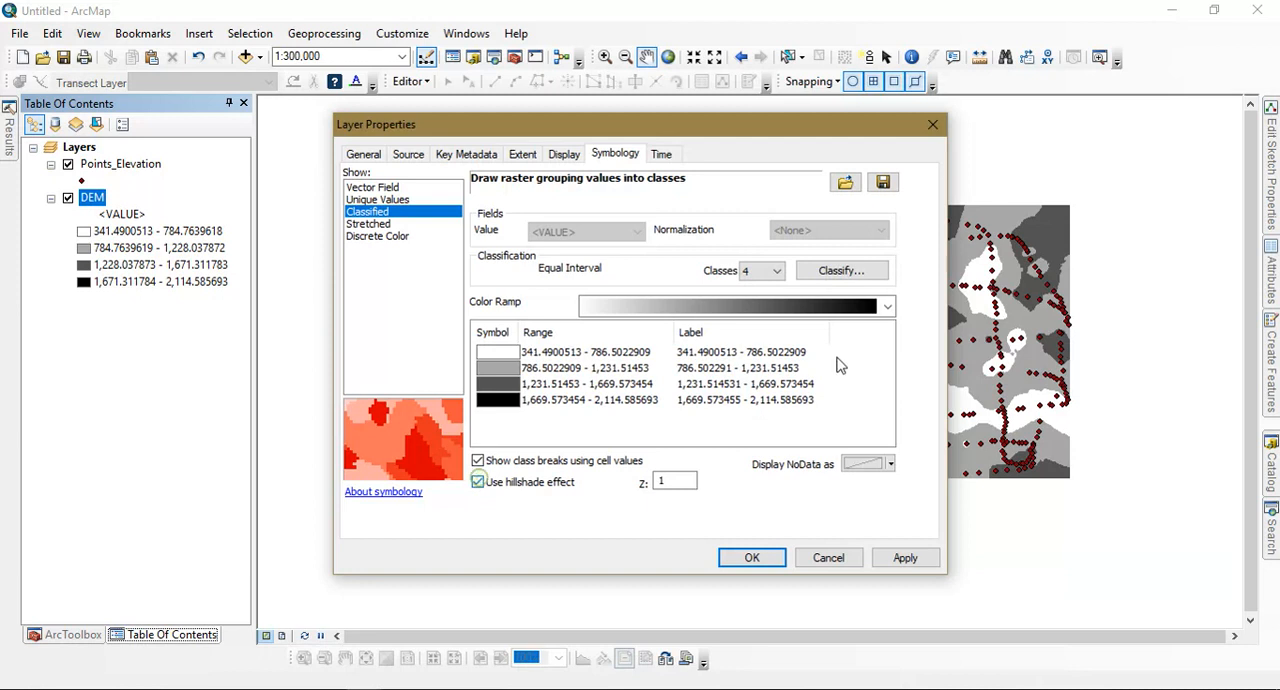
click(884, 306)
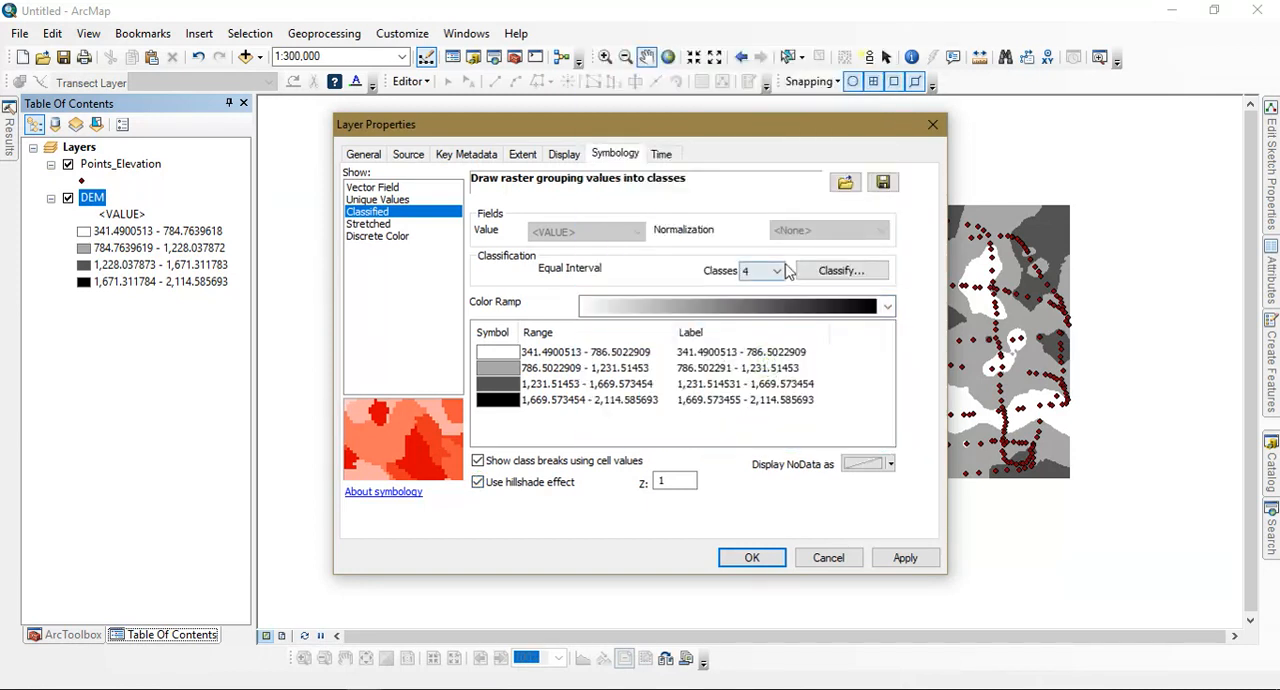
click(756, 270)
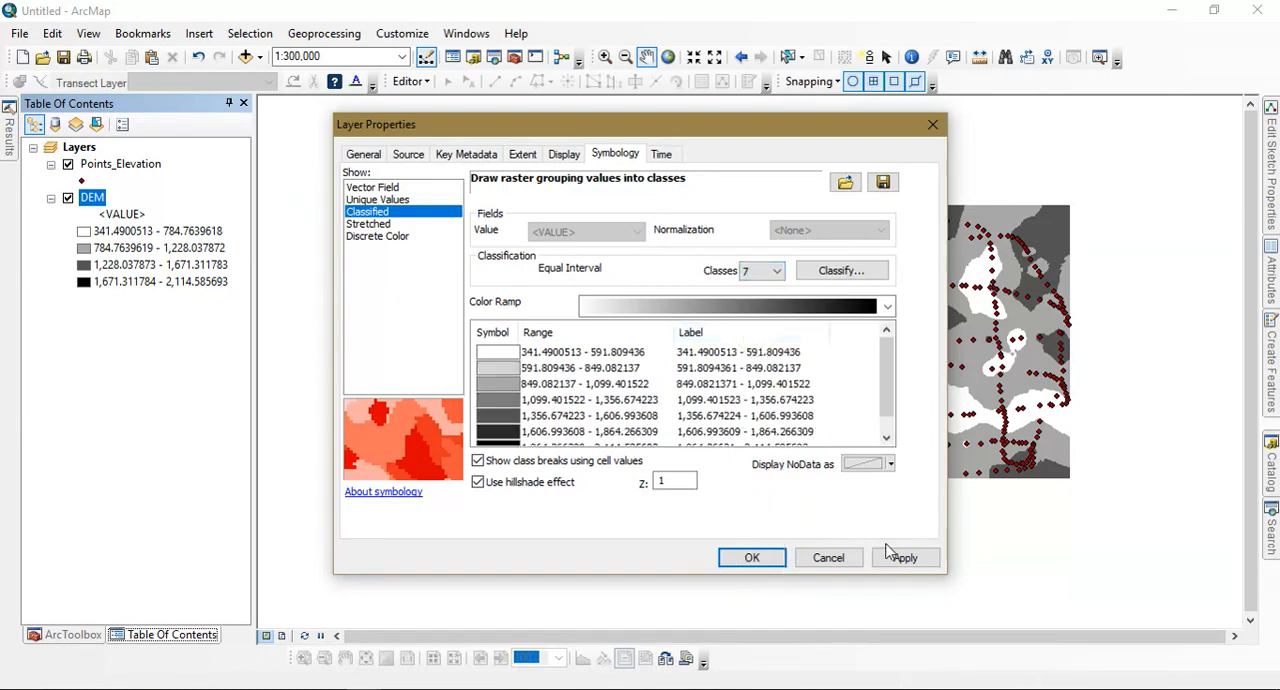
click(752, 556)
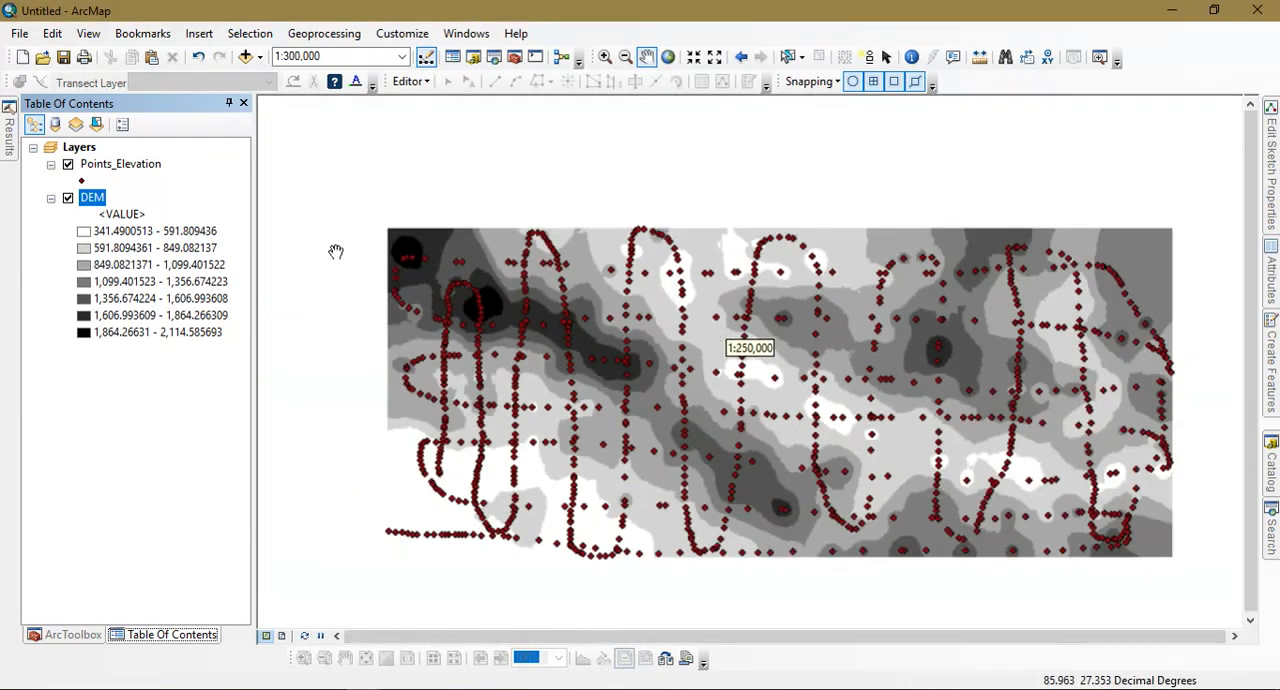
click(68, 164)
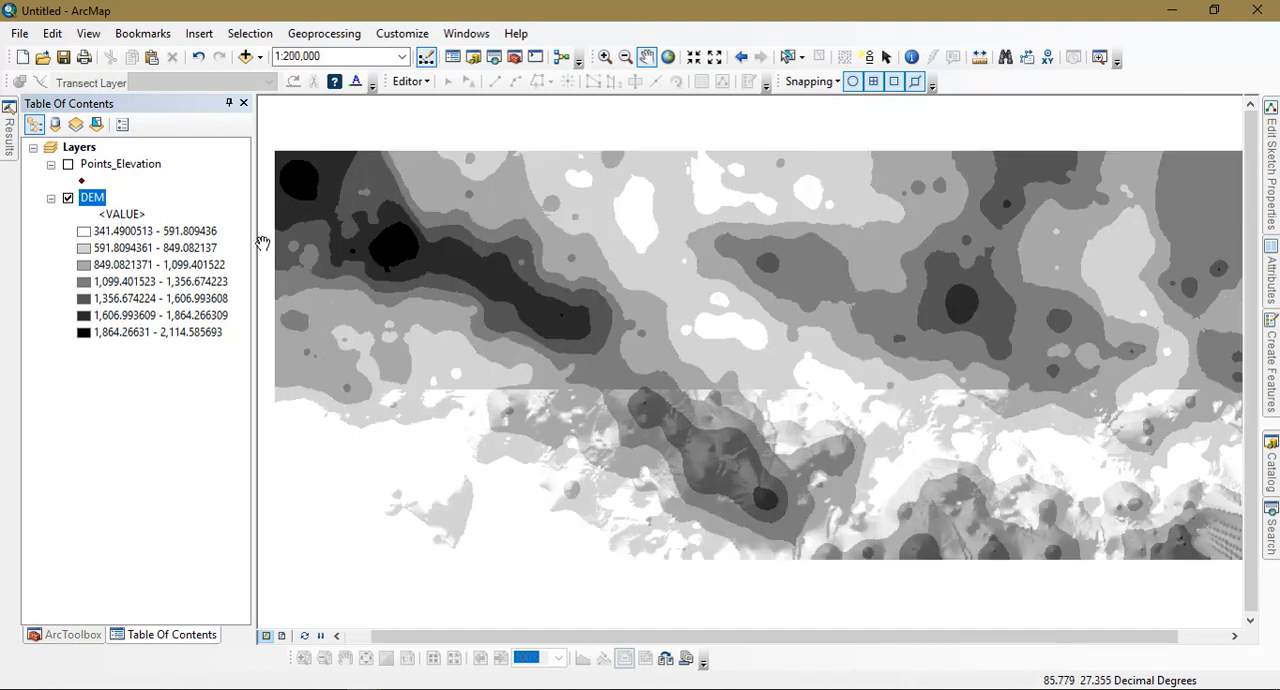
Step: Switch the DEM's seven classes to the yellow-to-brown colour ramp and pan across the terrain
right_click(92, 196)
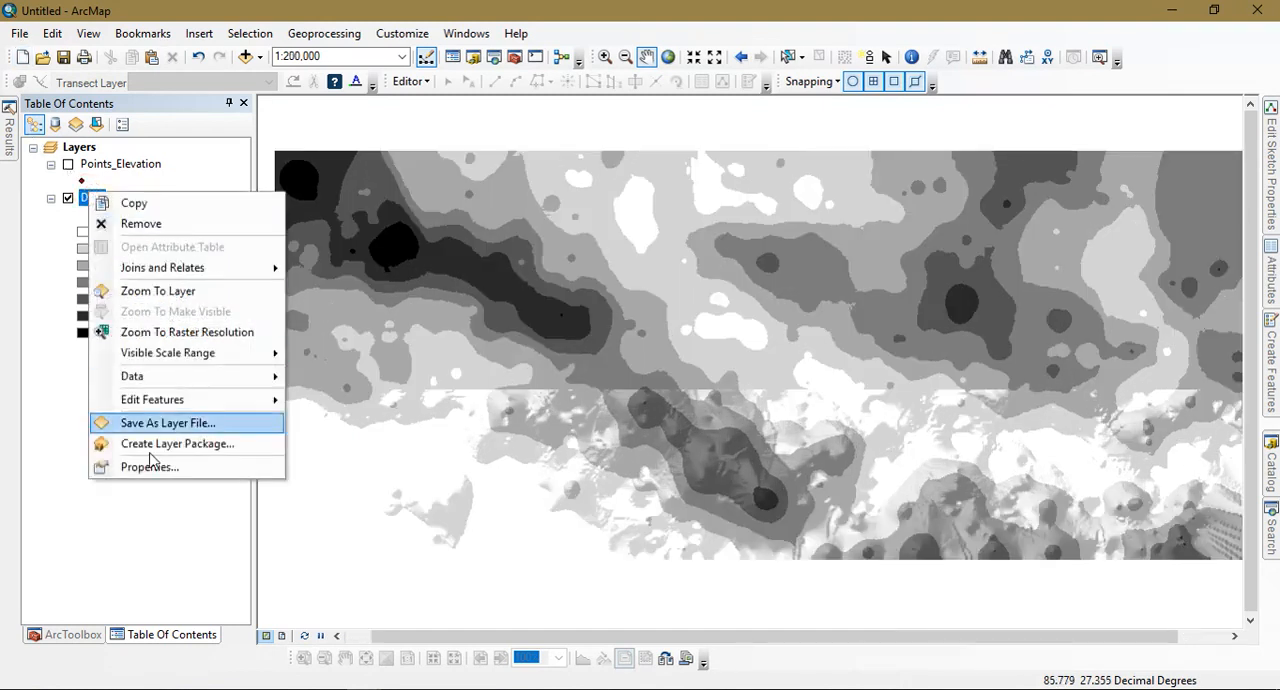
click(148, 466)
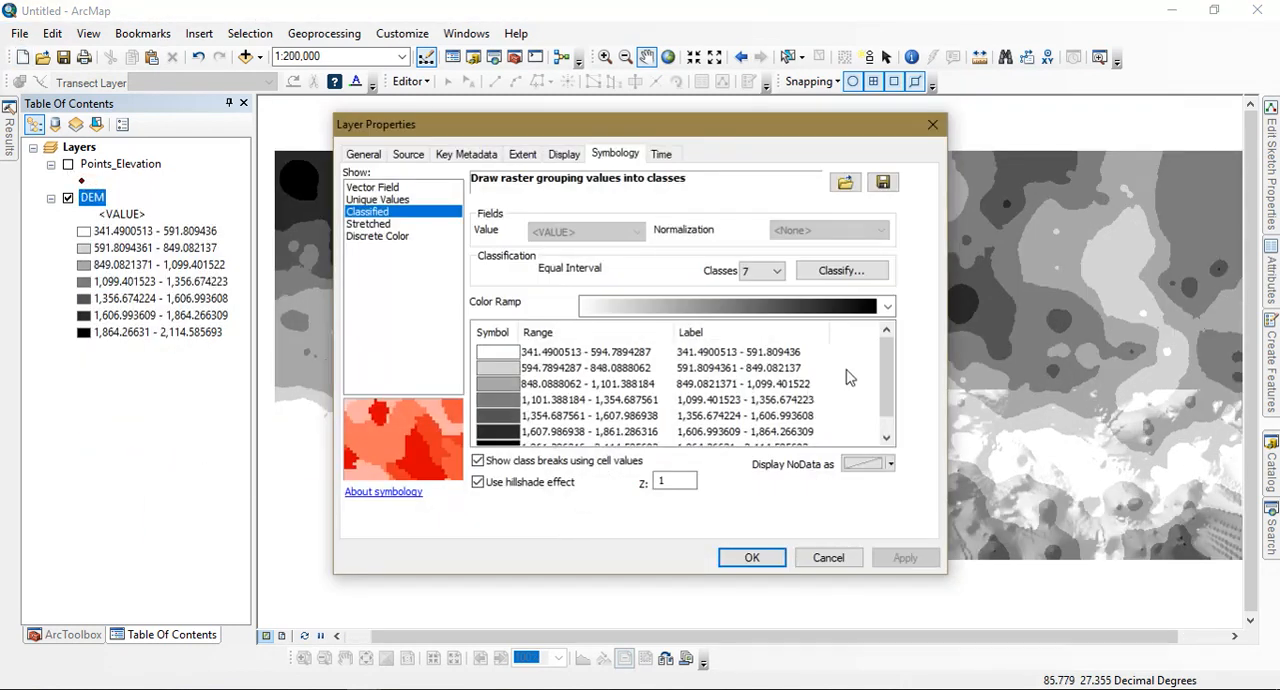
click(884, 306)
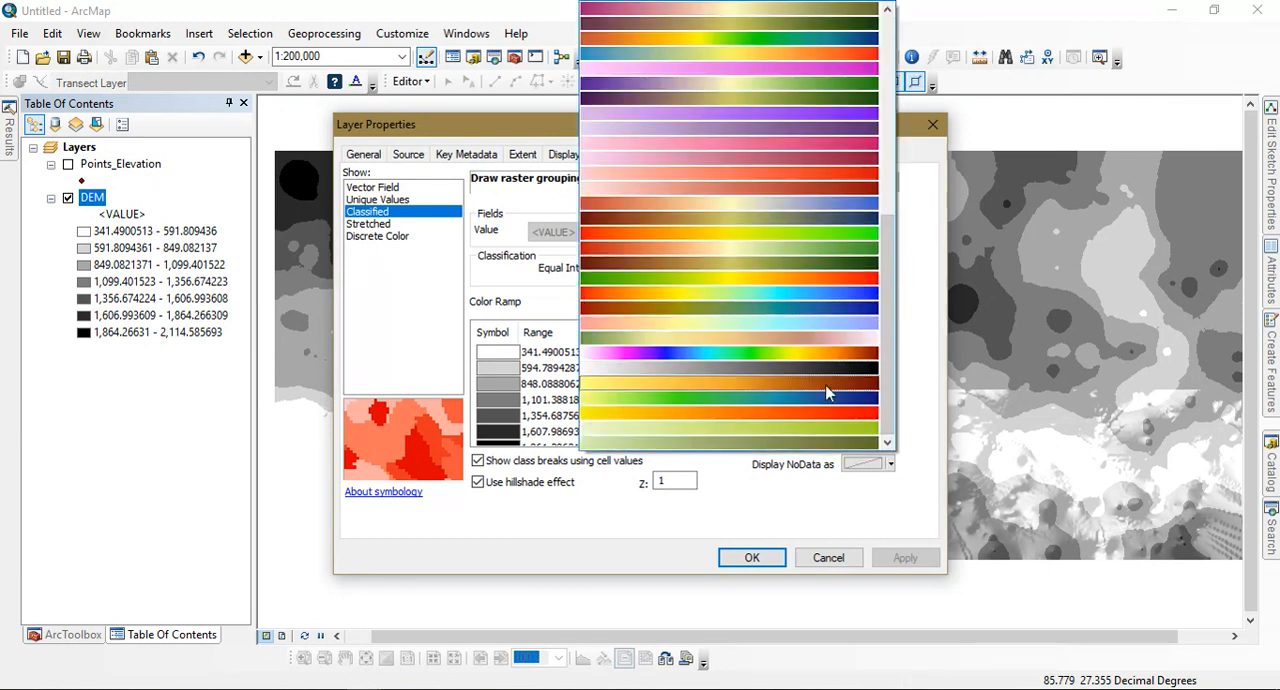
mouse_move(824, 388)
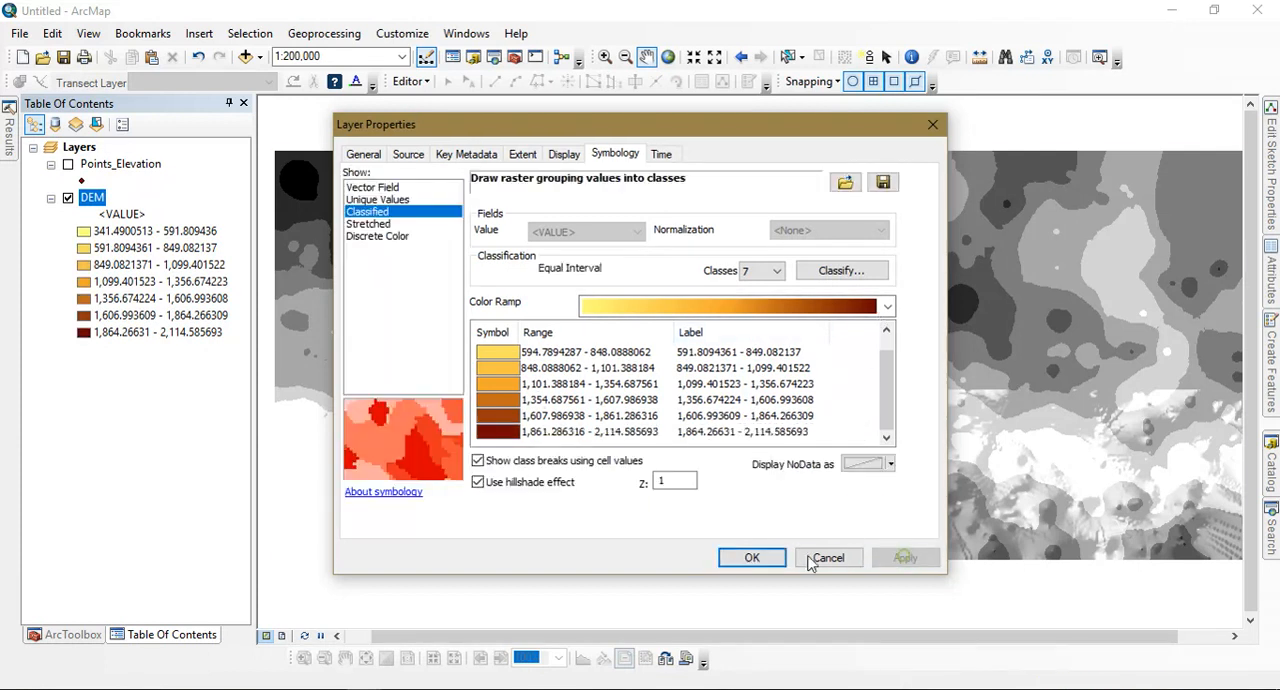
click(752, 556)
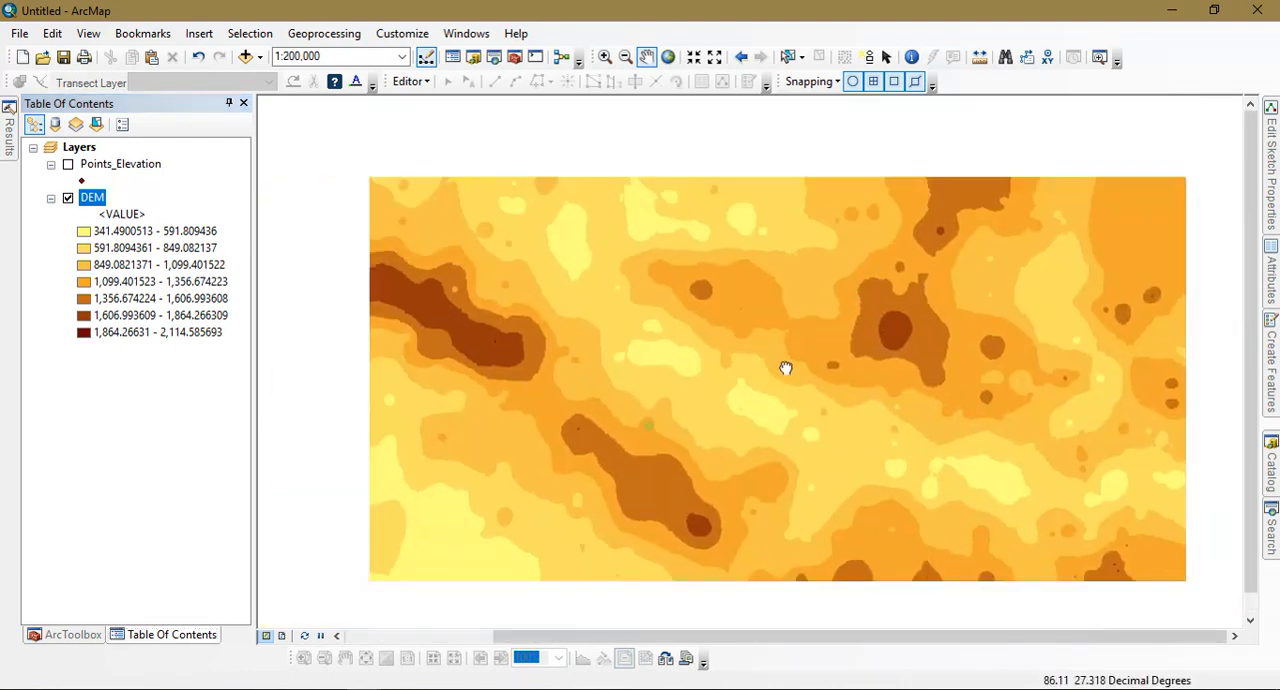
drag(784, 368, 510, 264)
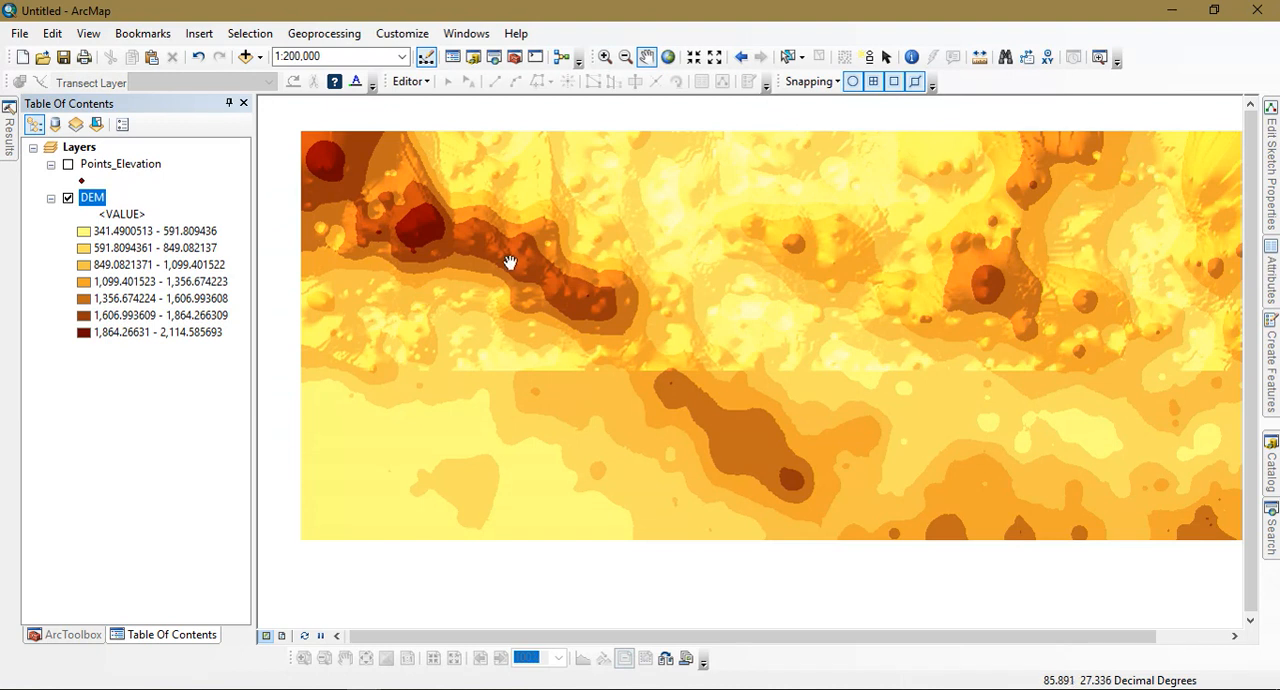
mouse_move(198, 402)
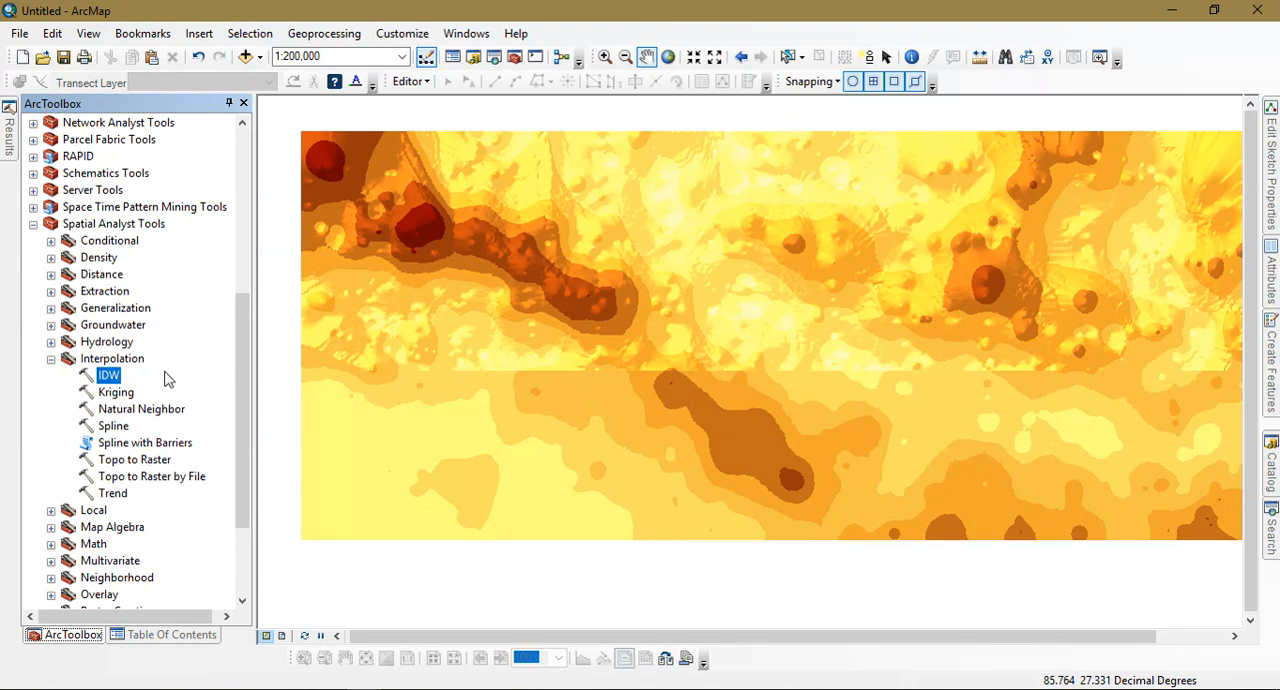
Step: Run 3D Analyst Contour on the DEM with interval 100 to create Contour.shp
scroll(up, 3)
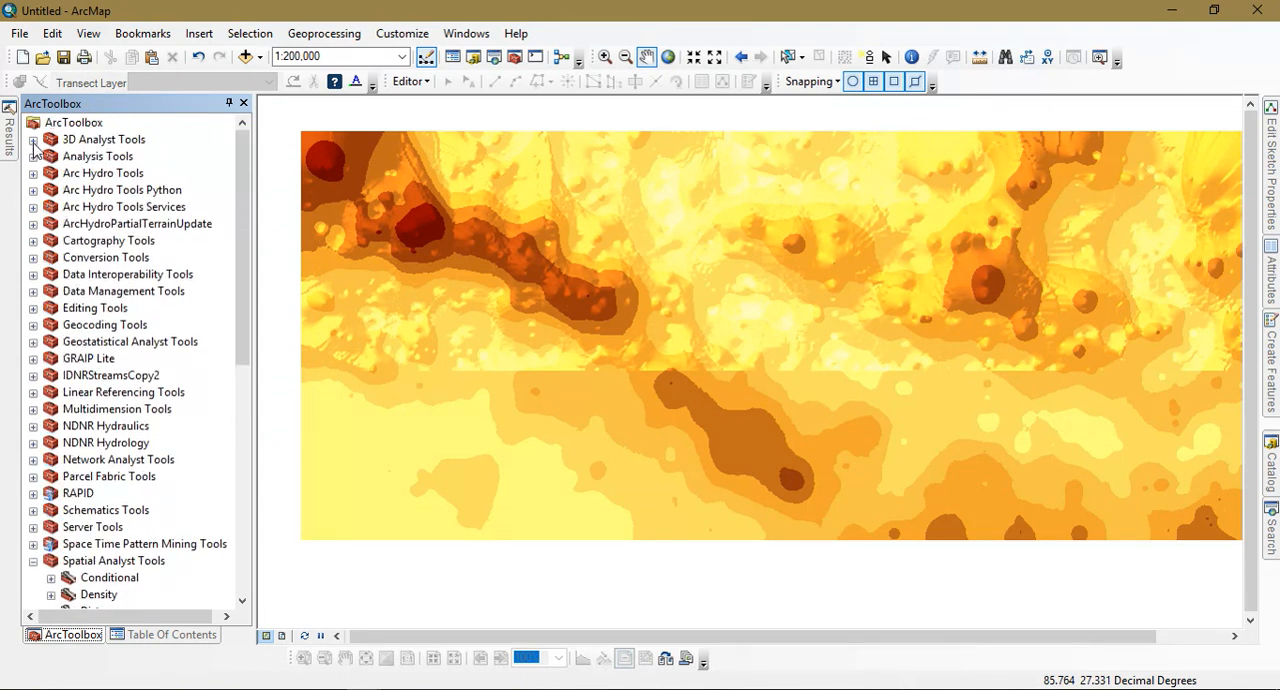
click(32, 140)
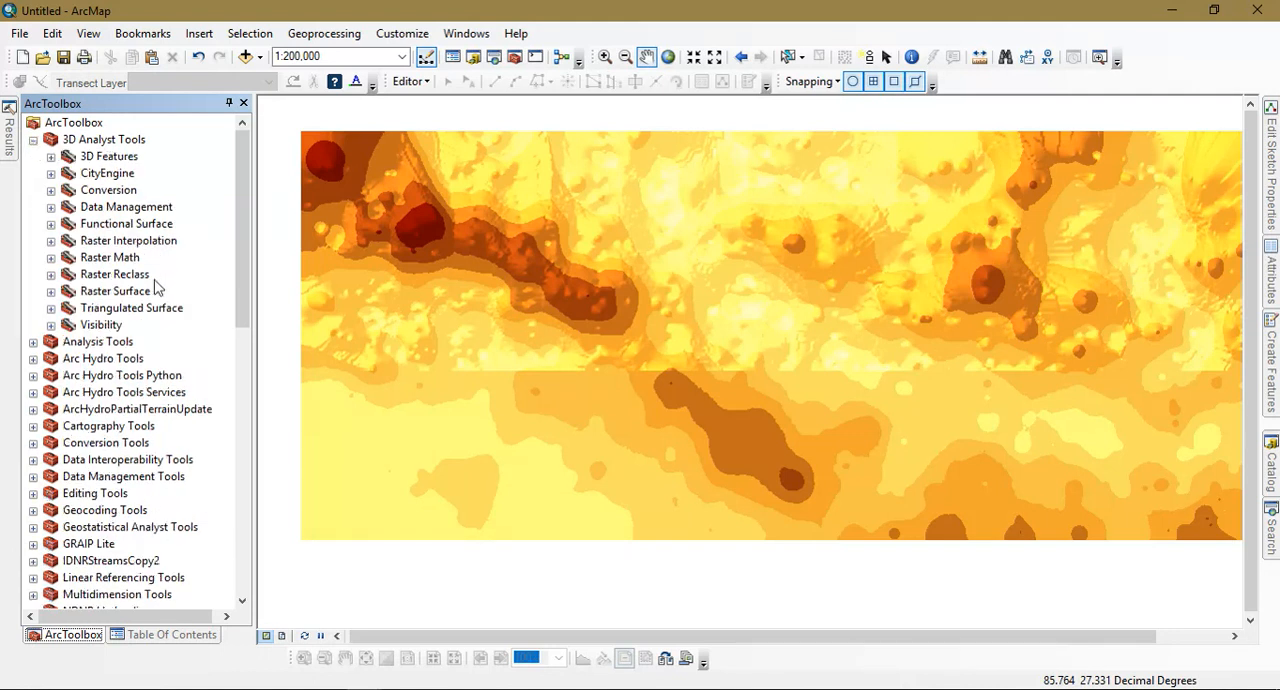
mouse_move(42, 300)
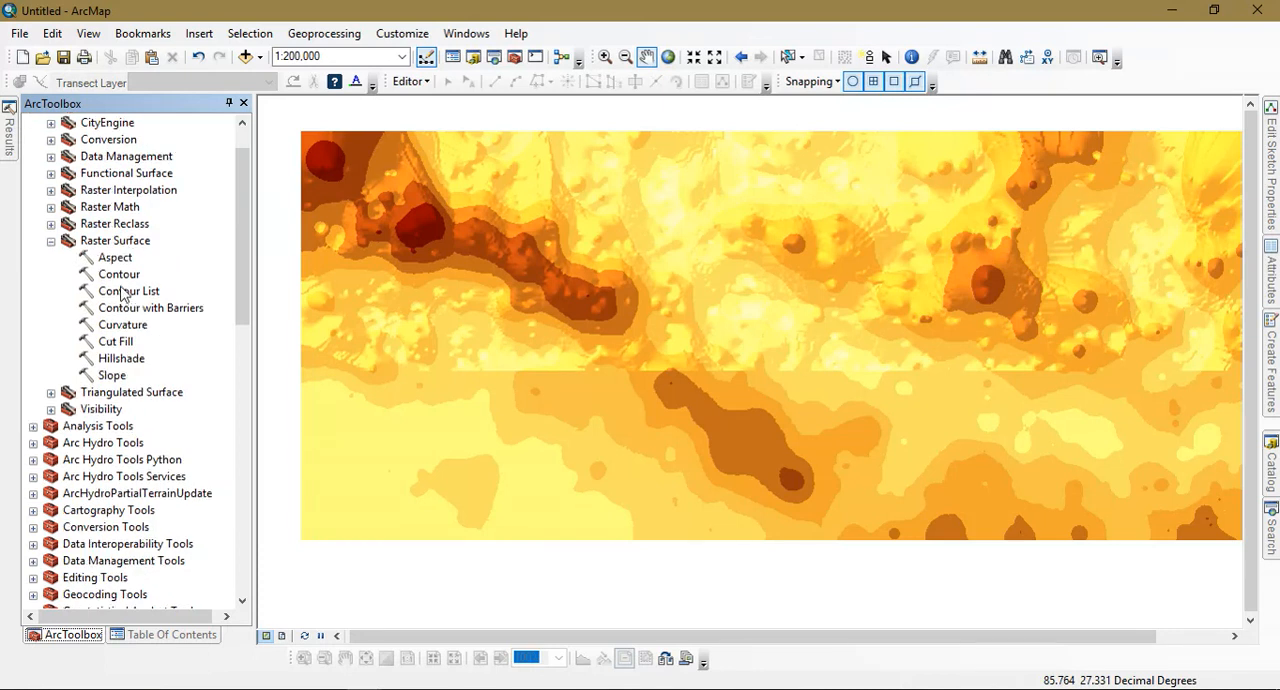
double_click(120, 274)
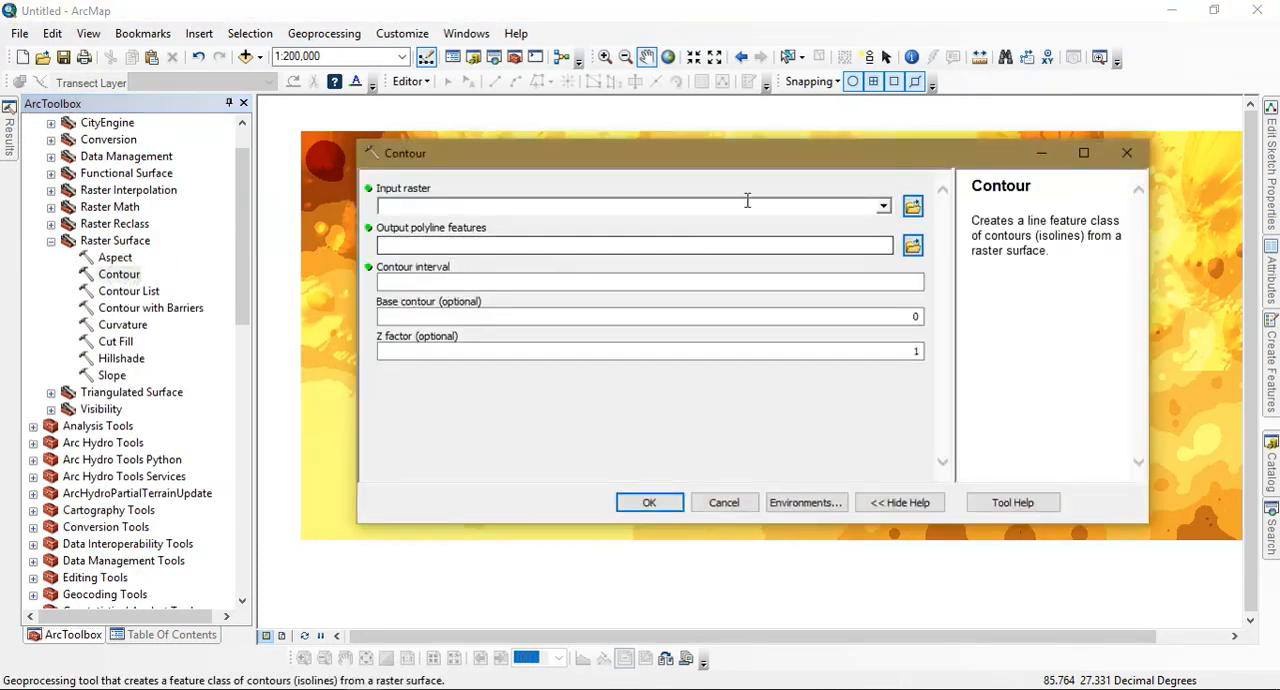
click(880, 206)
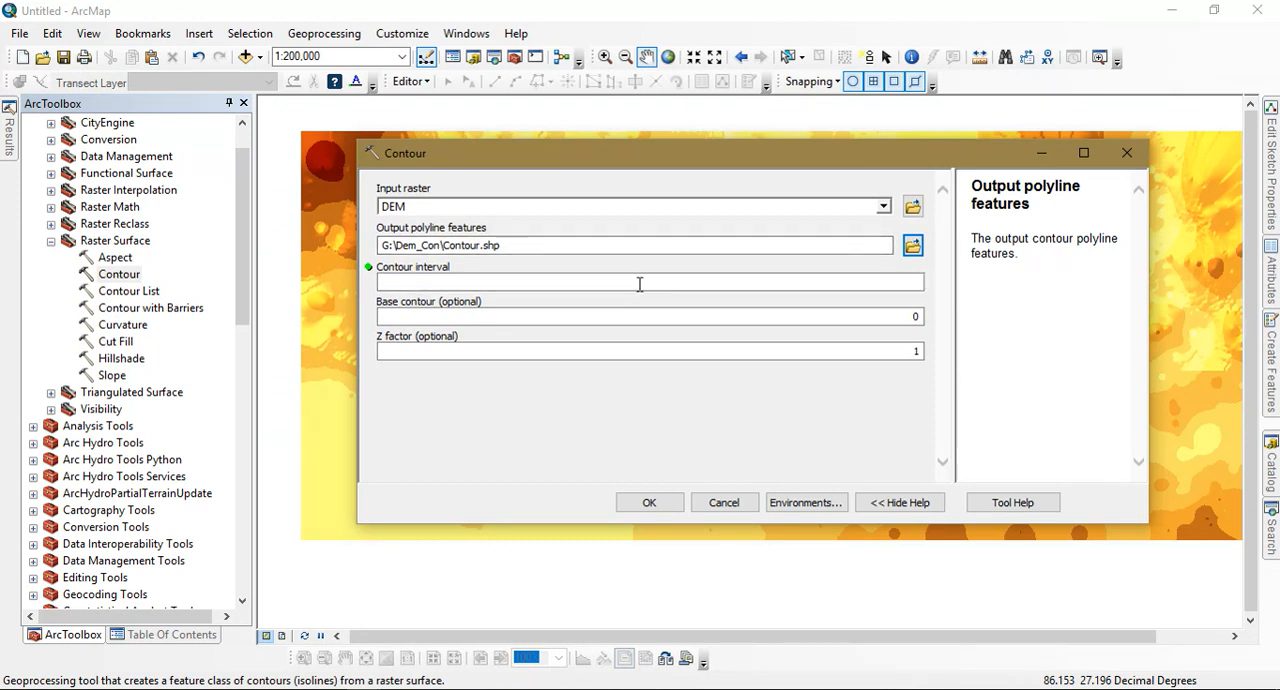
click(648, 280)
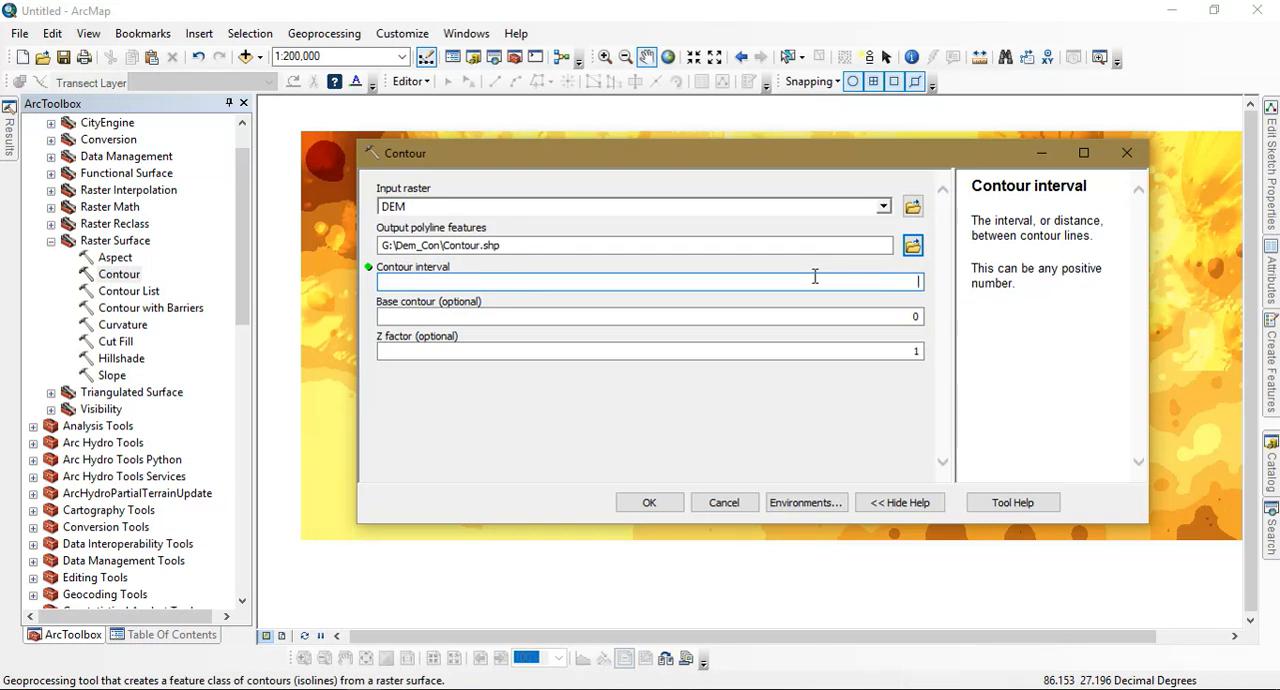
text(100)
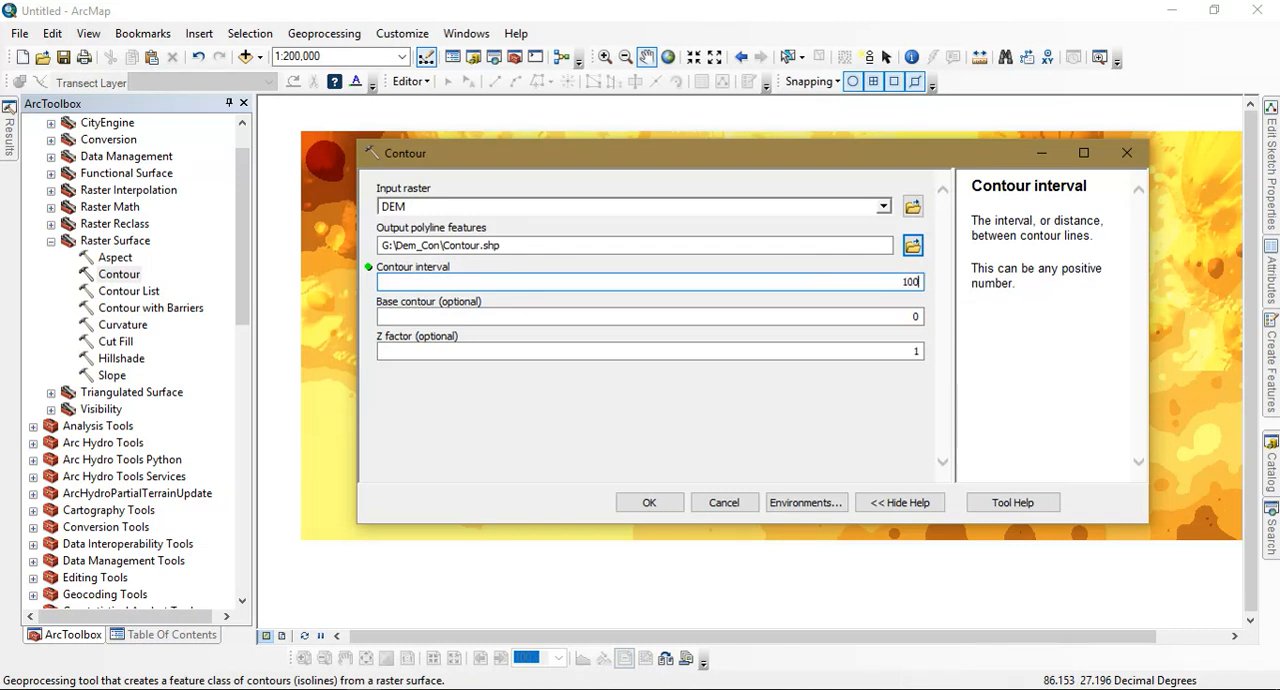
mouse_move(648, 502)
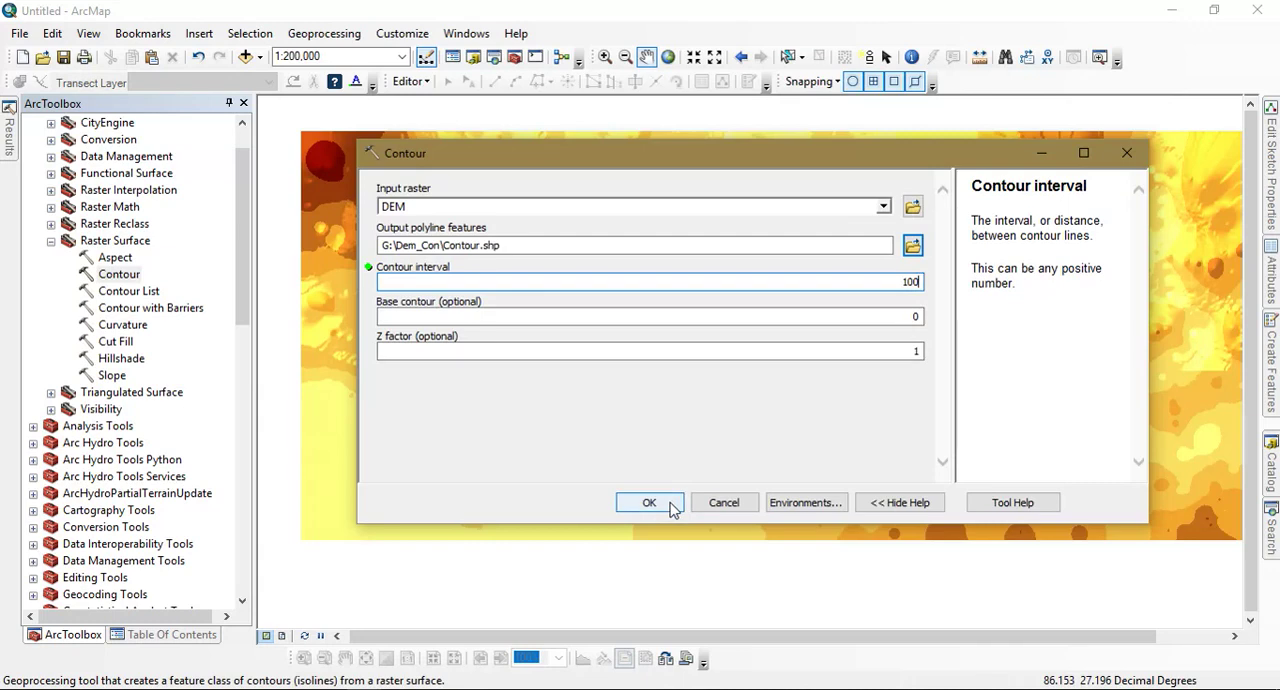
click(648, 502)
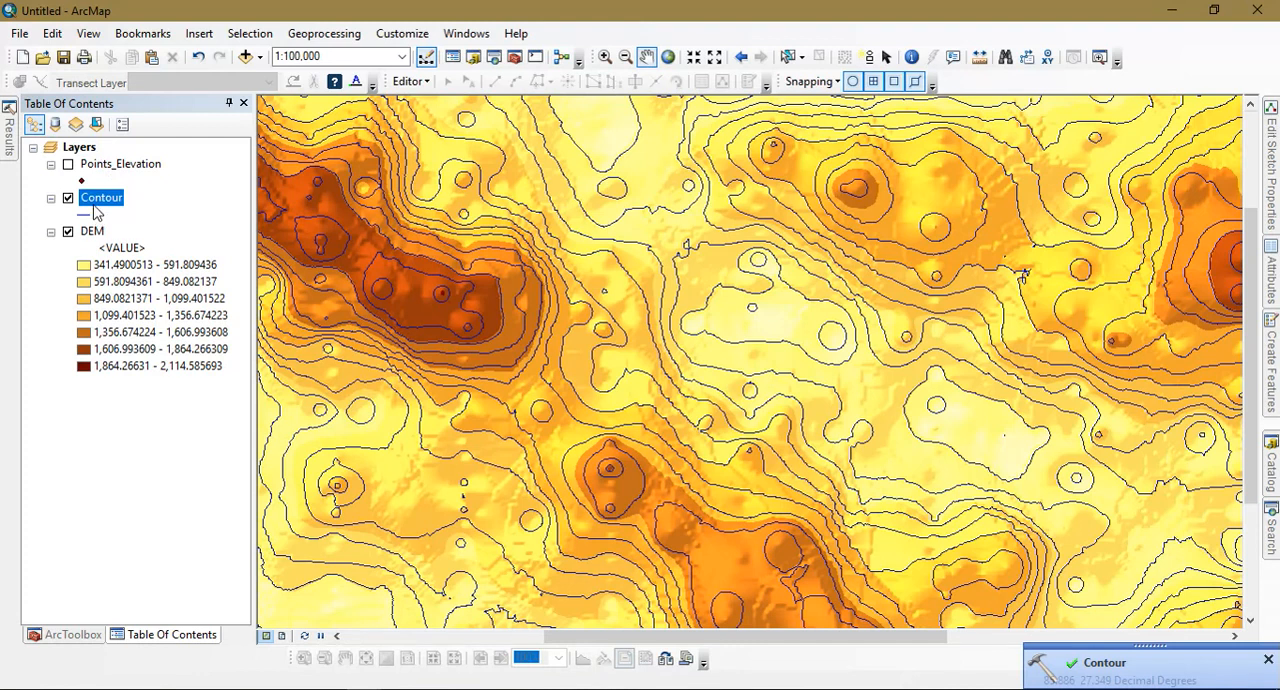
Step: Turn on Label Features for the Contour layer and zoom in on a hilltop
double_click(100, 196)
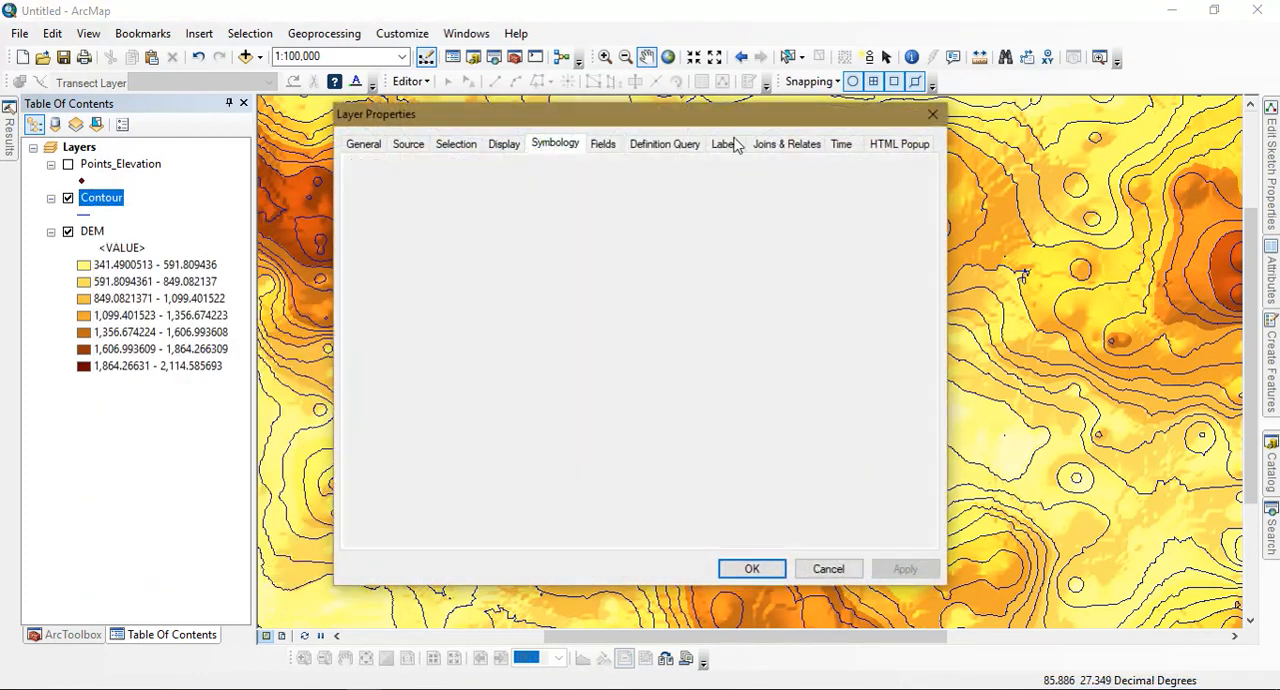
click(752, 568)
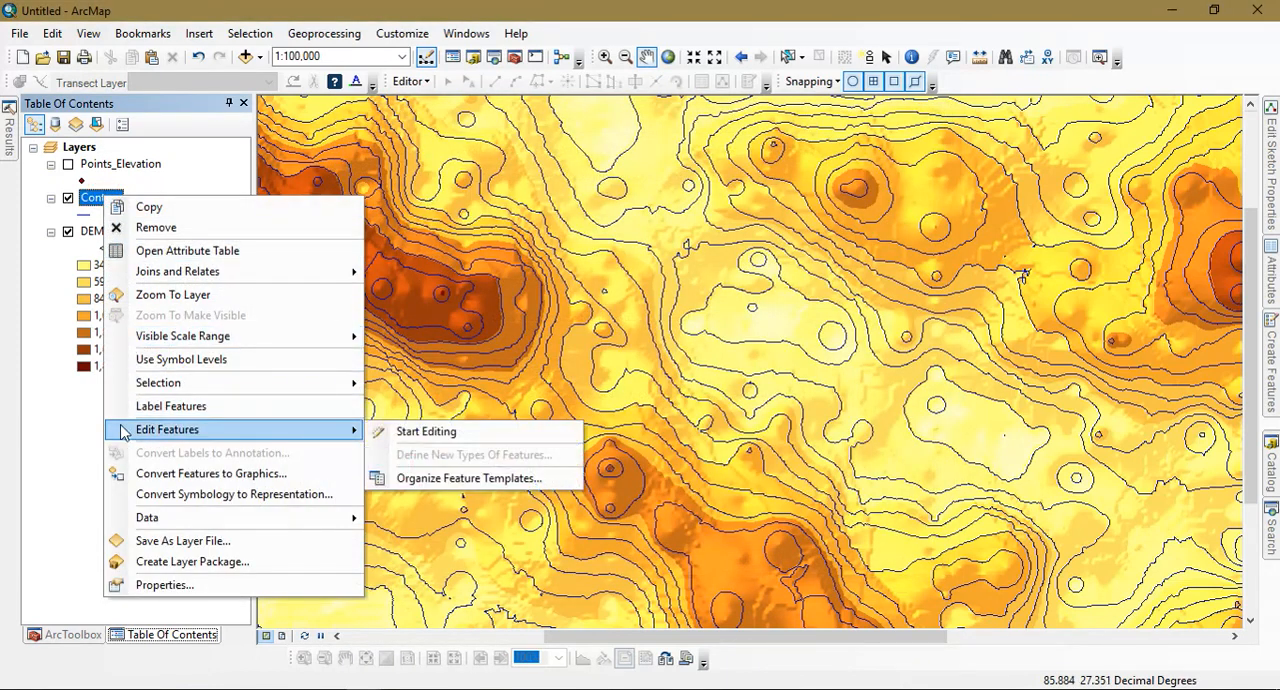
click(170, 406)
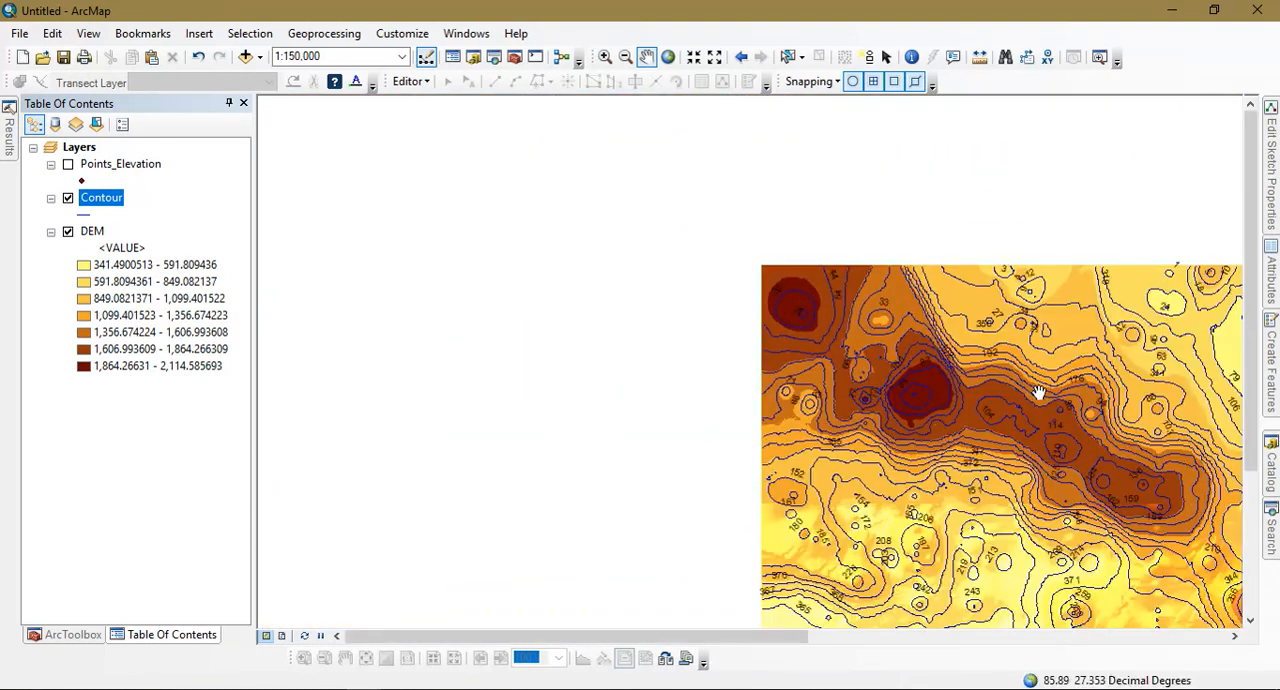
drag(1038, 392, 860, 348)
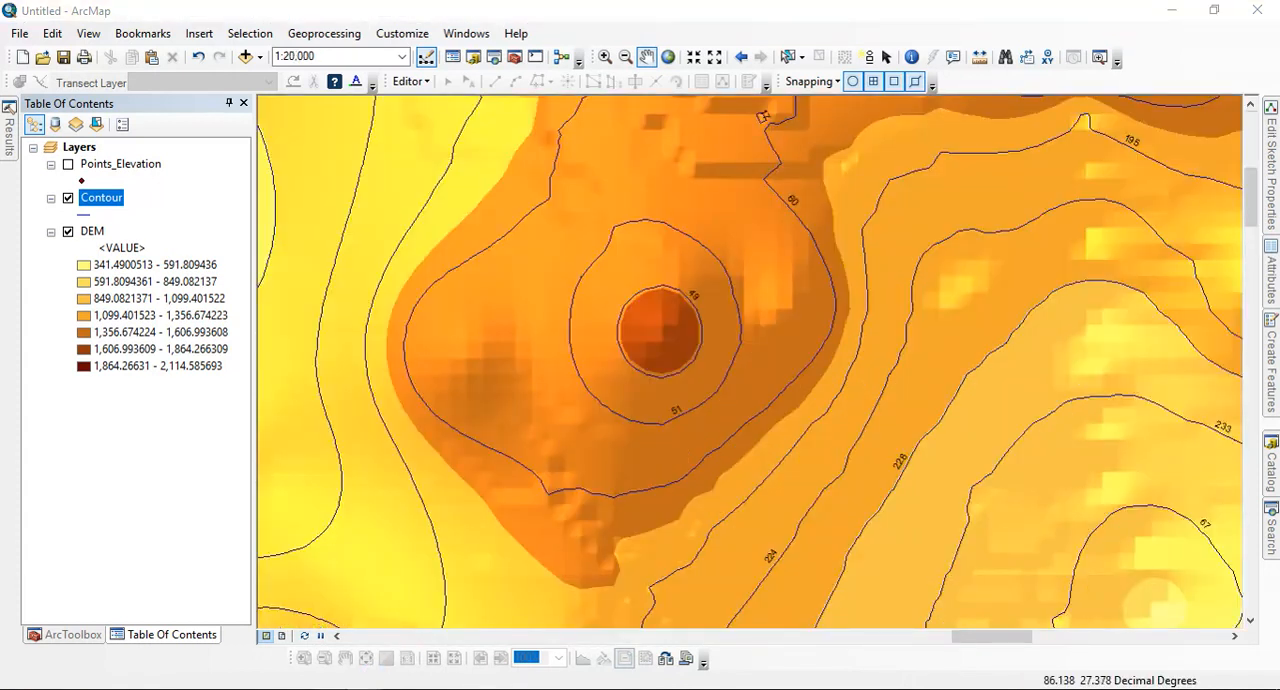
Step: Set the Contour layer's label field to CONTOUR instead of ID
double_click(100, 196)
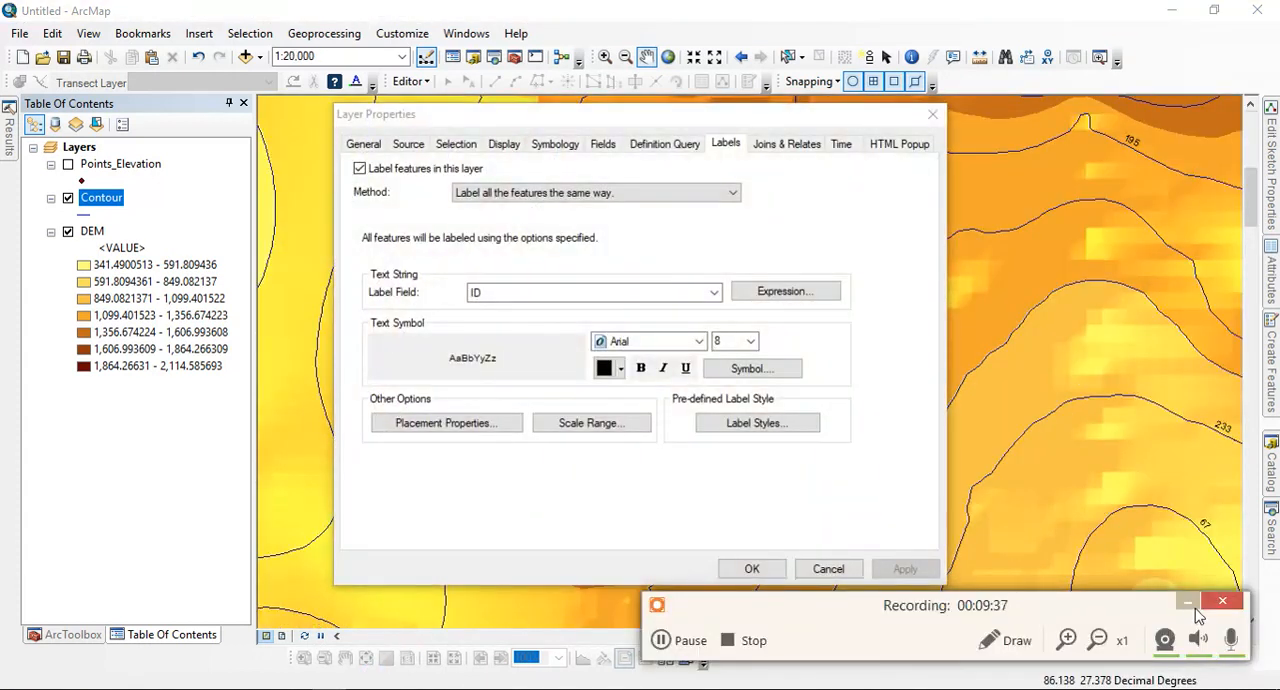
click(712, 292)
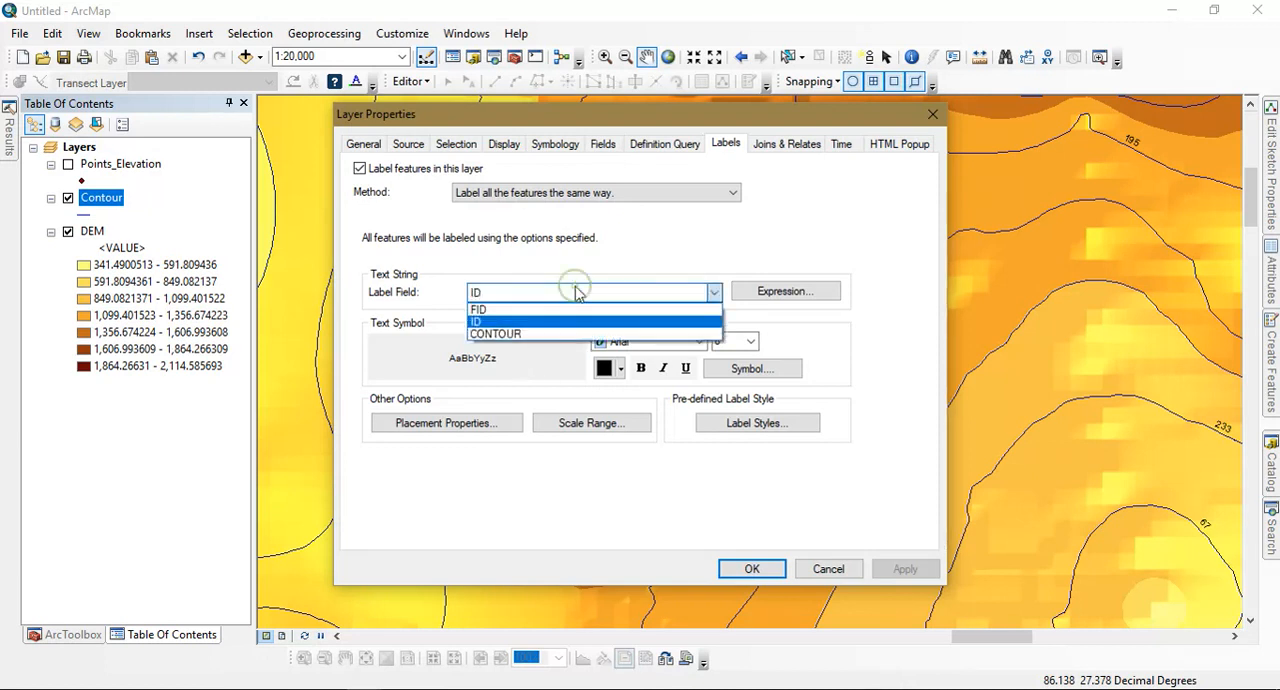
click(476, 320)
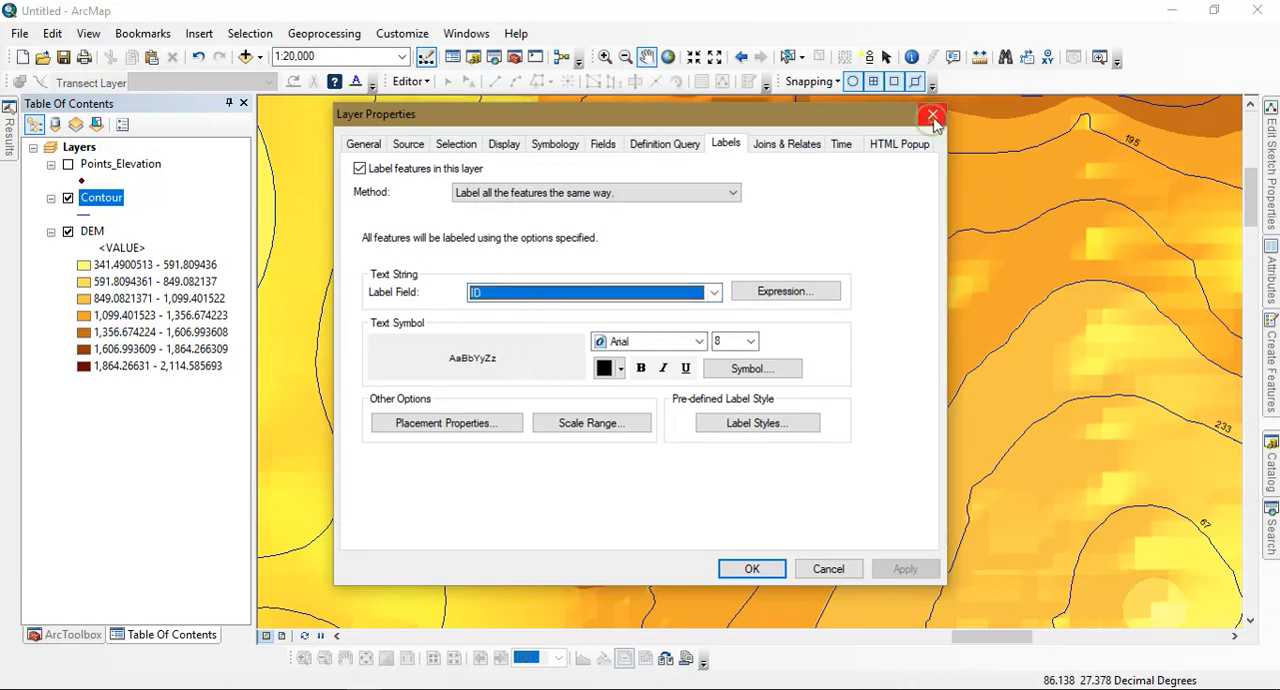
click(712, 292)
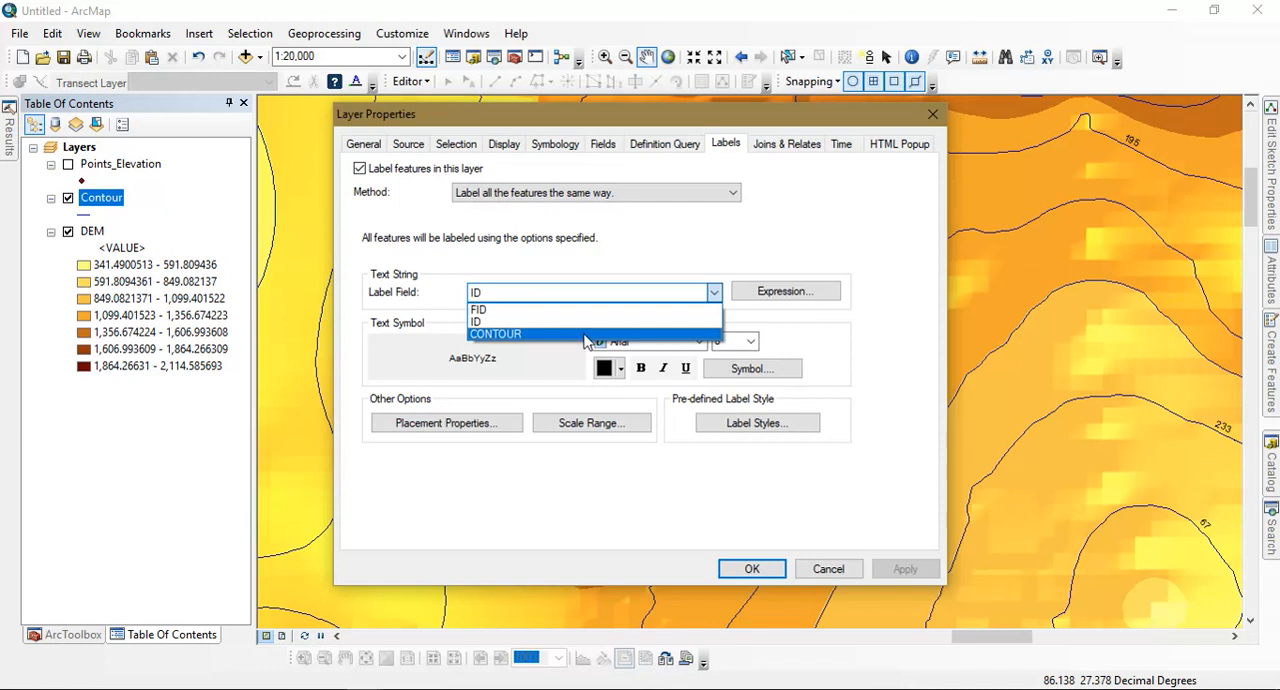
click(904, 568)
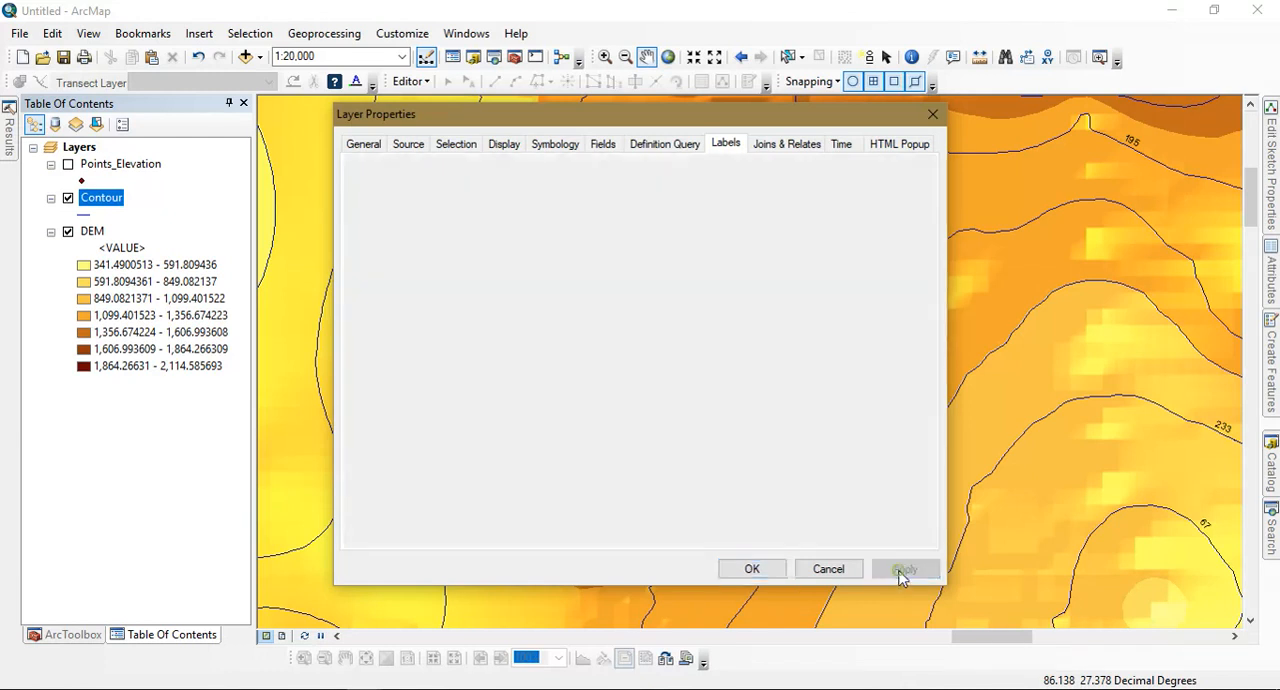